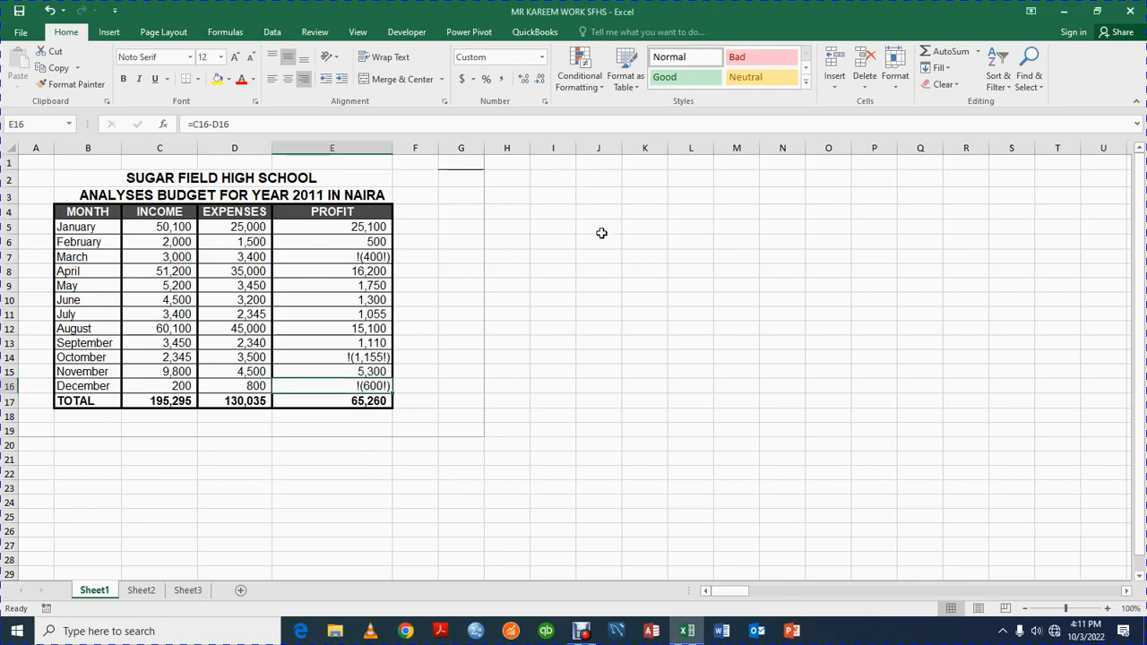
mouse_move(569, 264)
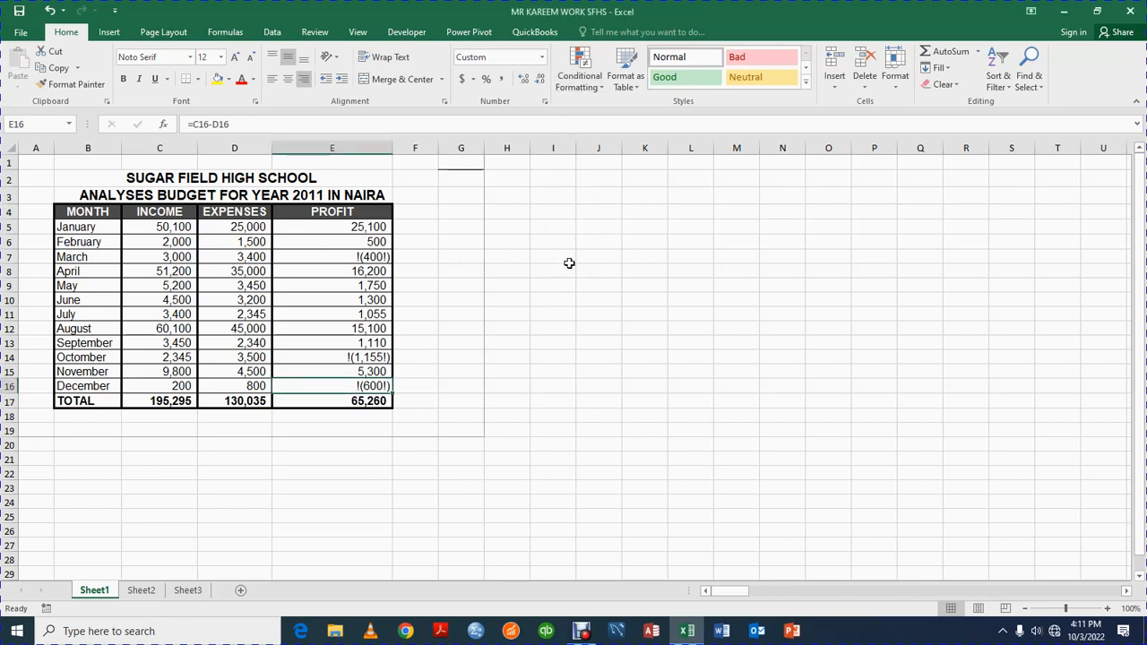
mouse_move(26, 177)
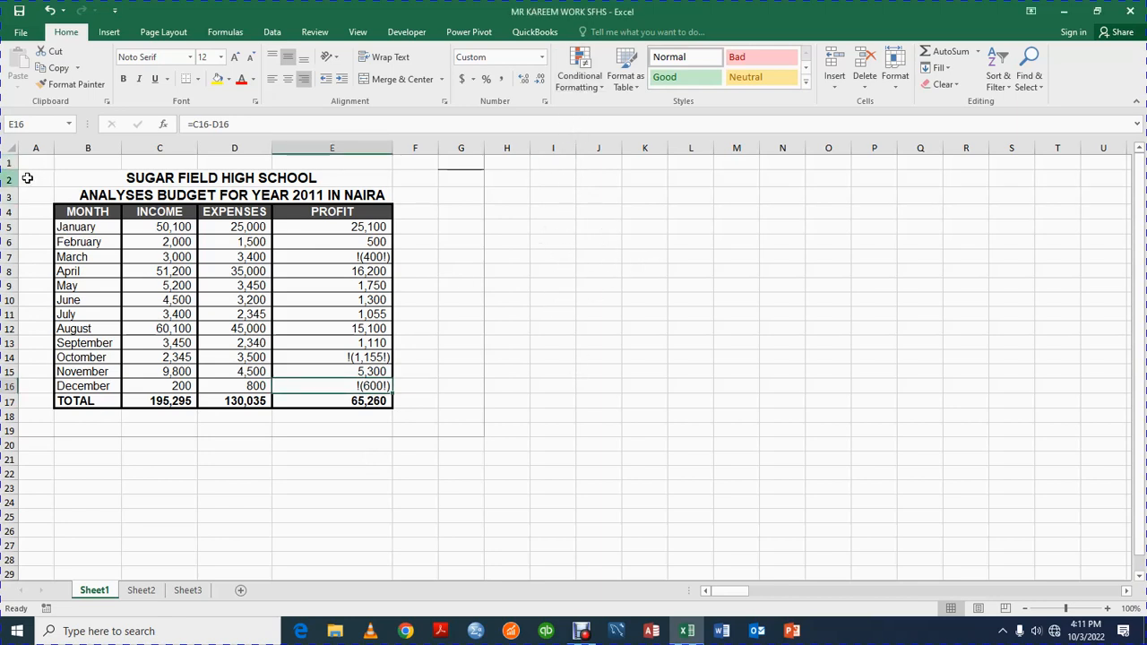
mouse_move(46, 181)
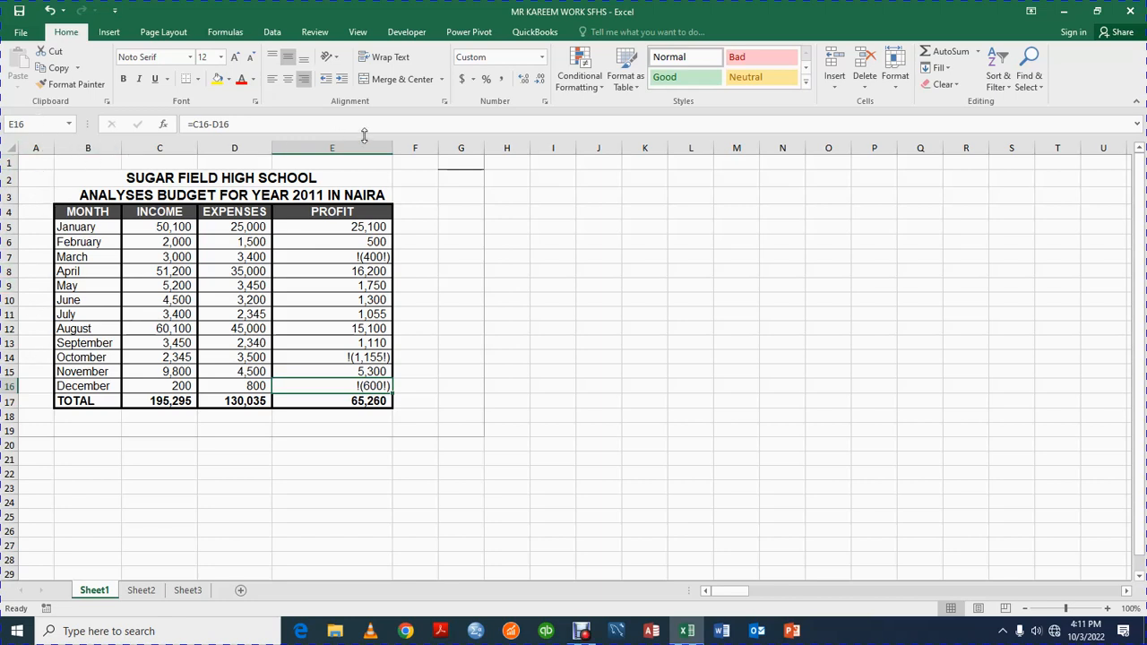
mouse_move(354, 159)
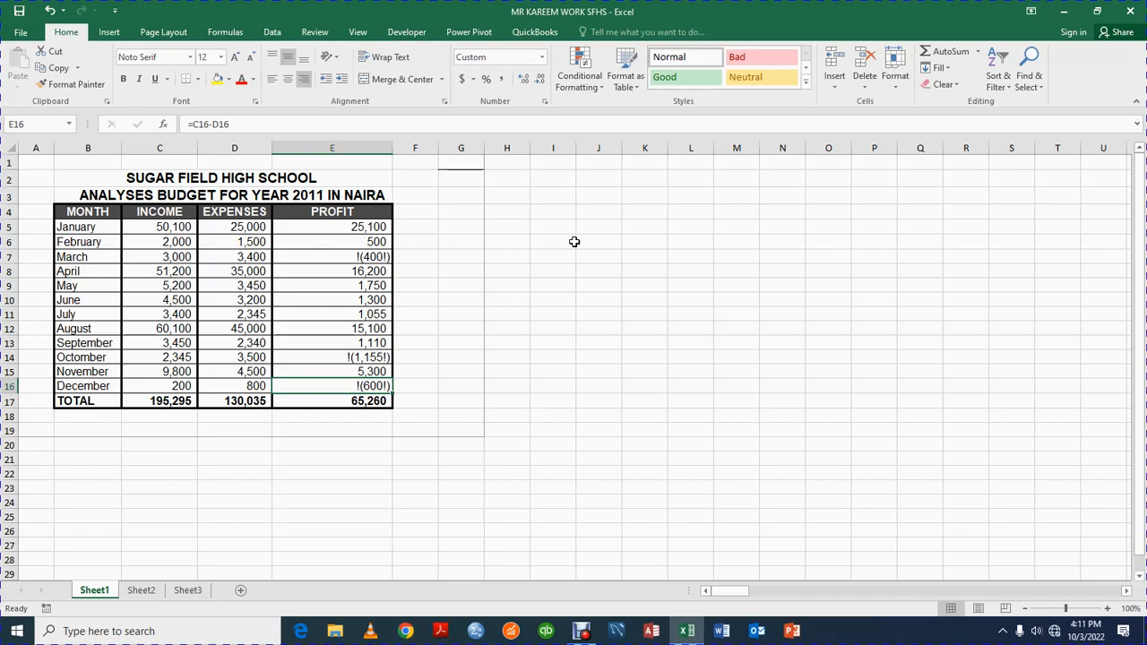
mouse_move(513, 182)
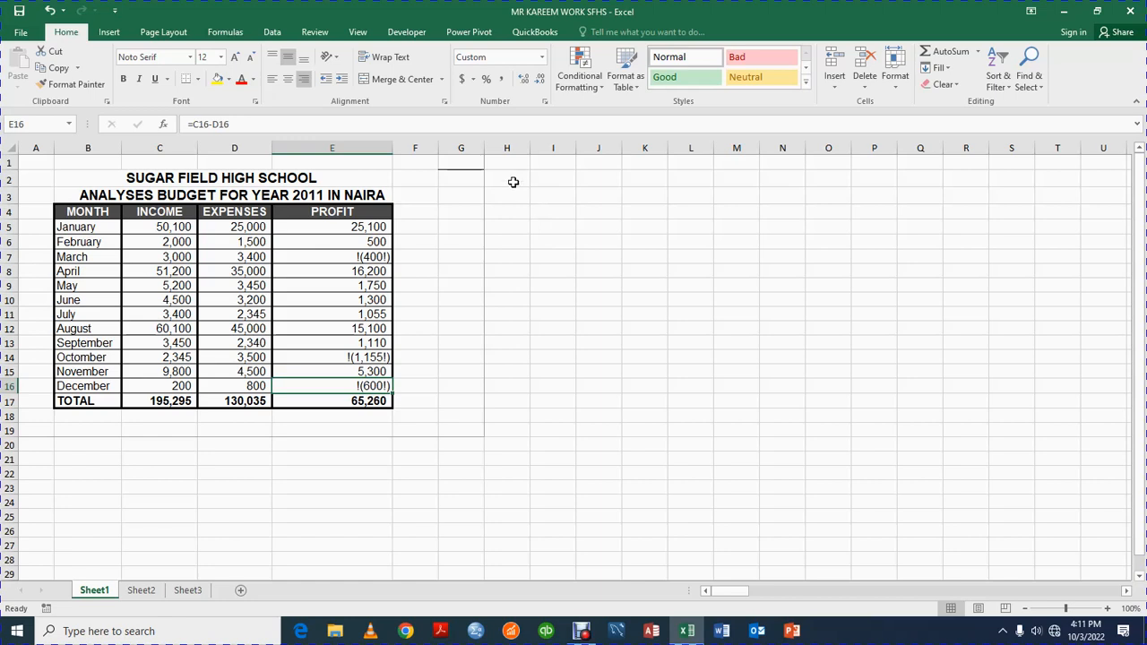
Select empty cells around the budget table and briefly view conditional formatting options.
click(553, 178)
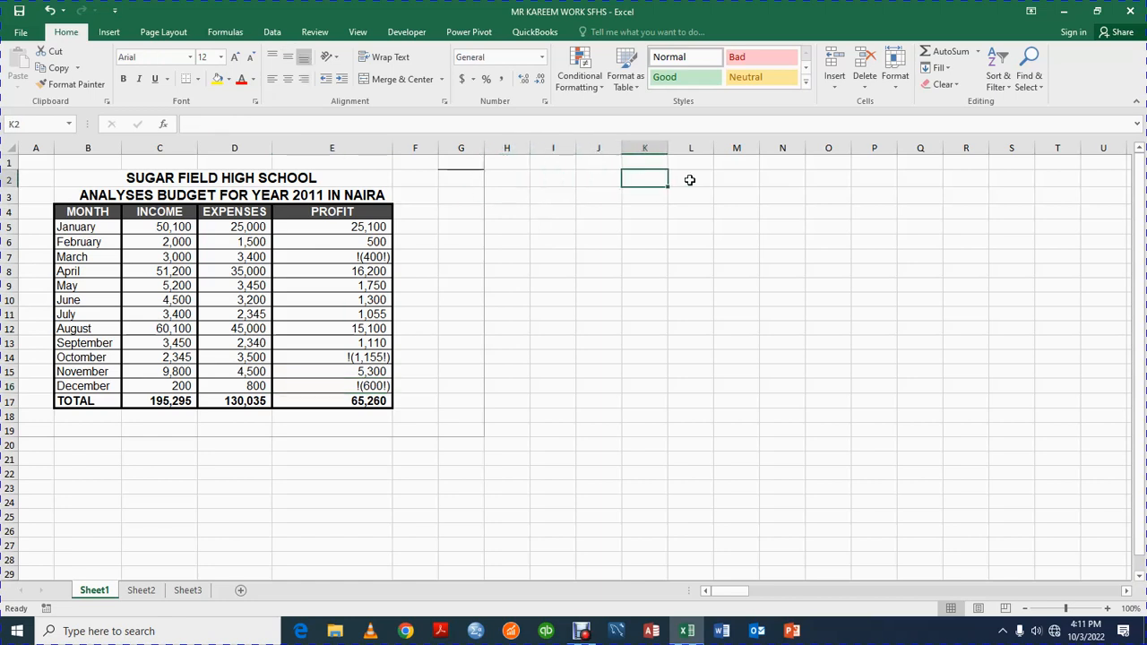
click(736, 178)
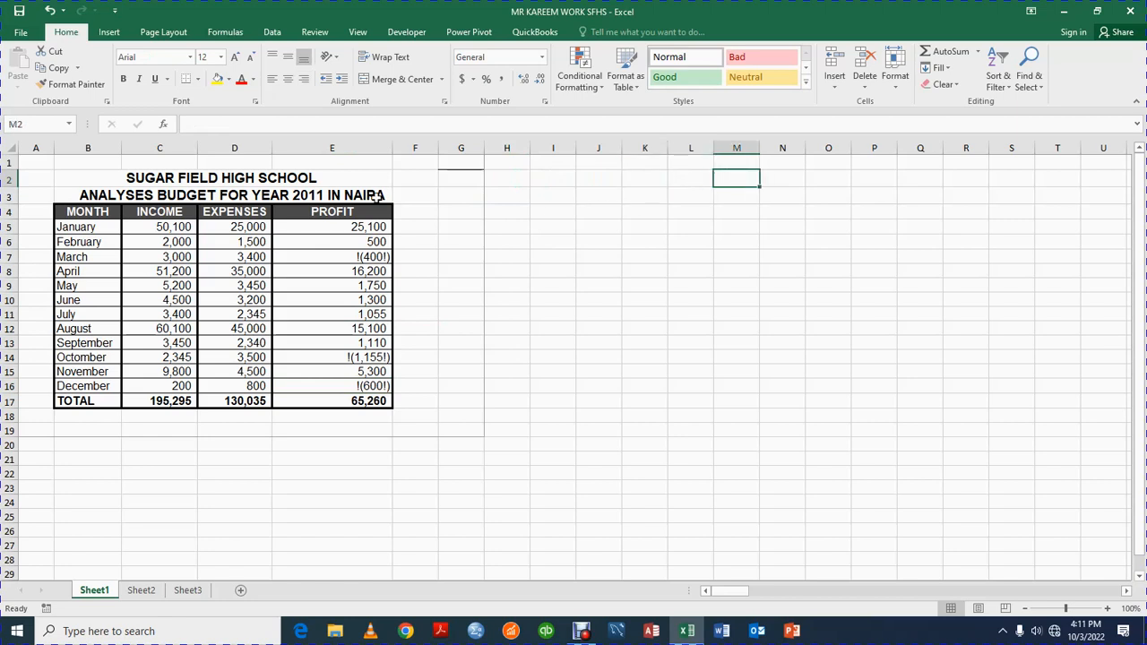
click(219, 177)
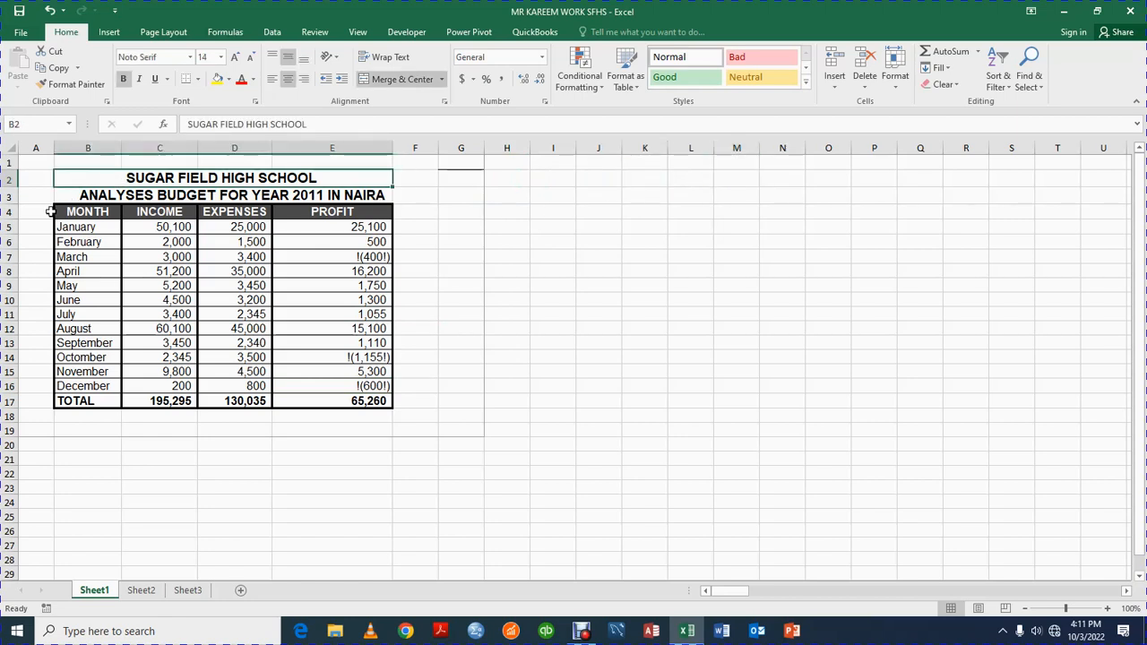
click(36, 211)
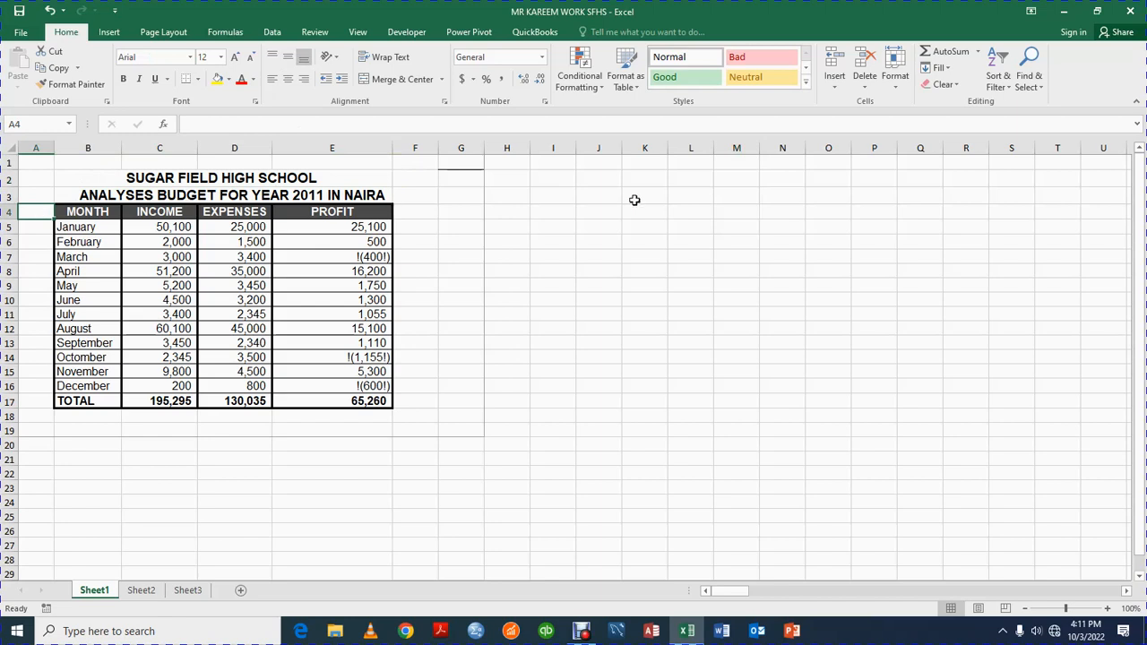
click(553, 271)
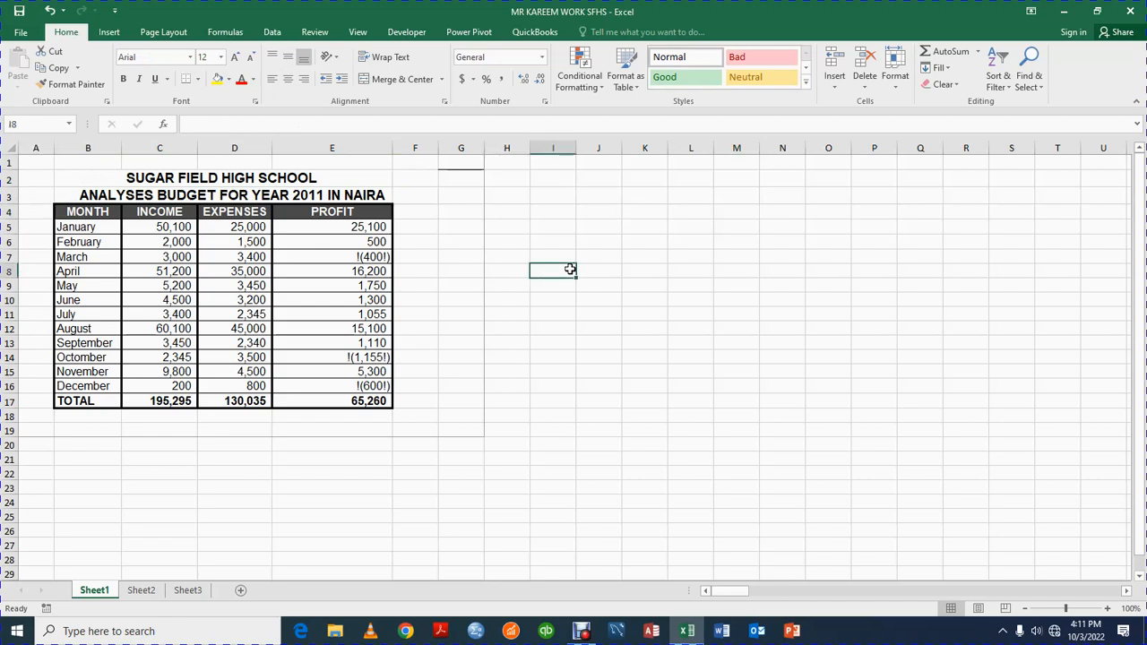
mouse_move(541, 197)
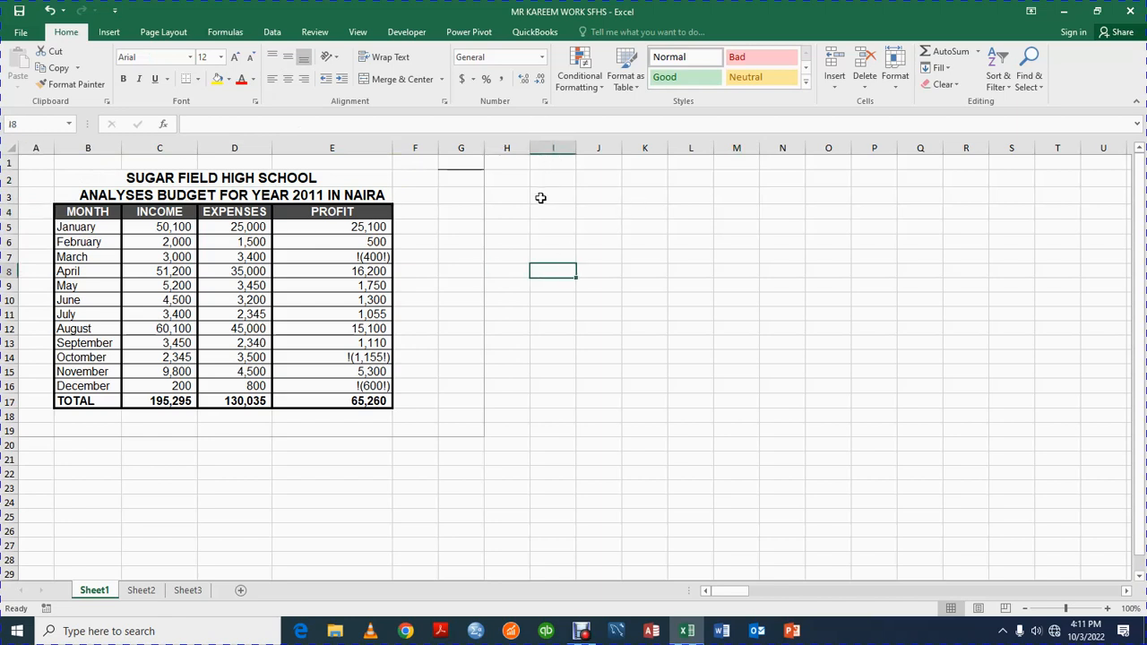
click(579, 69)
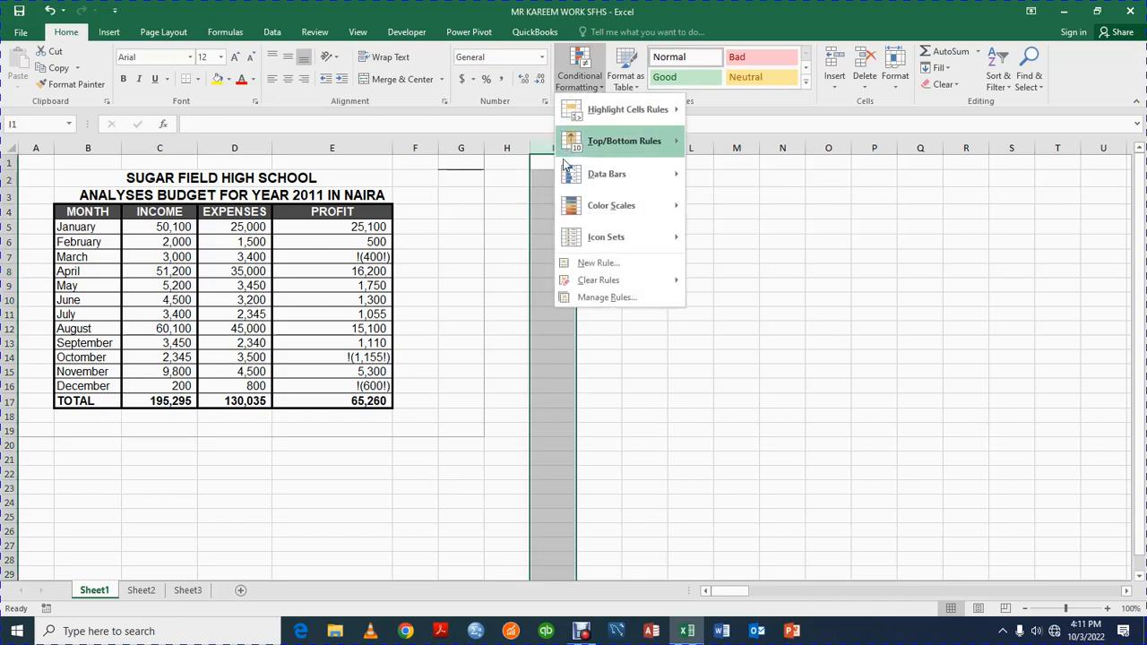
click(552, 295)
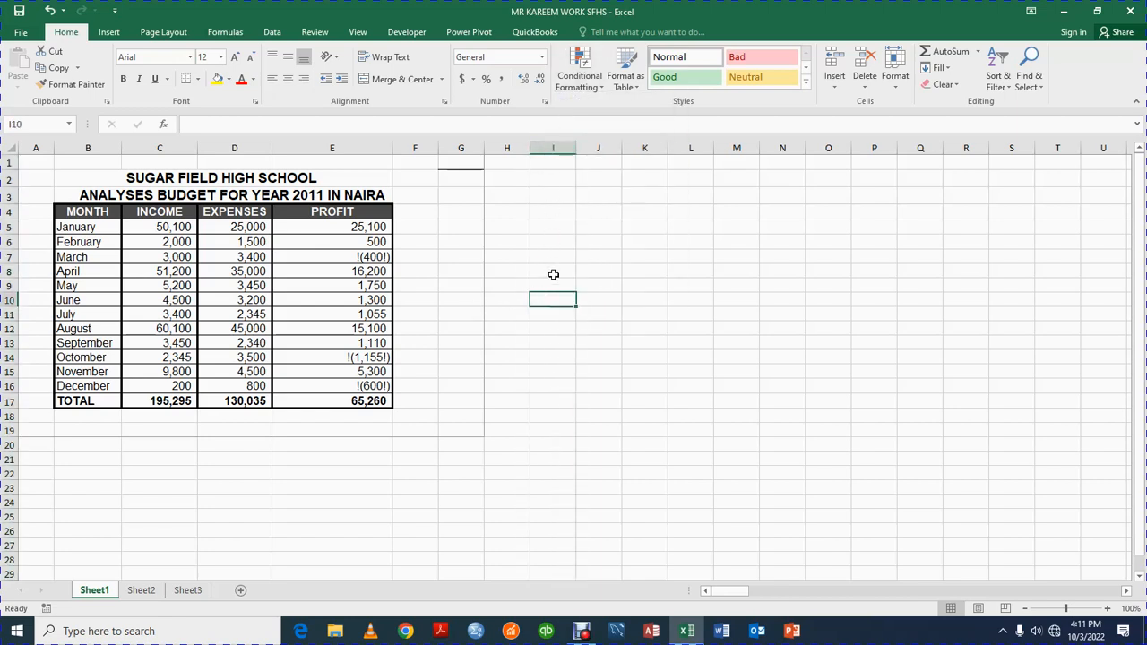
mouse_move(530, 293)
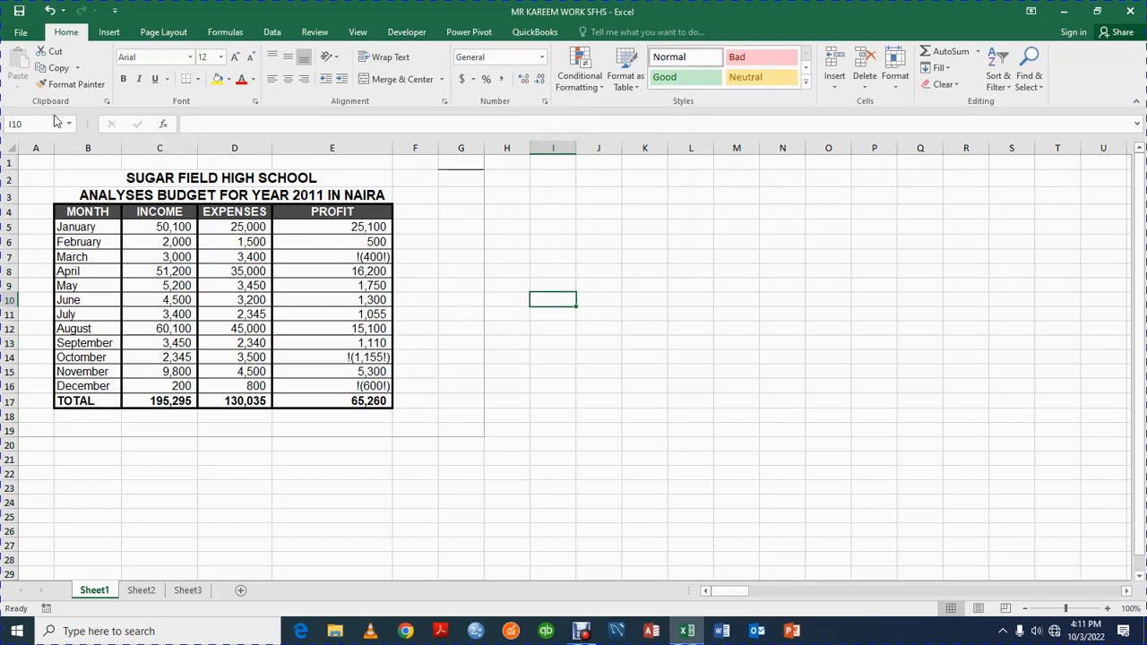
mouse_move(672, 243)
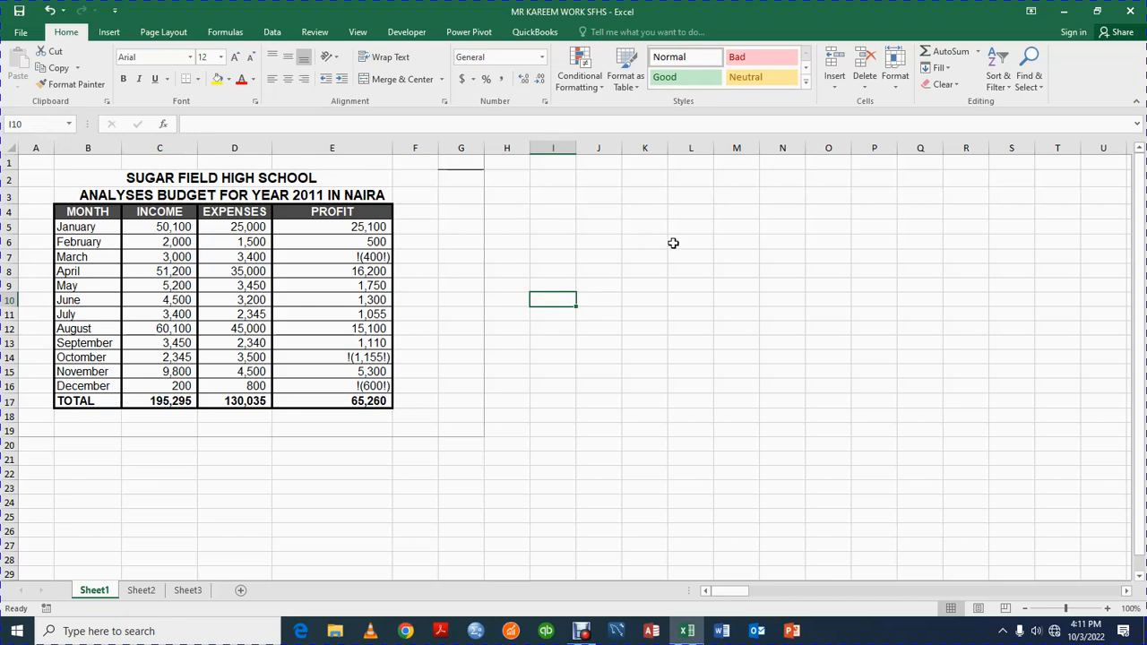
click(690, 242)
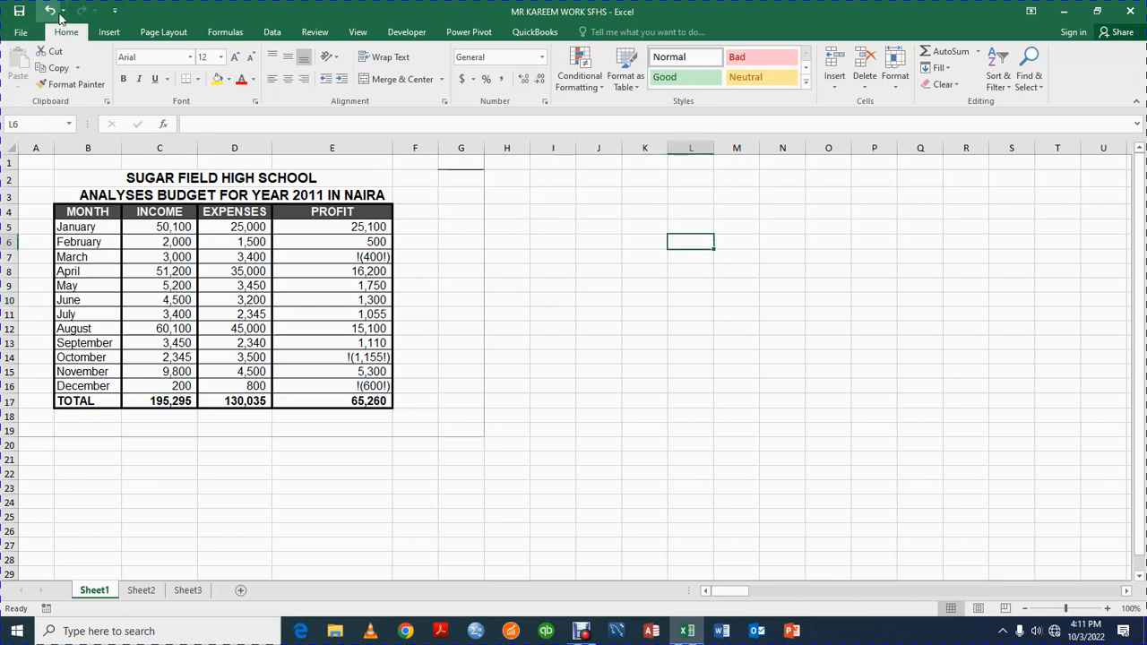
mouse_move(20, 32)
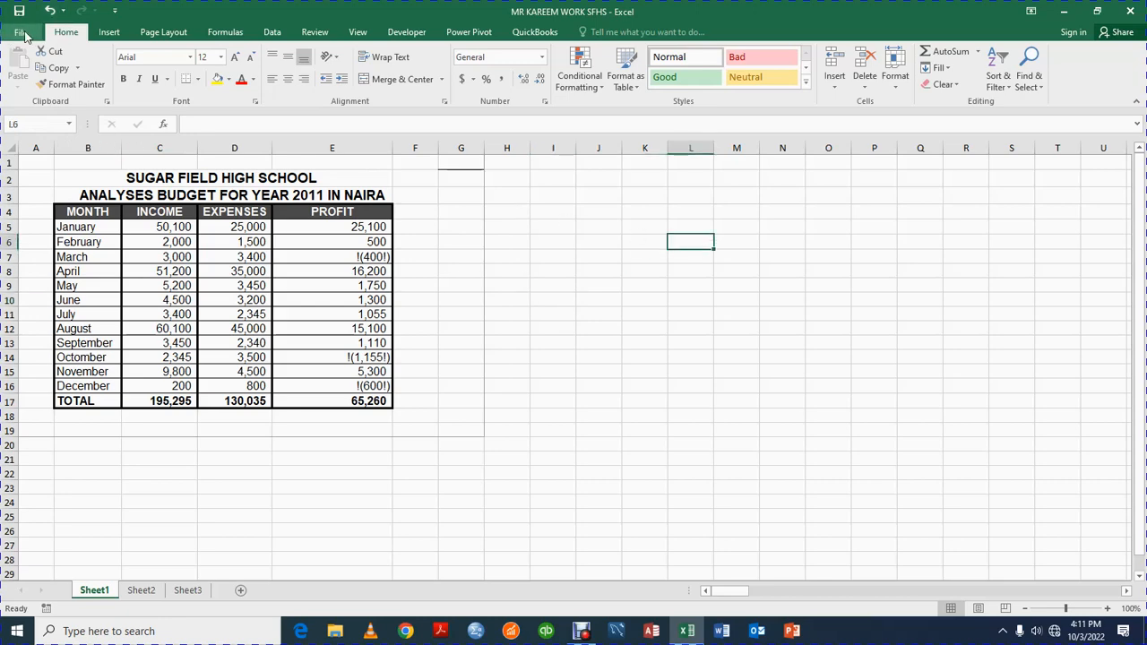
Change the print paper size from Letter to A4, then return to Info.
click(19, 12)
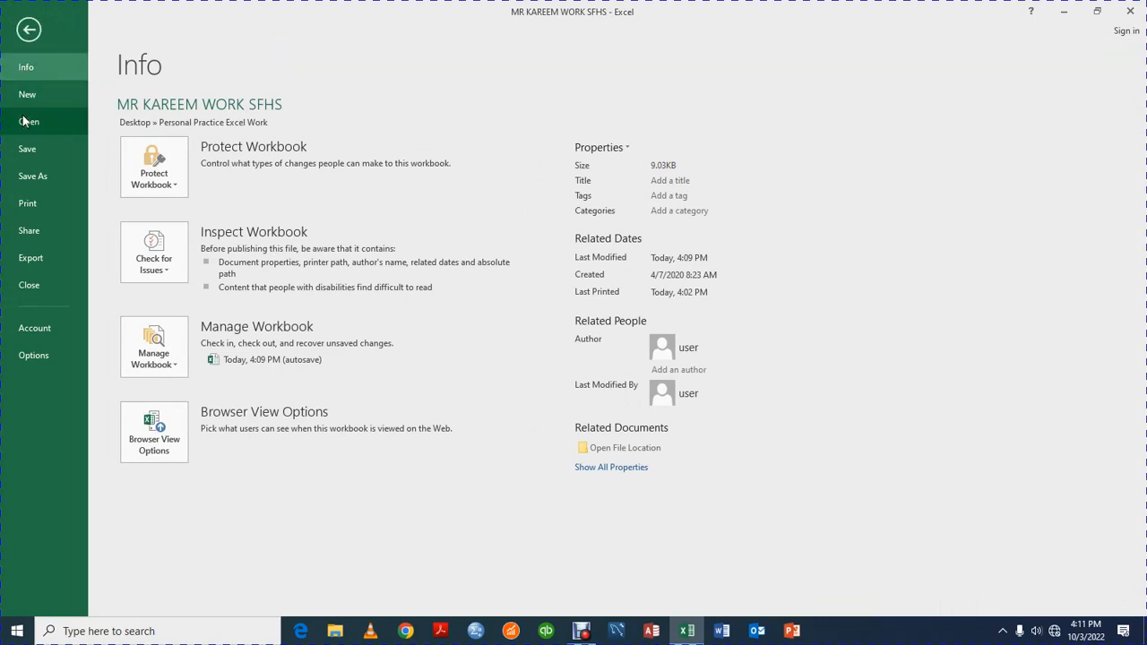
mouse_move(28, 231)
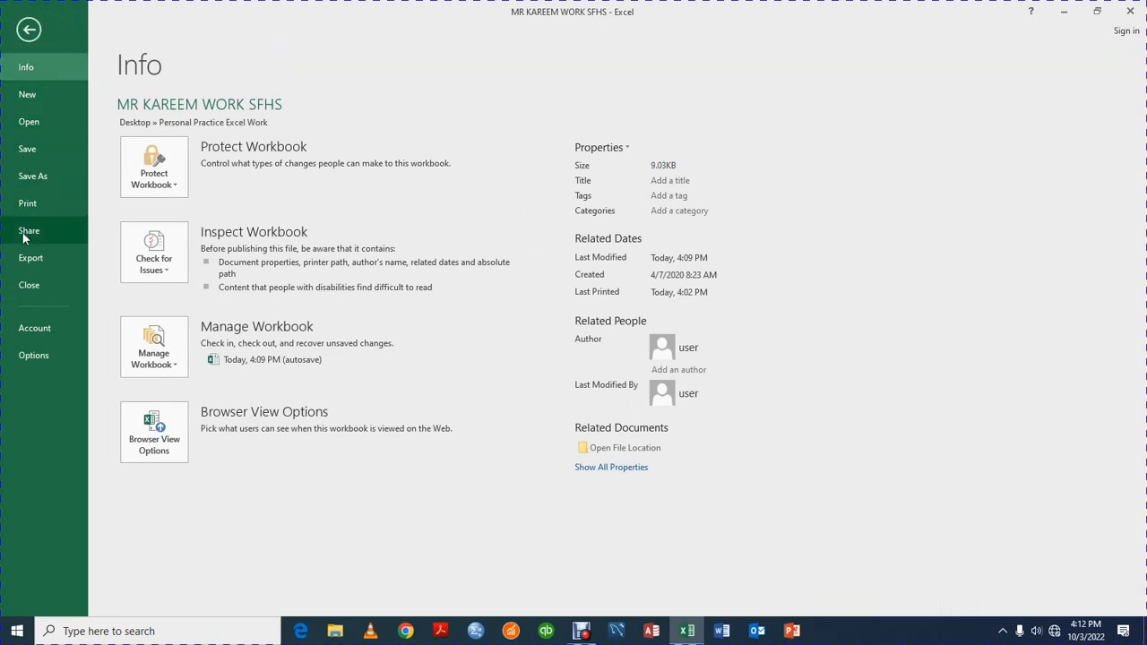
mouse_move(34, 334)
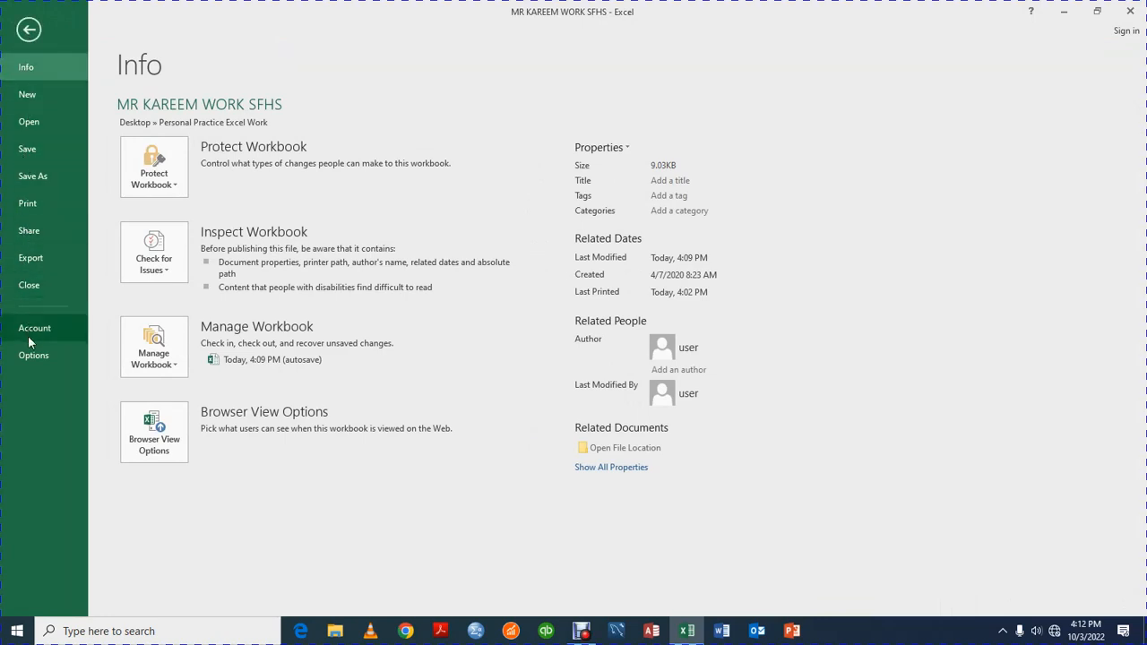
mouse_move(62, 149)
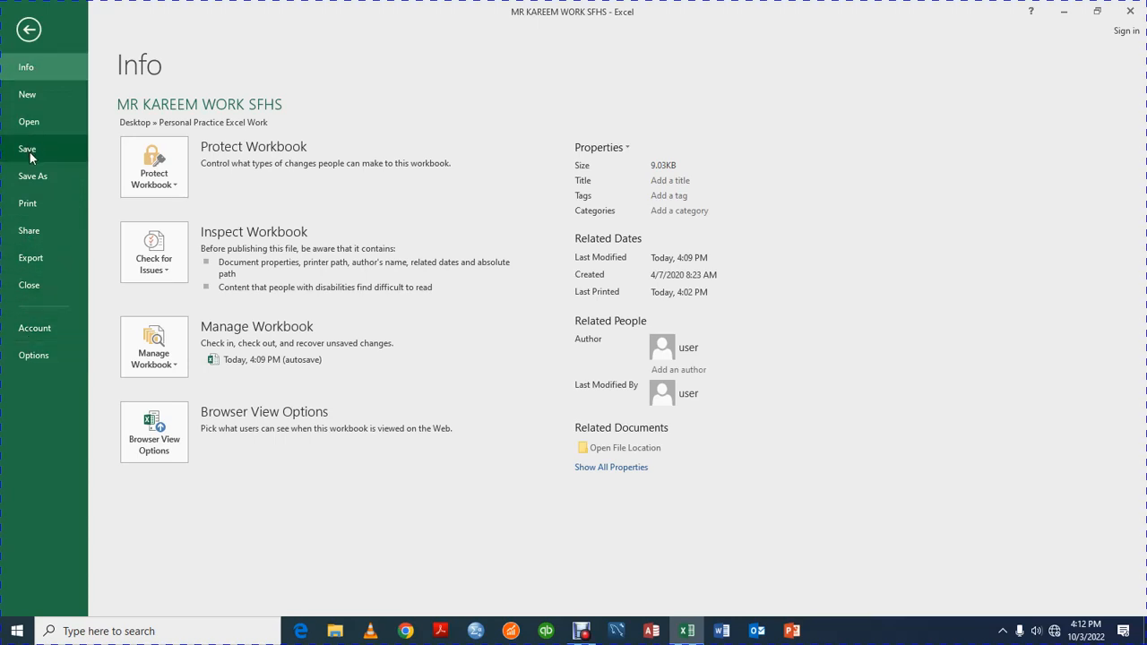
mouse_move(20, 248)
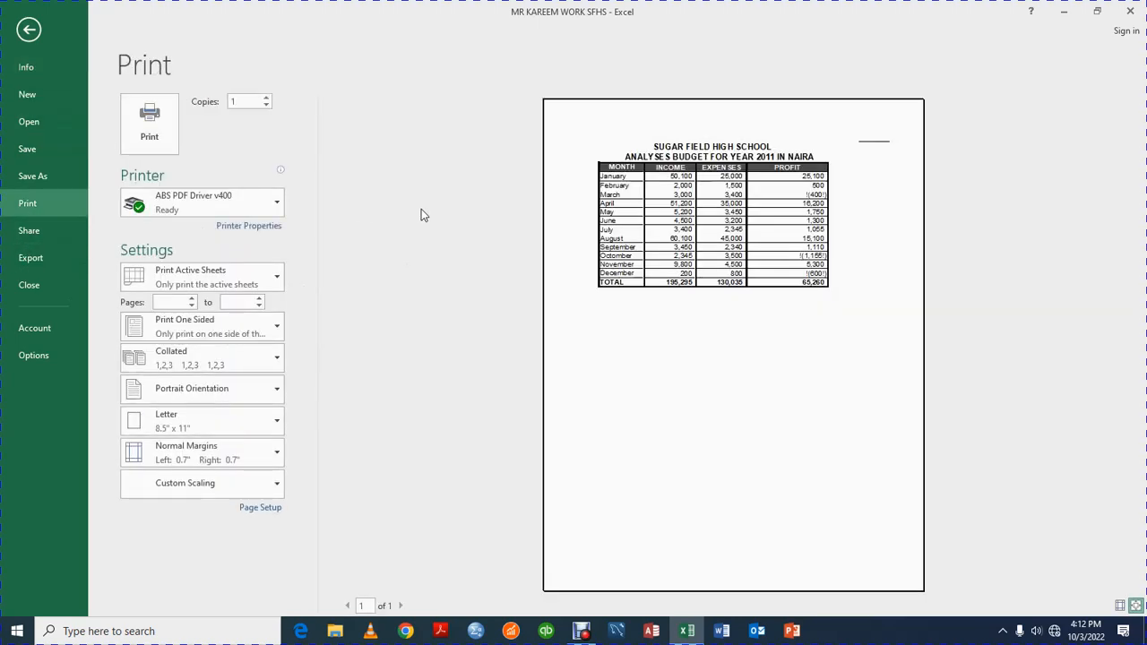
mouse_move(281, 399)
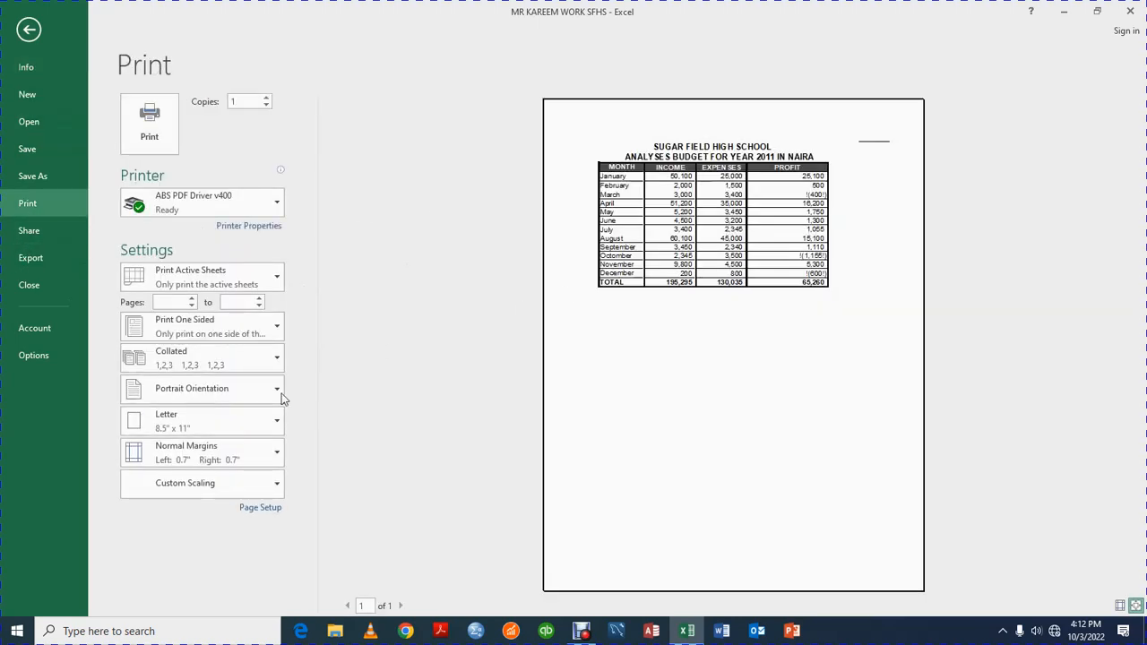
click(202, 421)
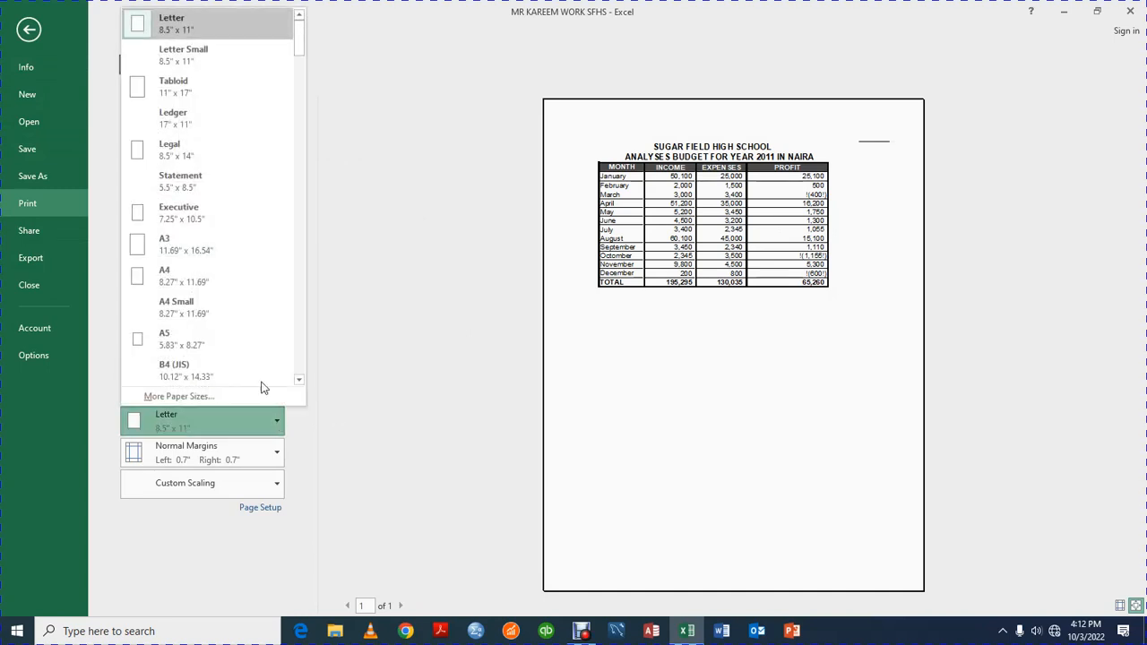
click(174, 275)
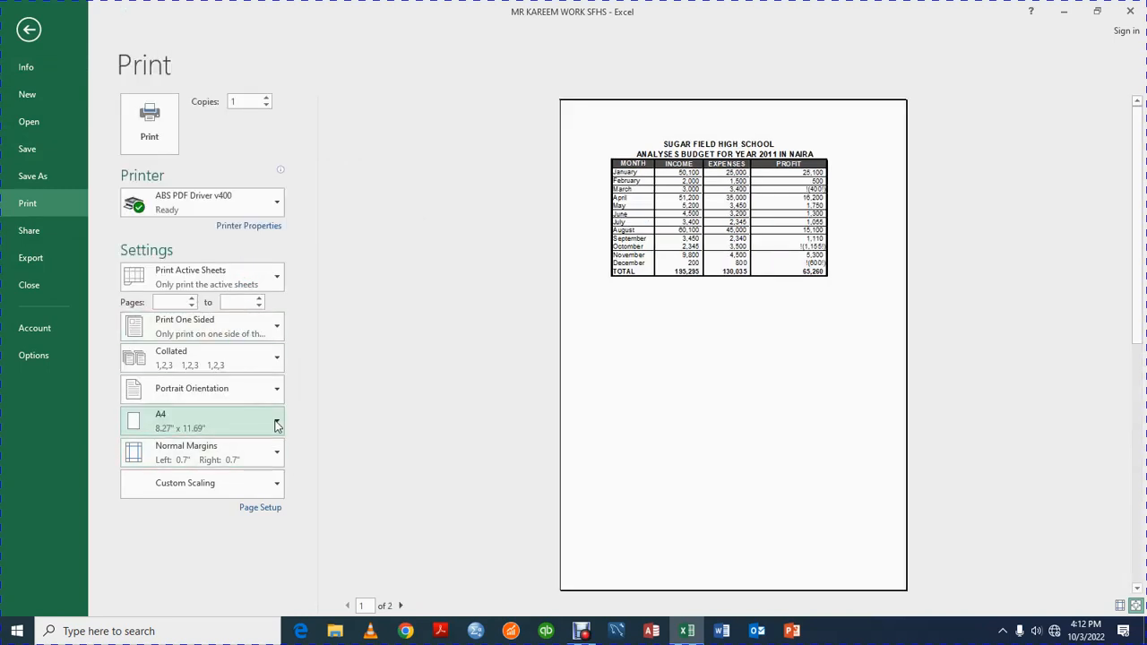
click(29, 28)
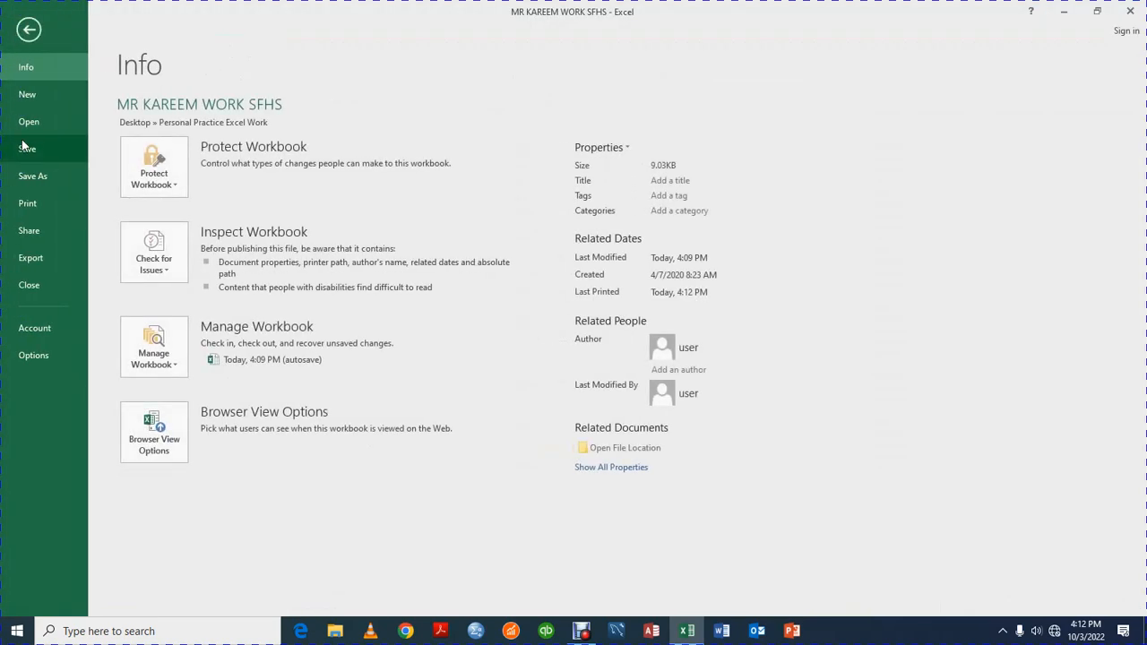
Glance at the recent workbooks list, then show the new workbook templates.
click(28, 120)
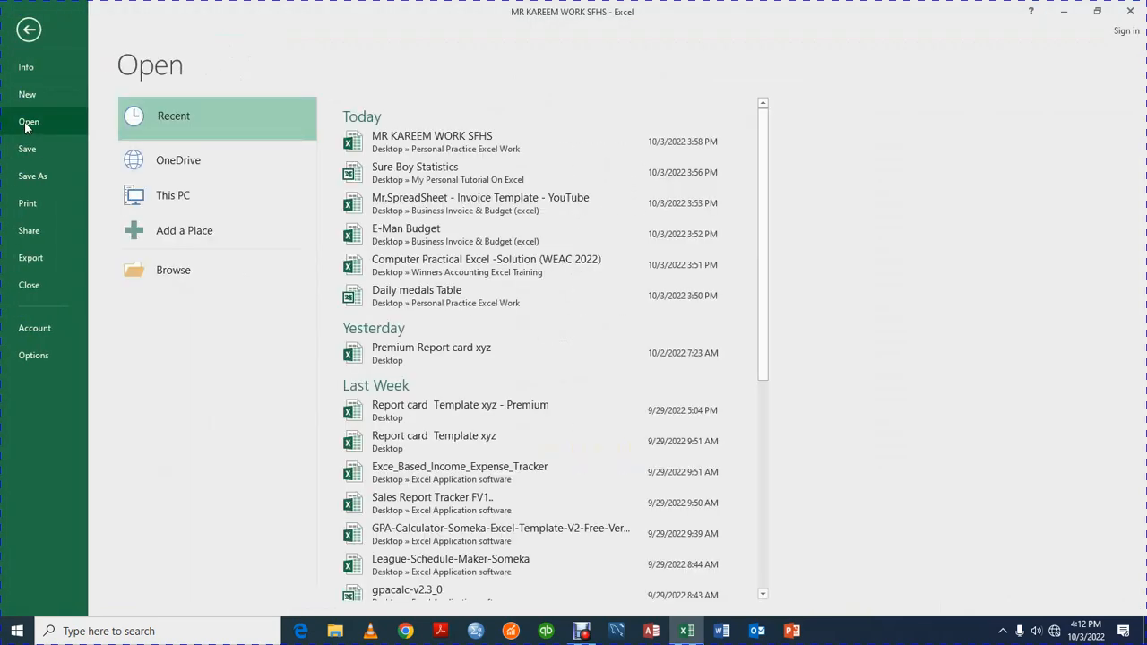
mouse_move(79, 126)
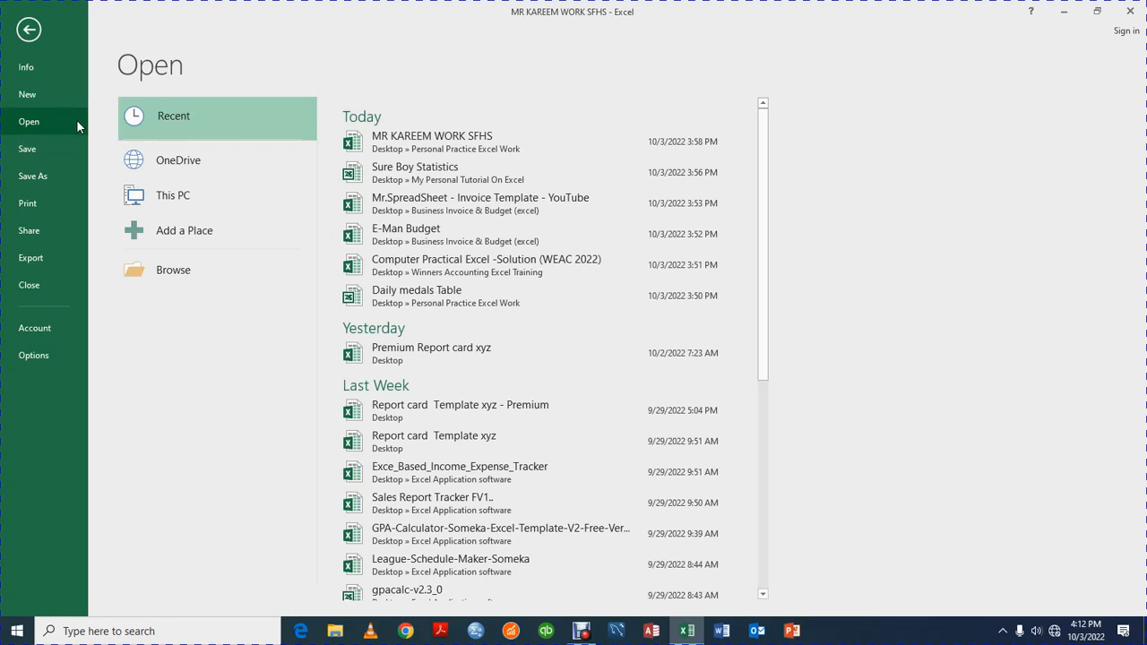
click(27, 94)
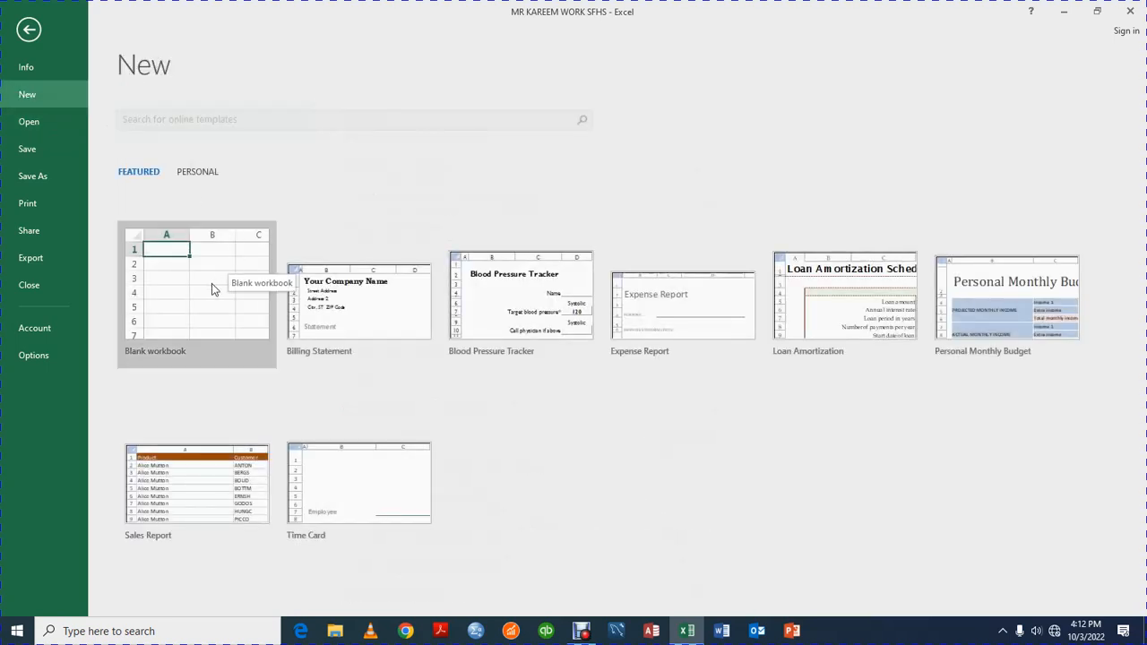
mouse_move(336, 303)
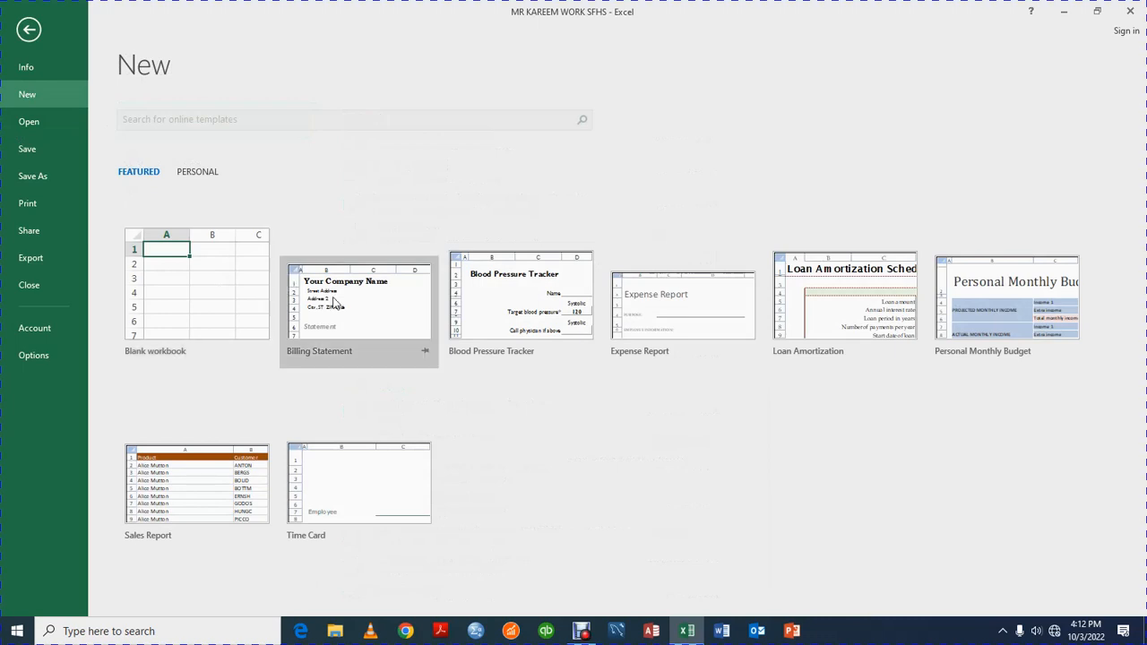
mouse_move(156, 184)
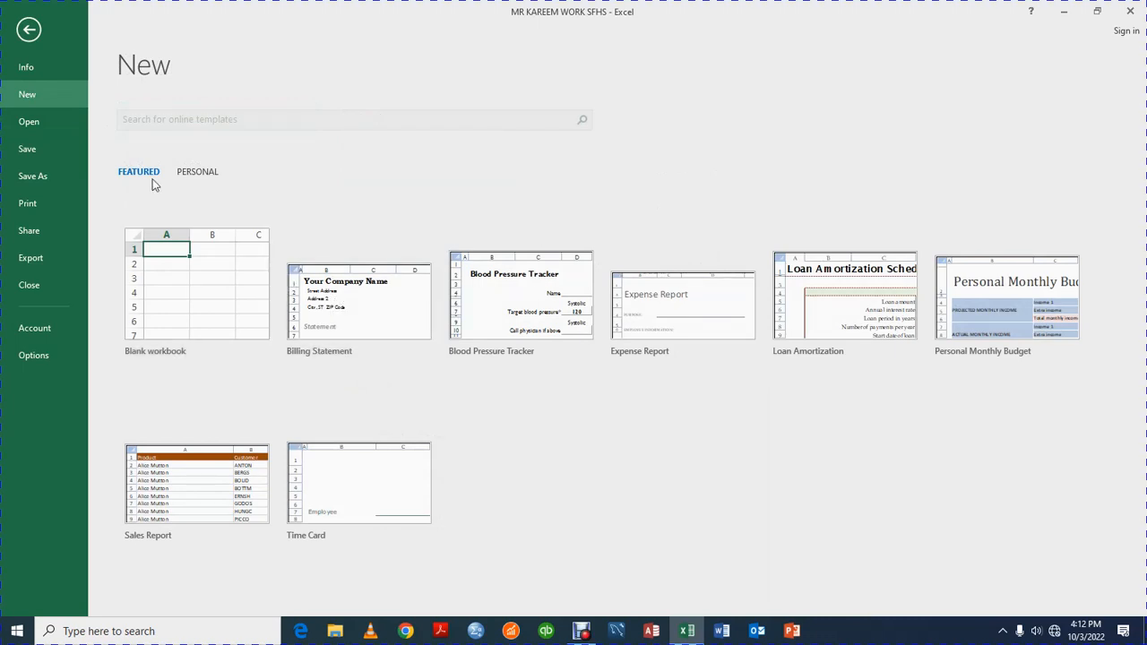
mouse_move(29, 30)
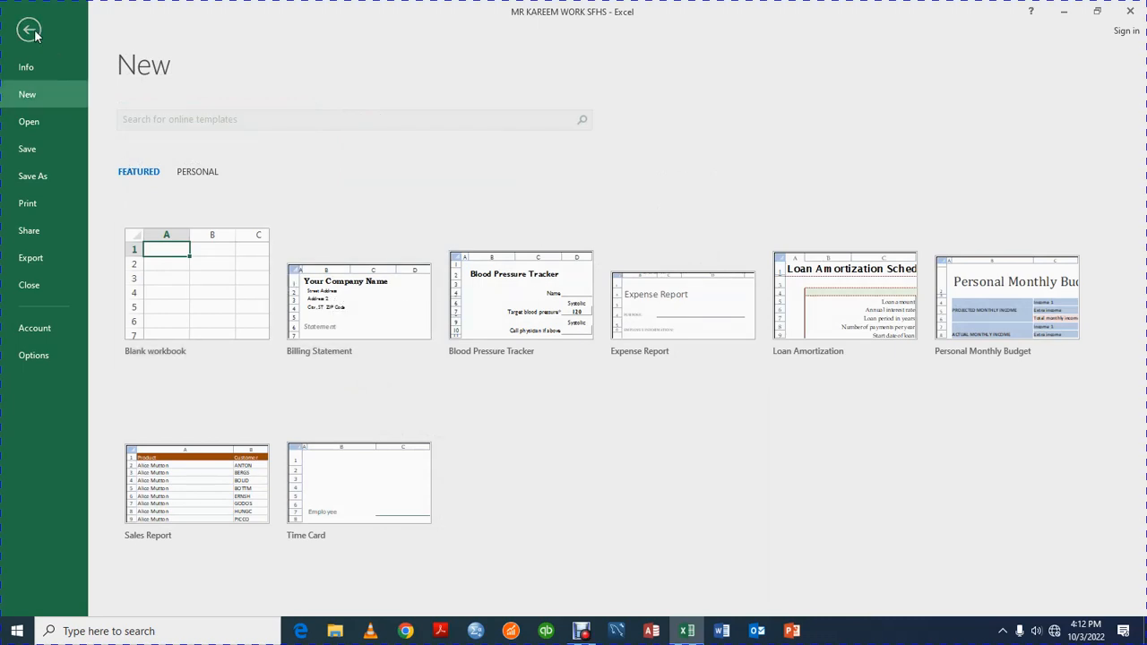
Return to the budget worksheet, view the Insert ribbon, then go back to Home.
click(28, 30)
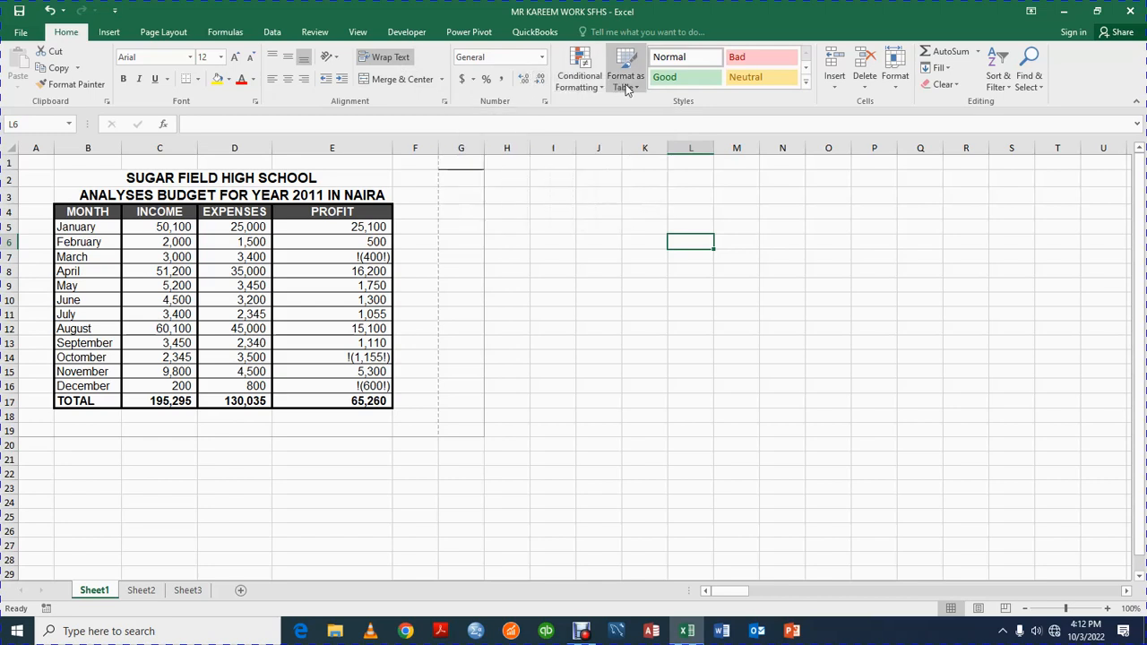
mouse_move(835, 106)
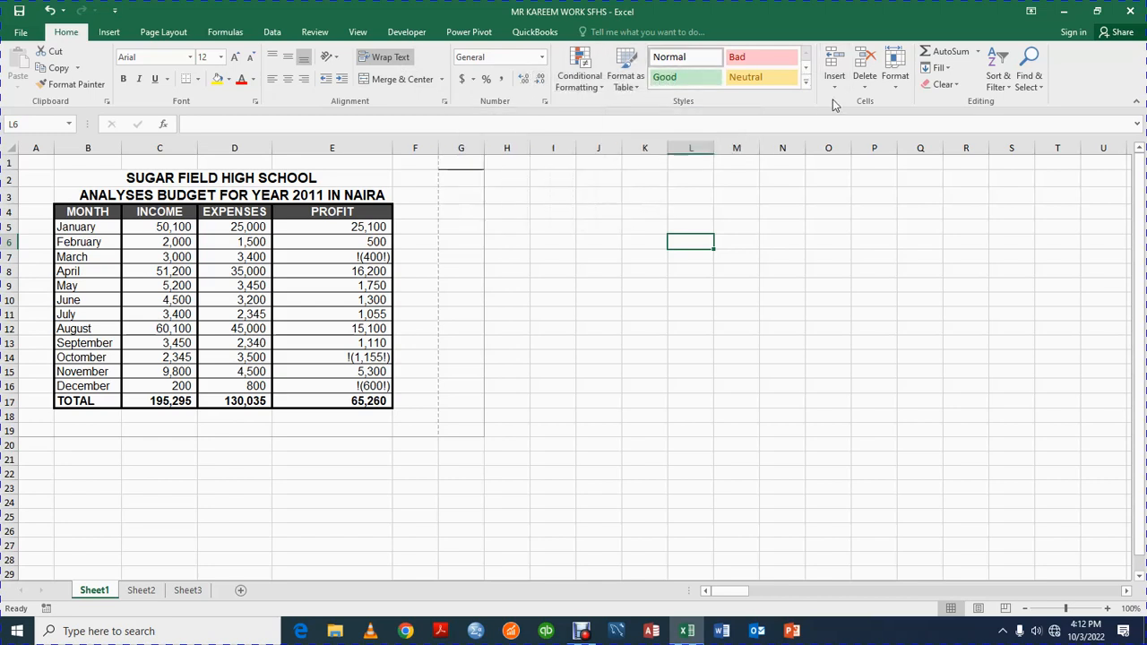
mouse_move(595, 182)
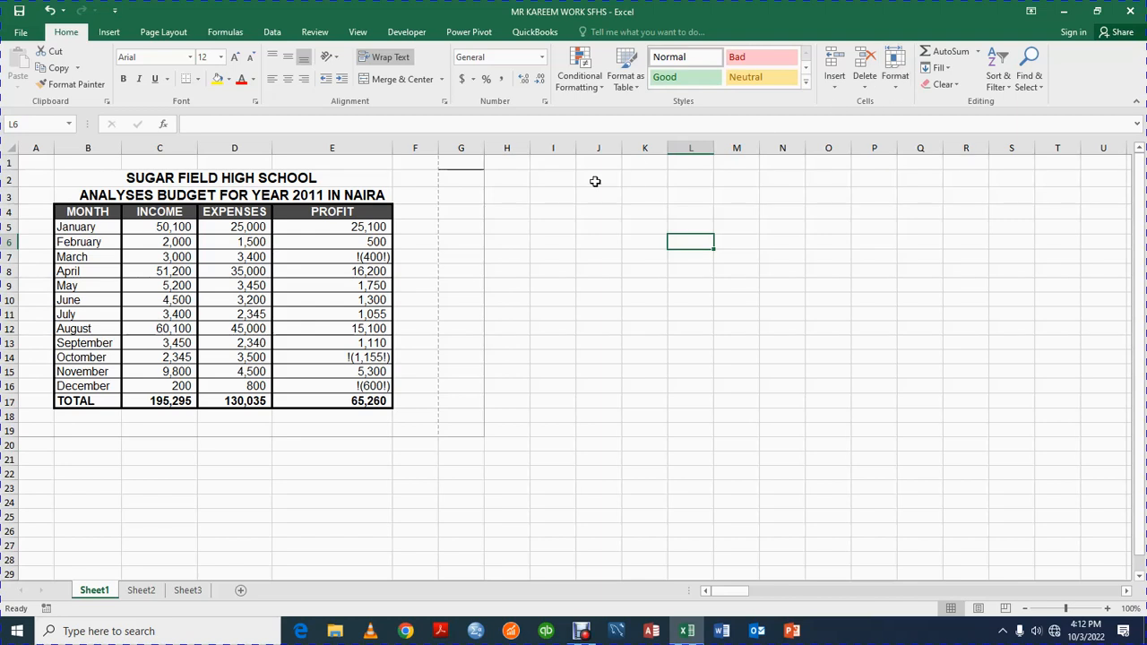
mouse_move(537, 195)
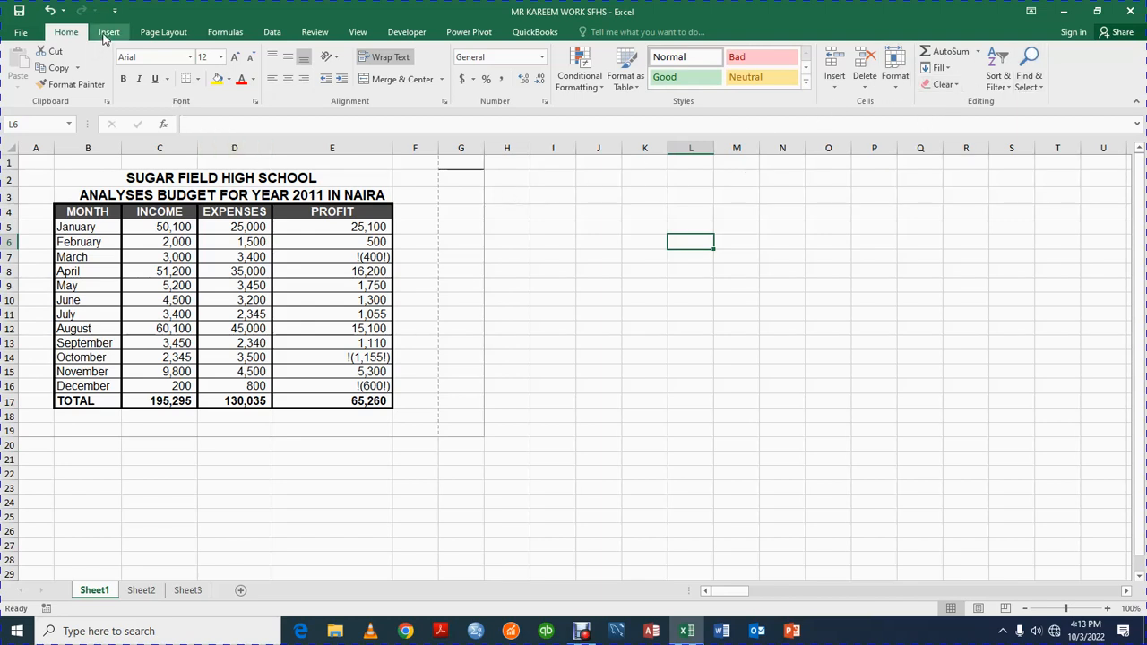
click(108, 31)
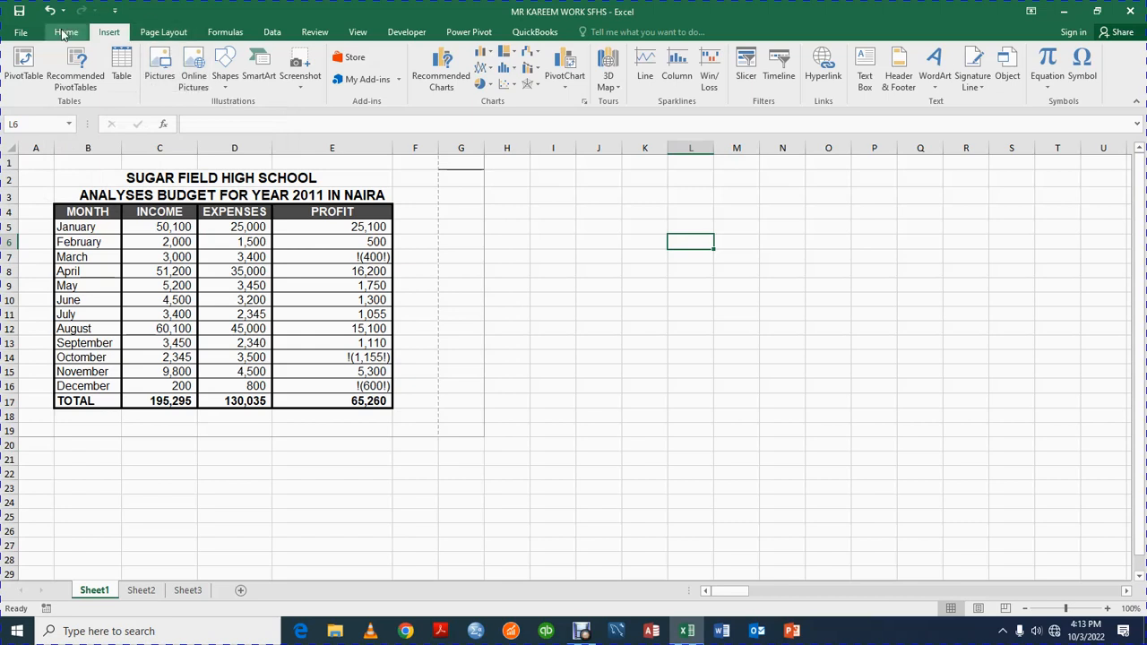
click(65, 32)
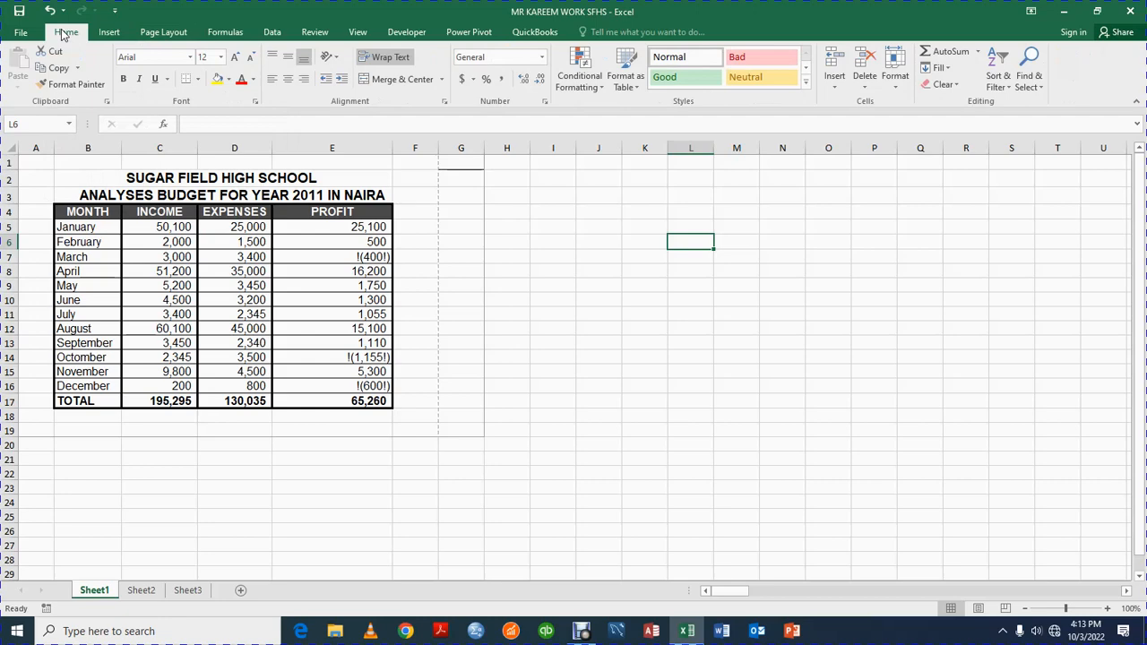
mouse_move(92, 603)
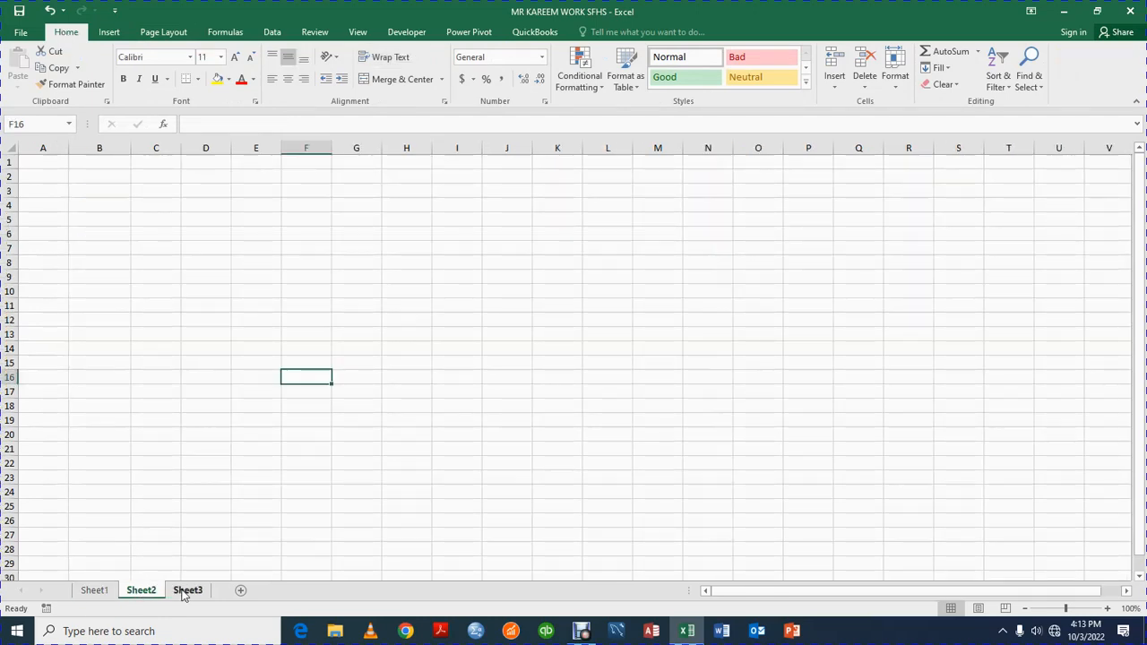
Add two new worksheets and move Sheet4 to sit right after Sheet1.
click(187, 589)
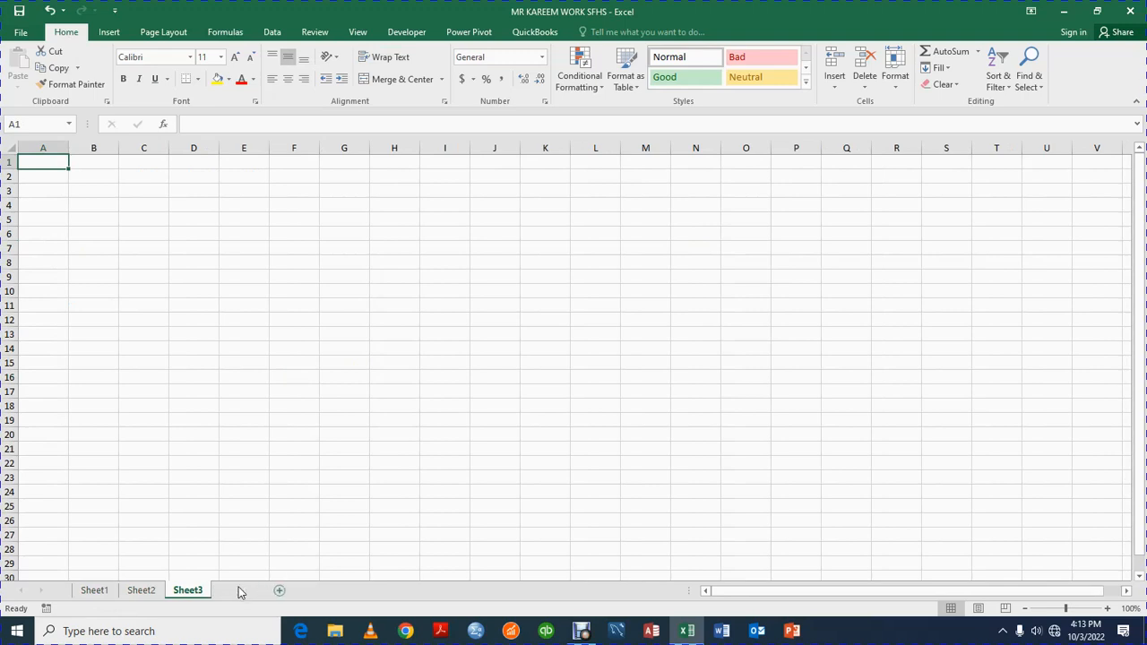
click(279, 590)
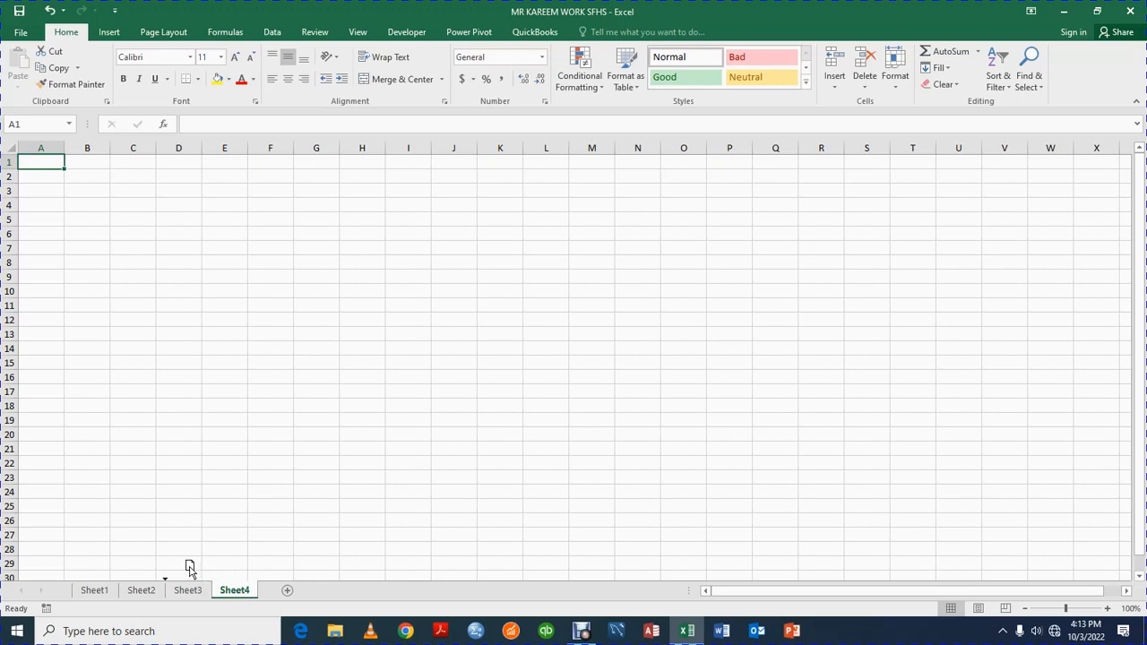
drag(234, 589, 141, 590)
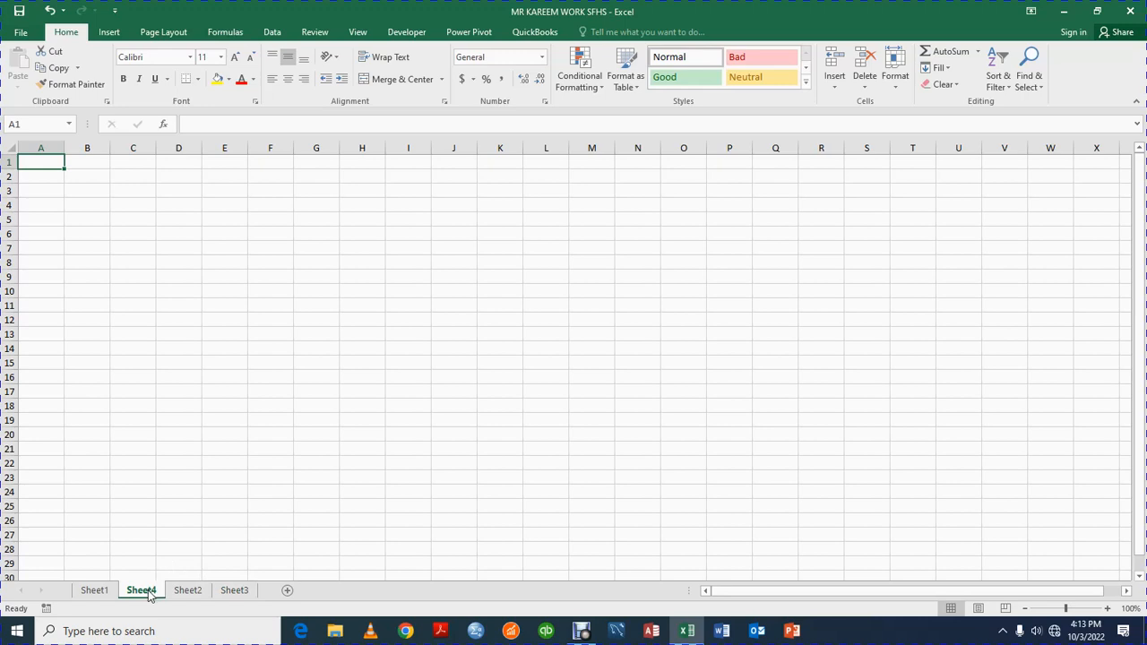
mouse_move(267, 593)
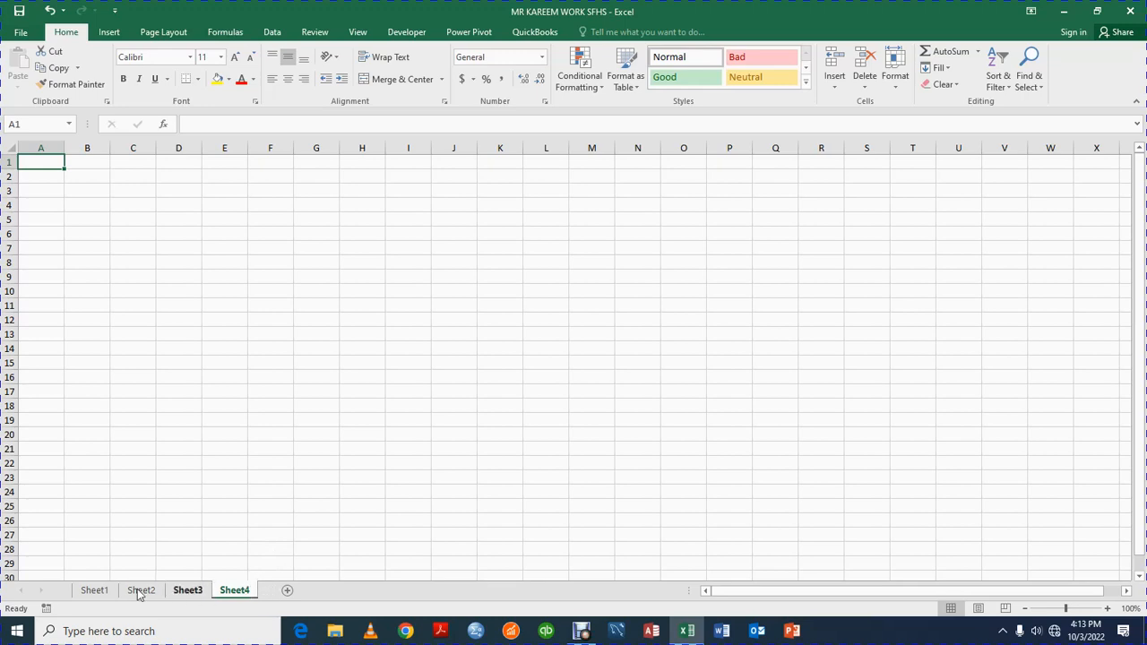
click(94, 589)
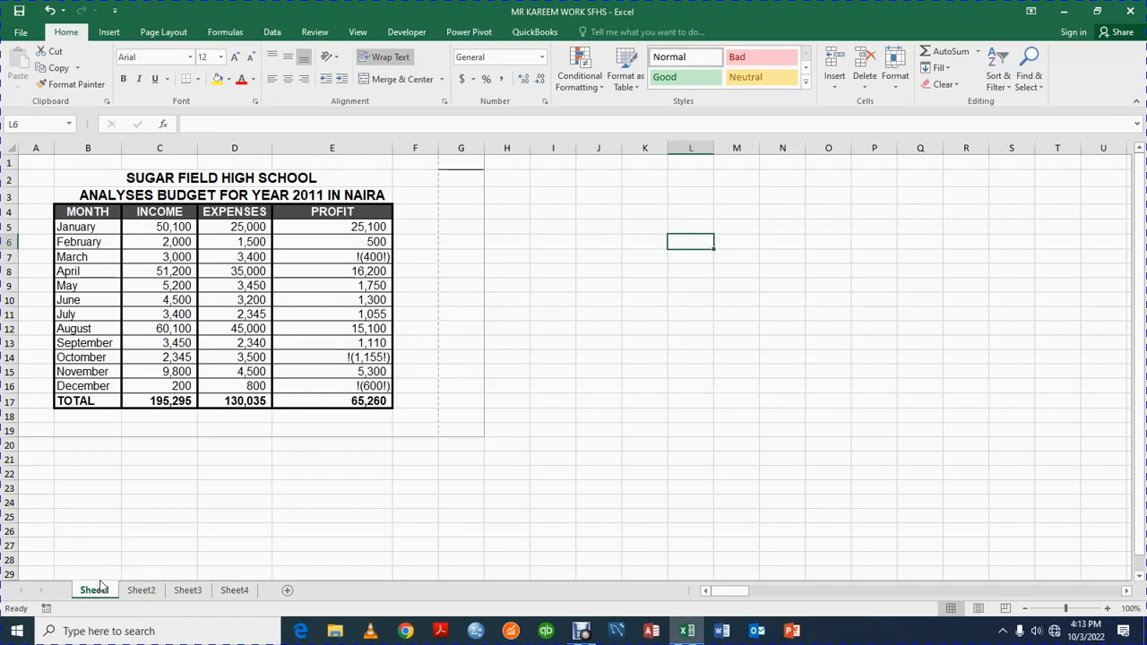
mouse_move(288, 590)
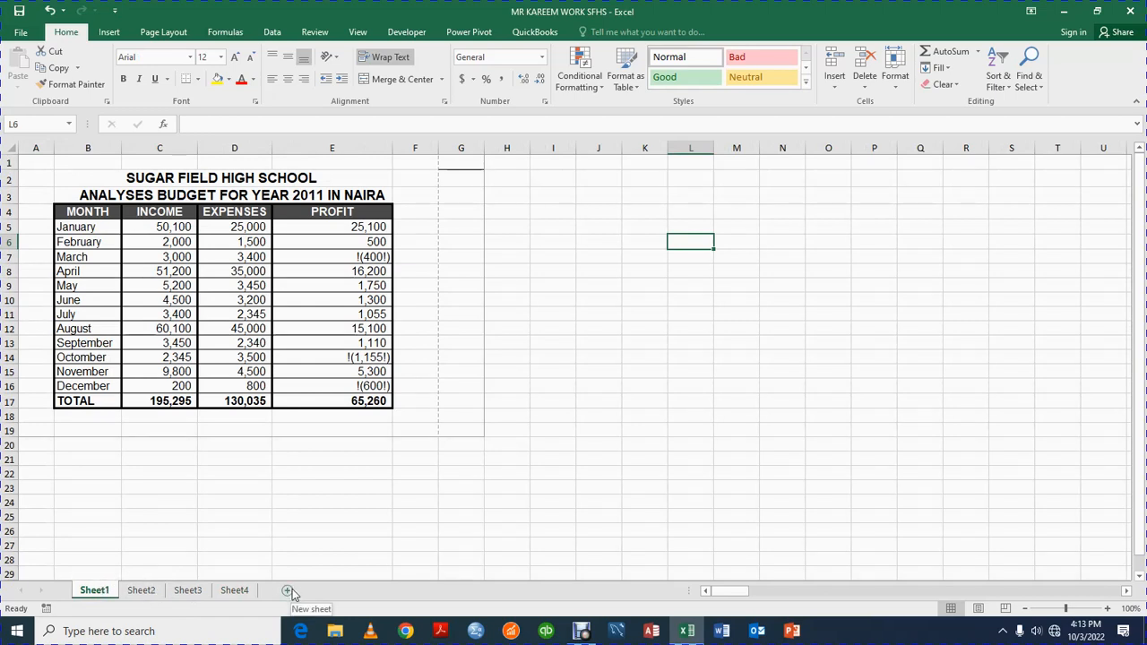
click(289, 590)
text(JAN)
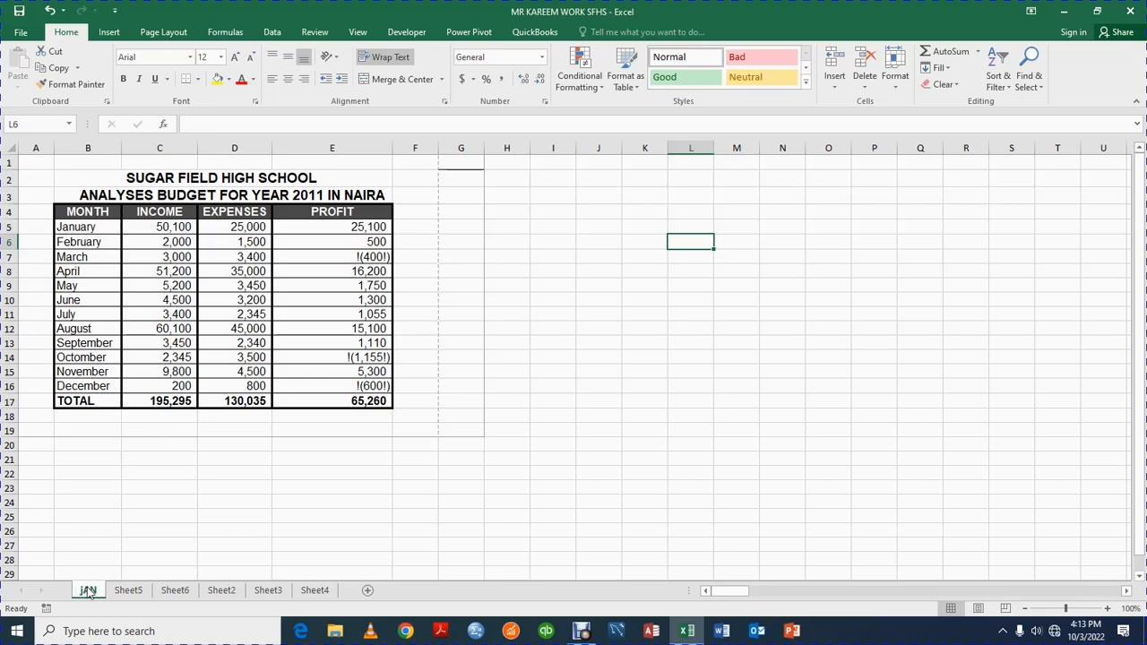
Flip between the JAN budget sheet and blank Sheet5, ending on Sheet5.
click(127, 590)
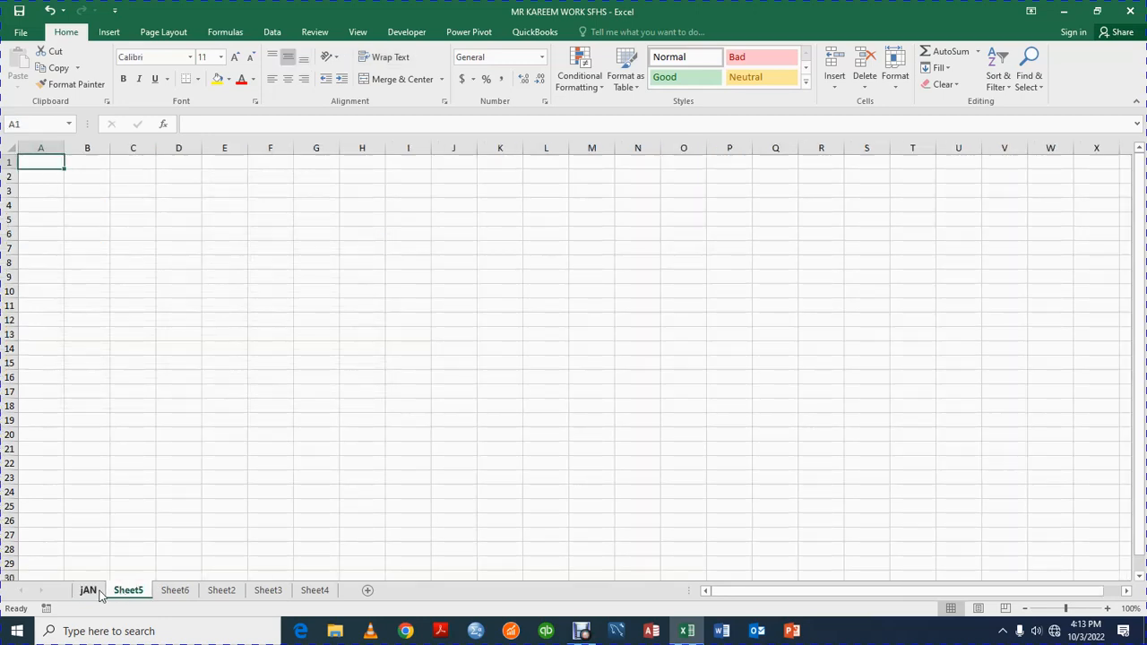
click(87, 590)
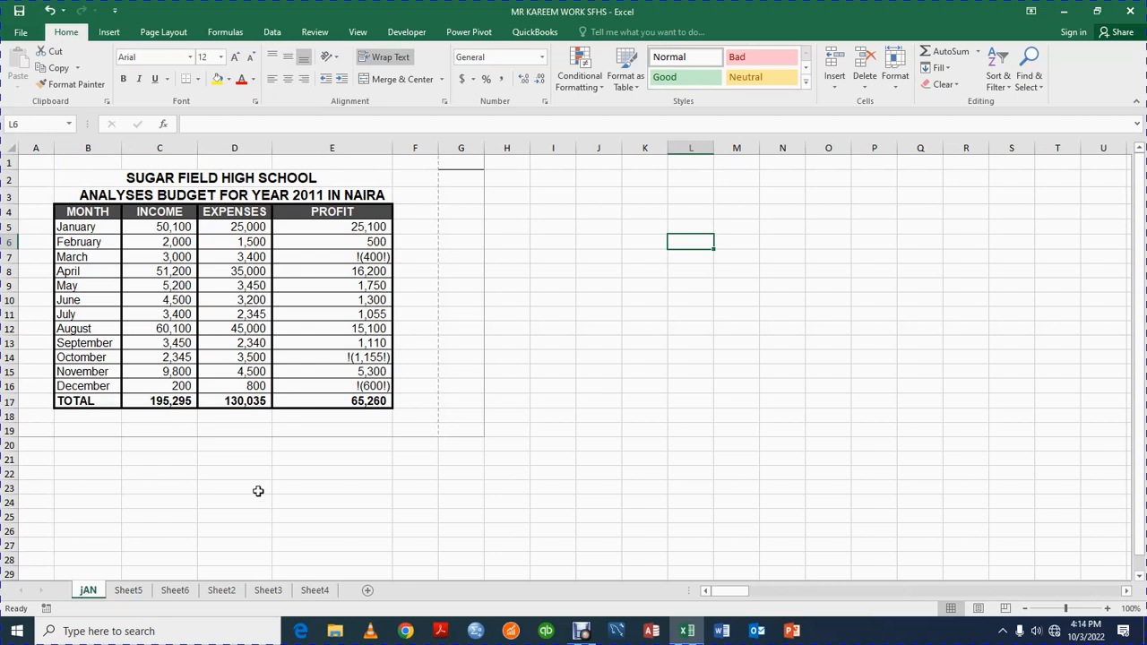
click(128, 589)
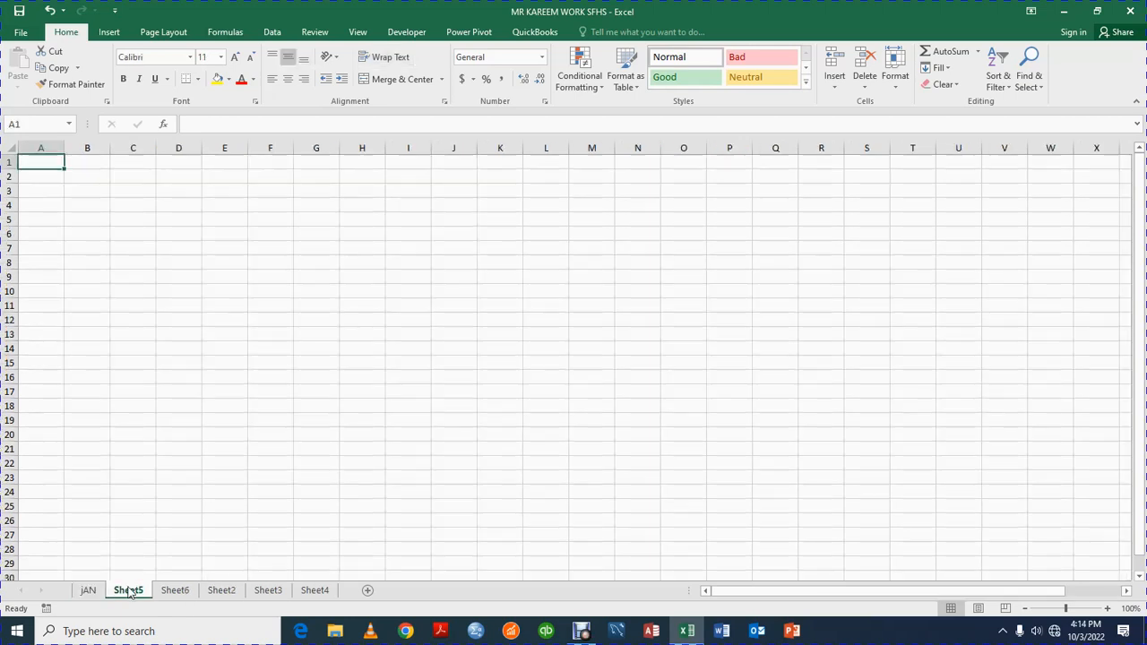
Type SUGAR FIELD HIGH SCHOOL in B3 and ANALYSES OF BUDEGET FOR 2022 beneath it.
click(86, 190)
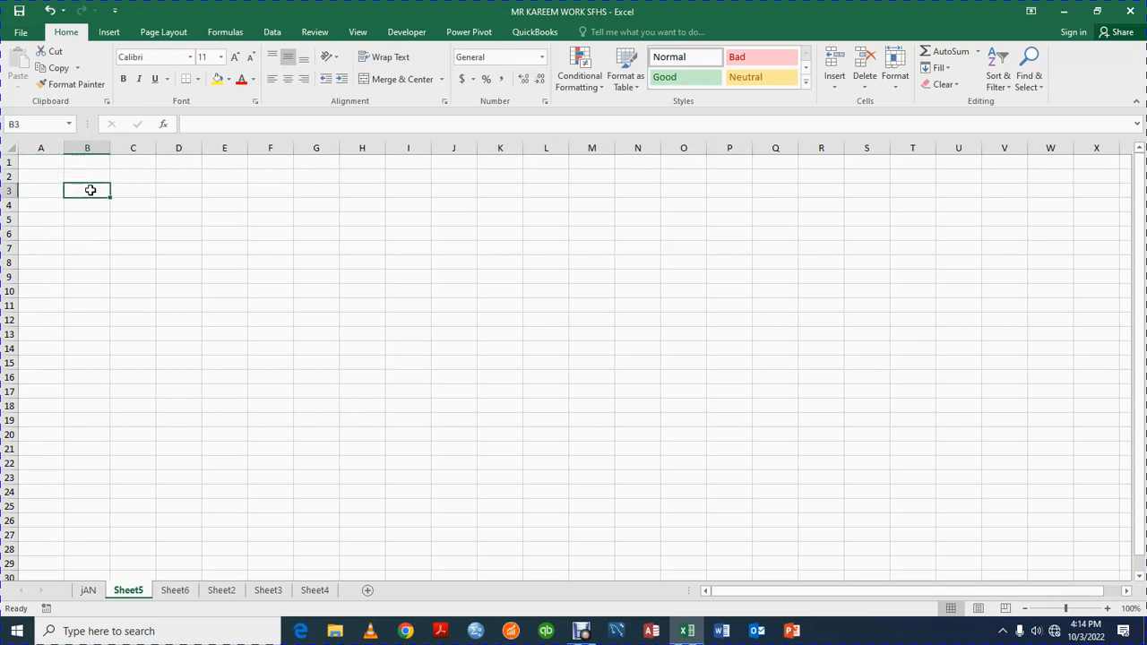
text(S)
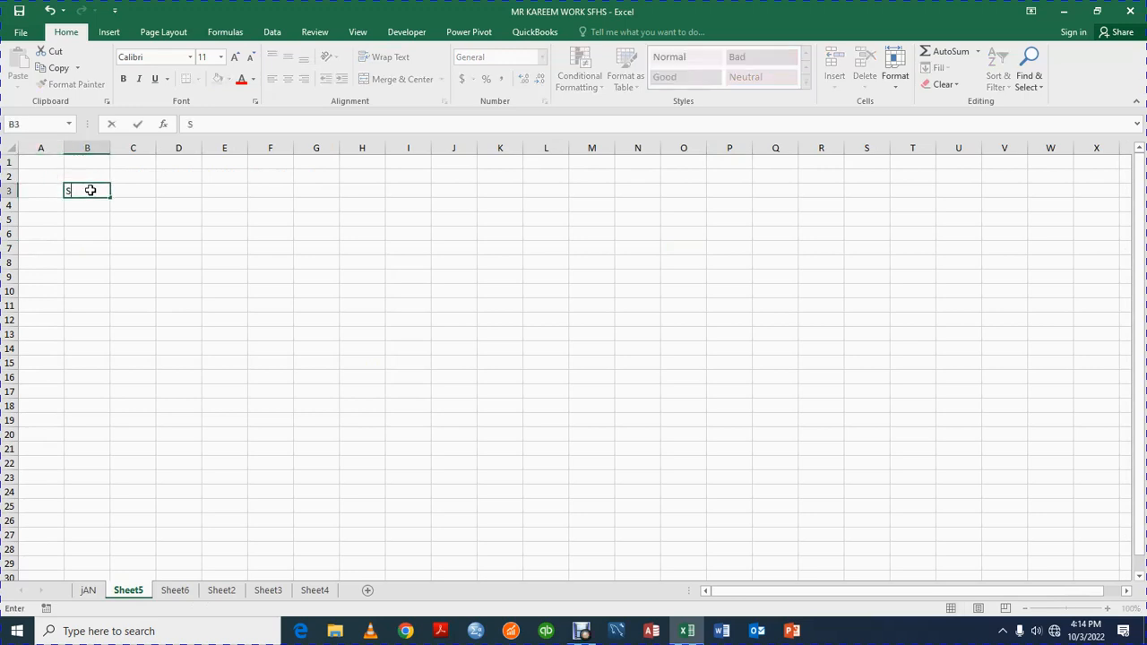
text(UGAR F)
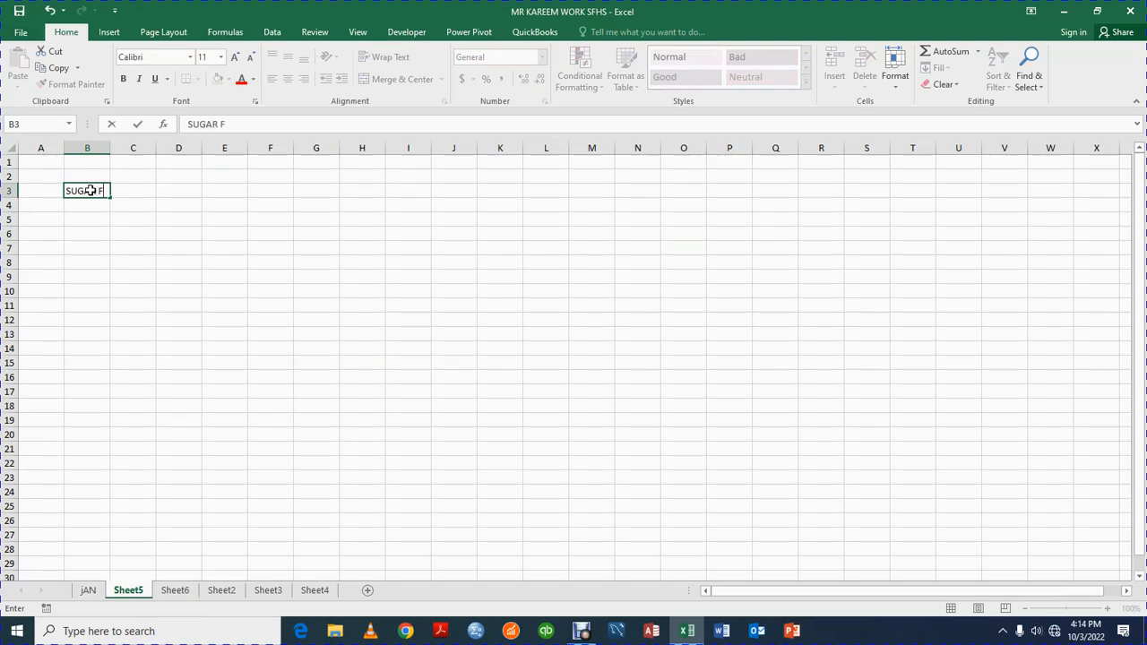
text(IELD H)
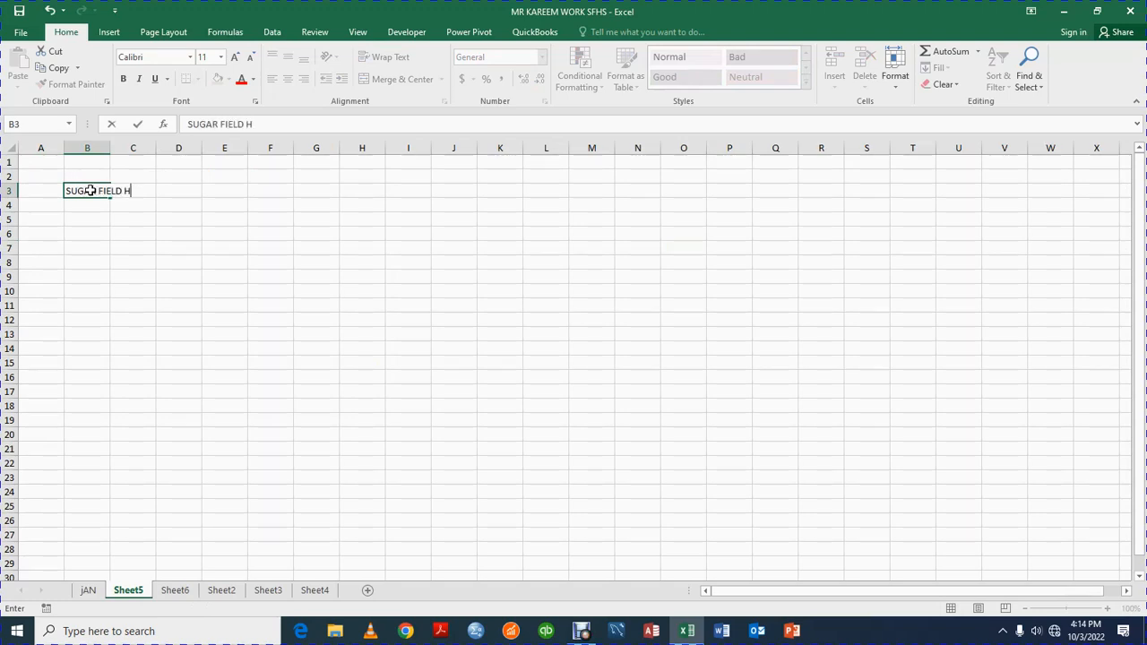
text(IGH SCHOOL)
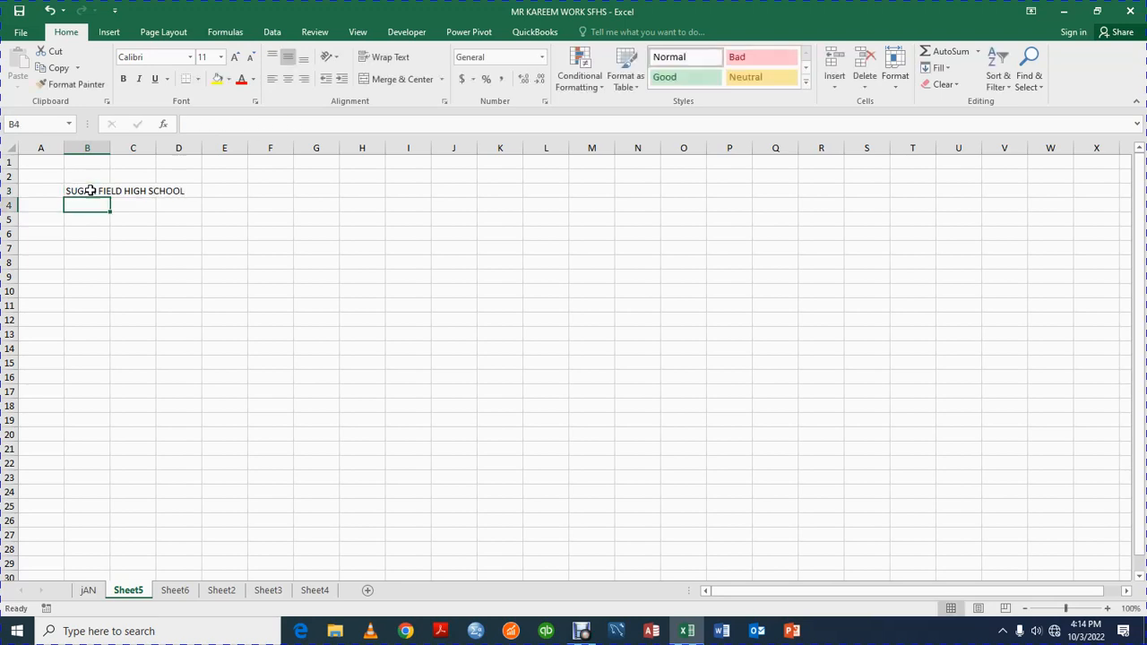
text(ANA)
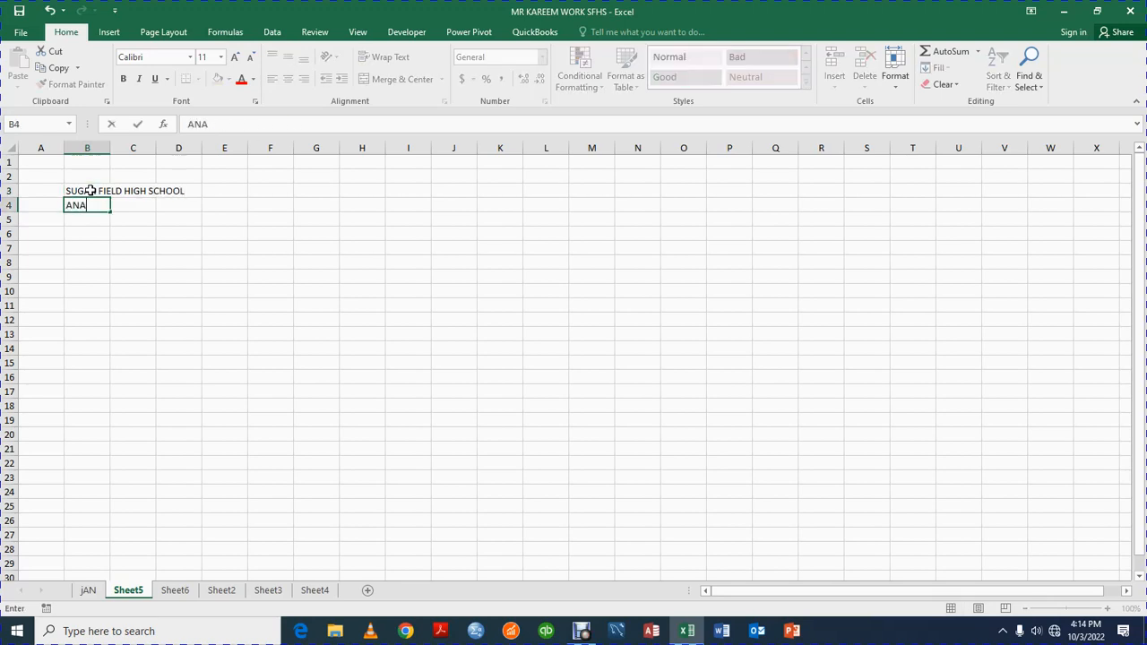
text(LYSES)
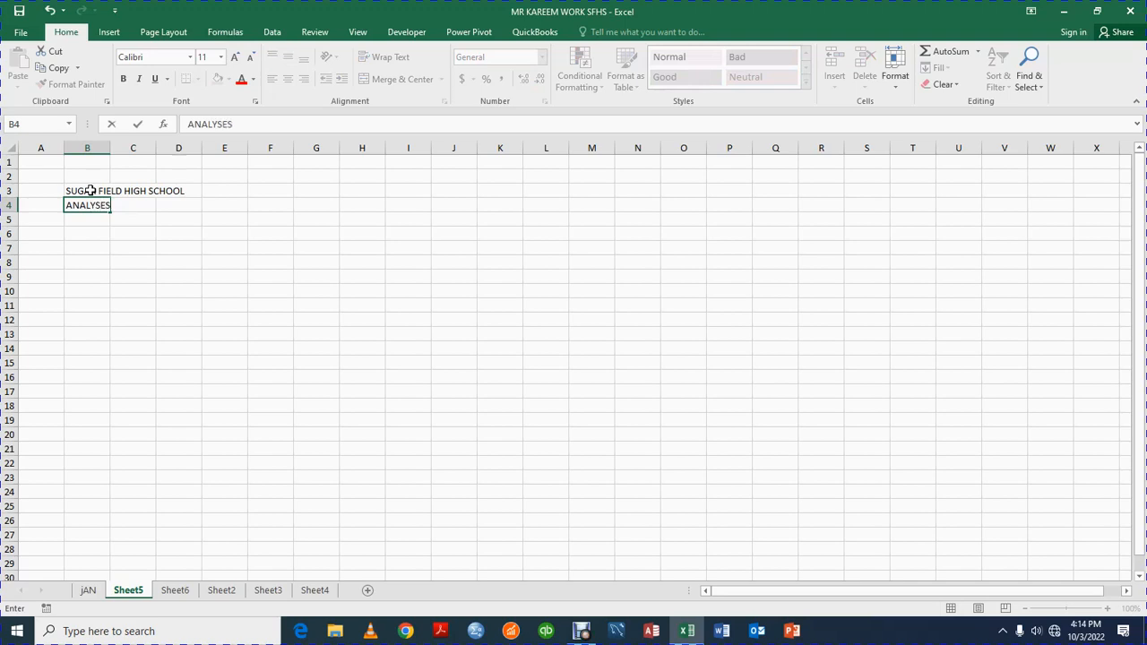
text(OF BU)
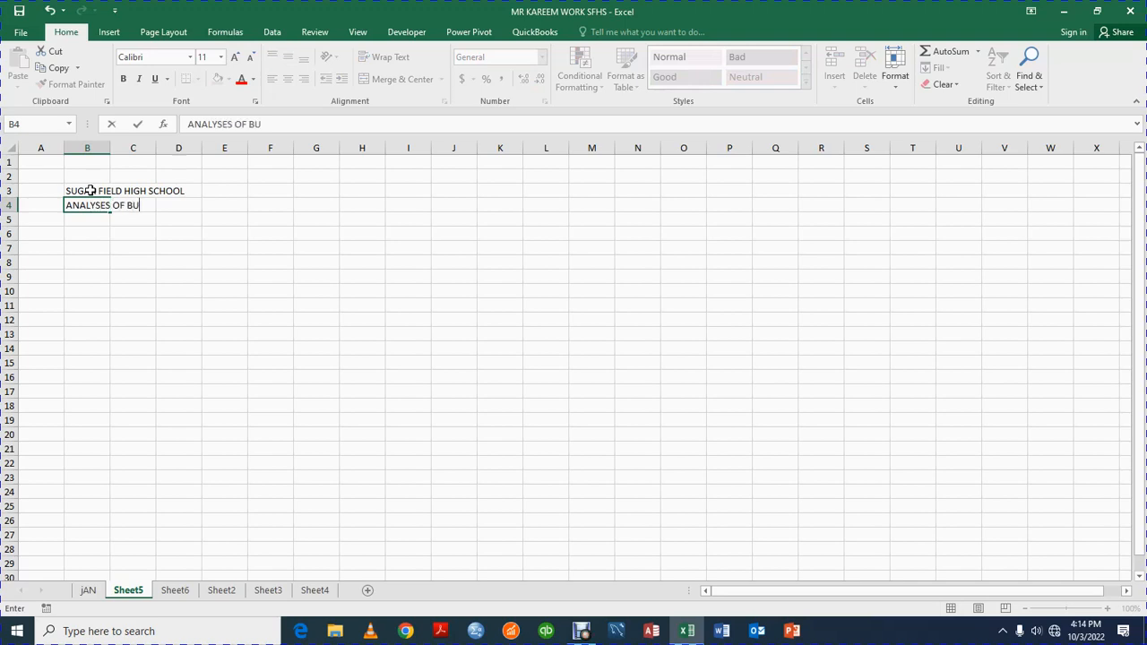
text(DEGET)
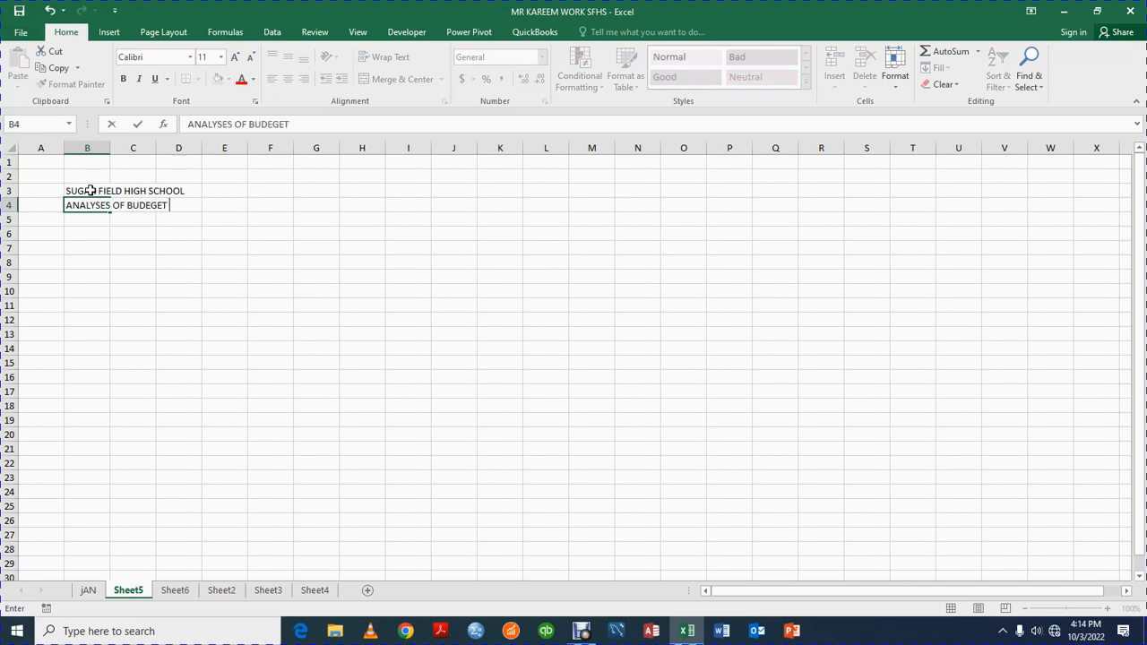
text(FOR 20)
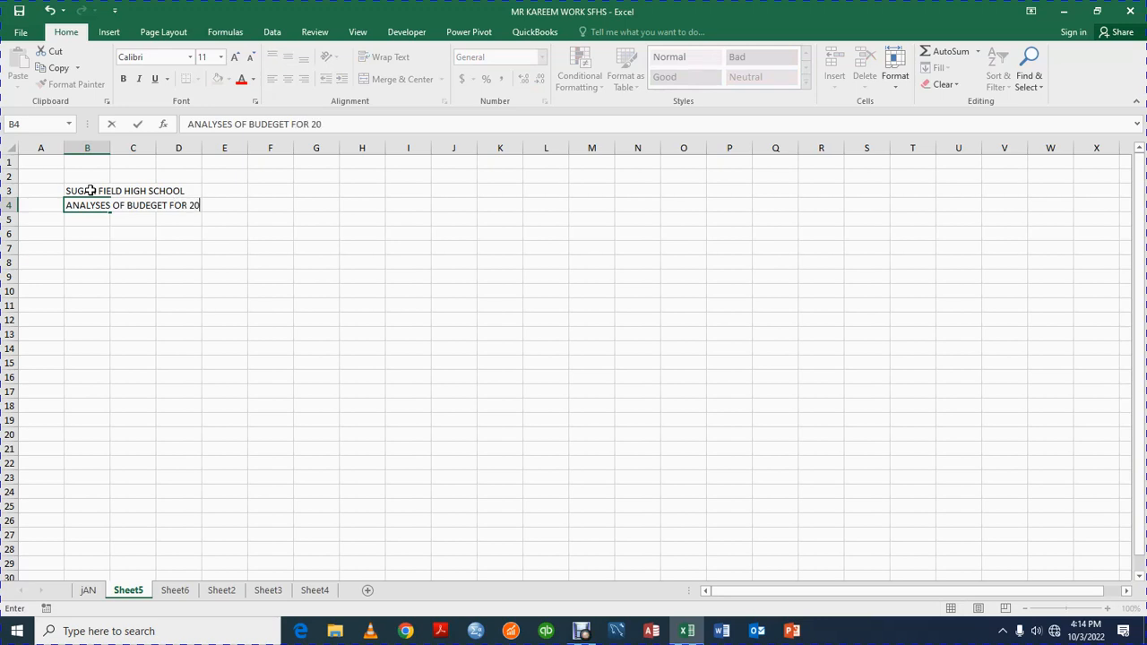
key(Return)
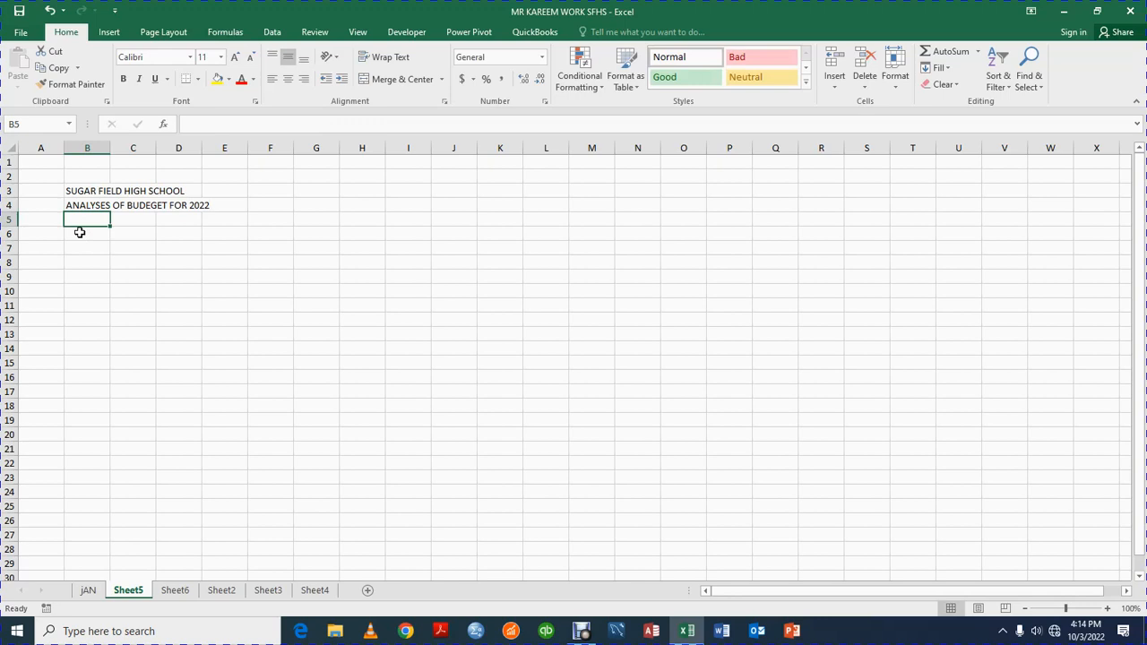
Make the B3 school title bold at 16 pt and enlarge the B4 subtitle to 12 pt.
click(86, 190)
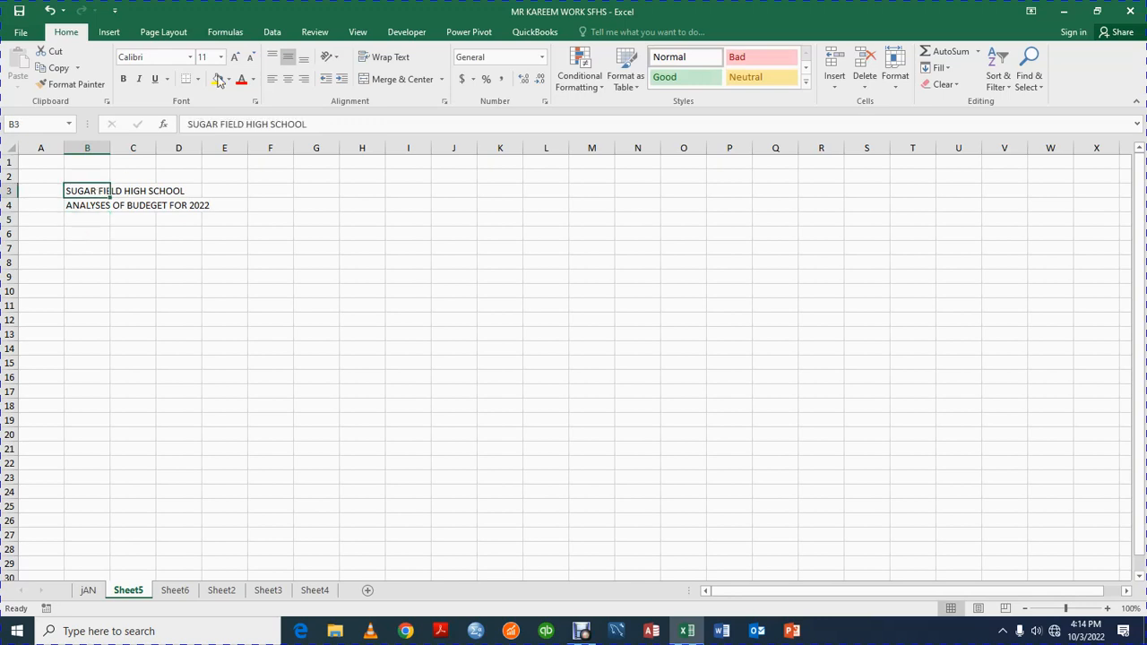
click(235, 58)
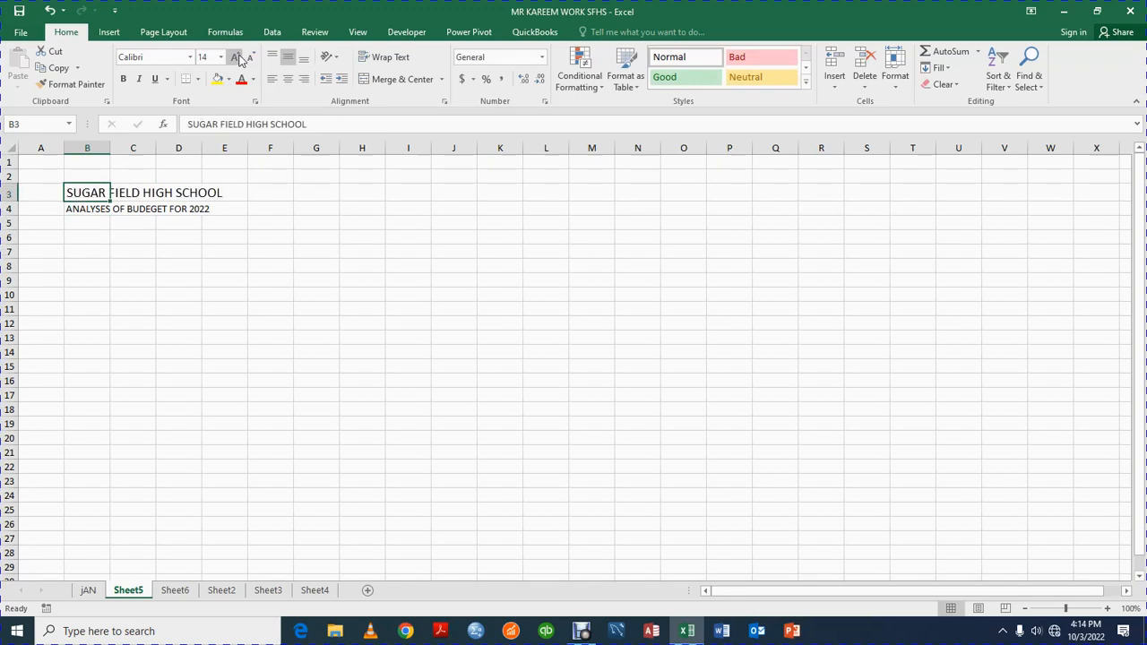
click(235, 57)
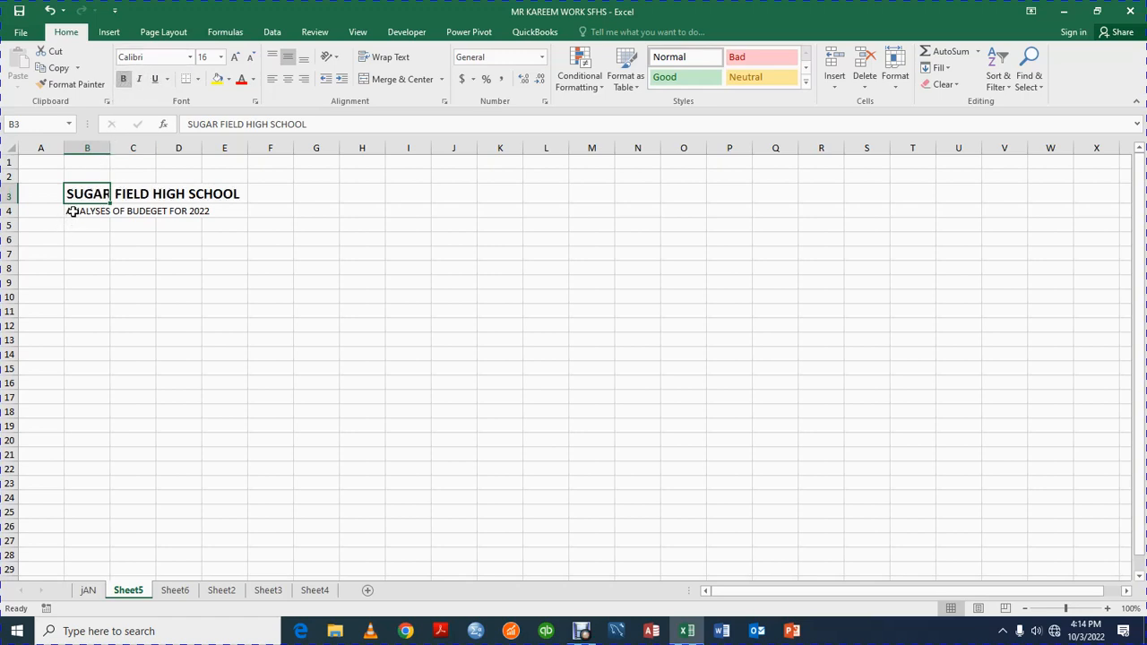
click(87, 211)
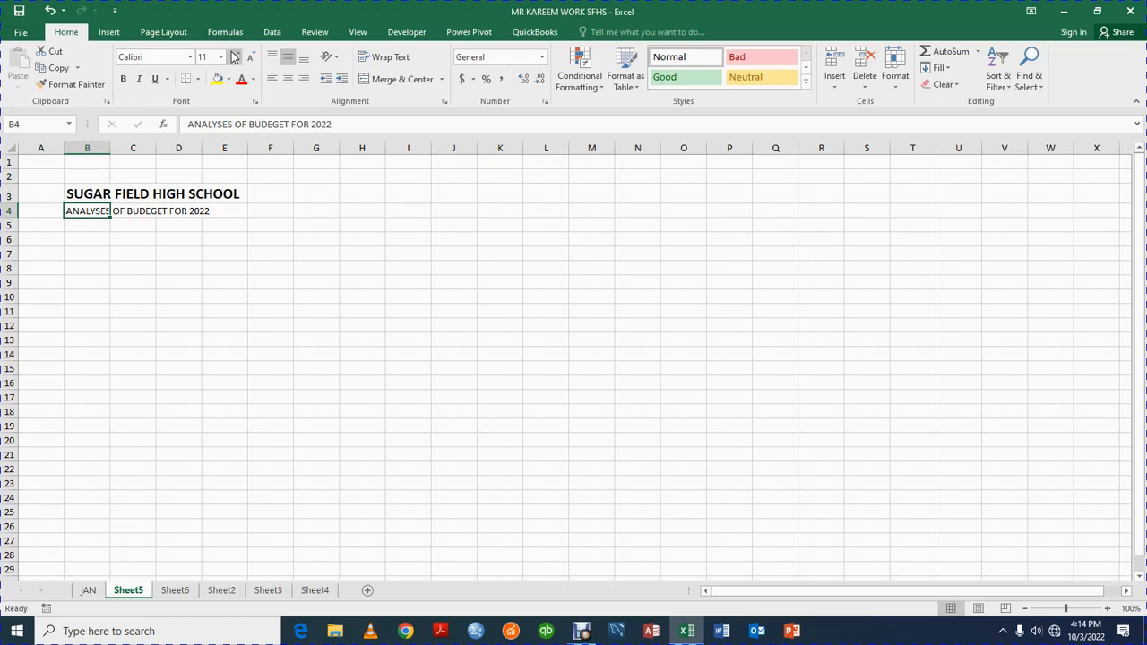
click(234, 56)
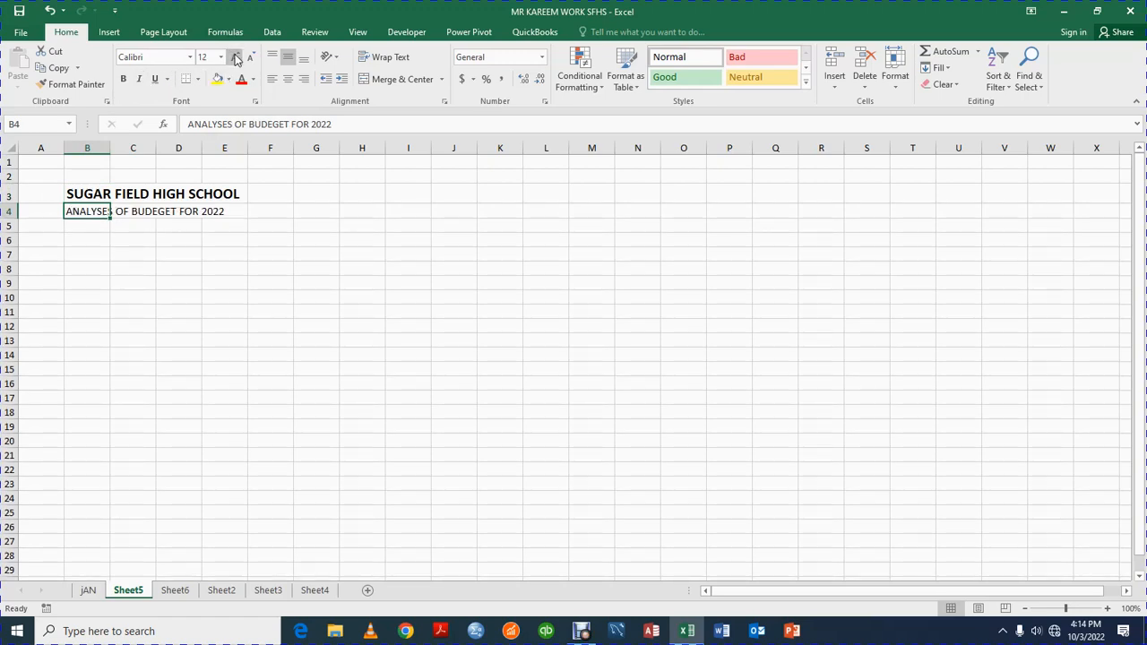
click(87, 225)
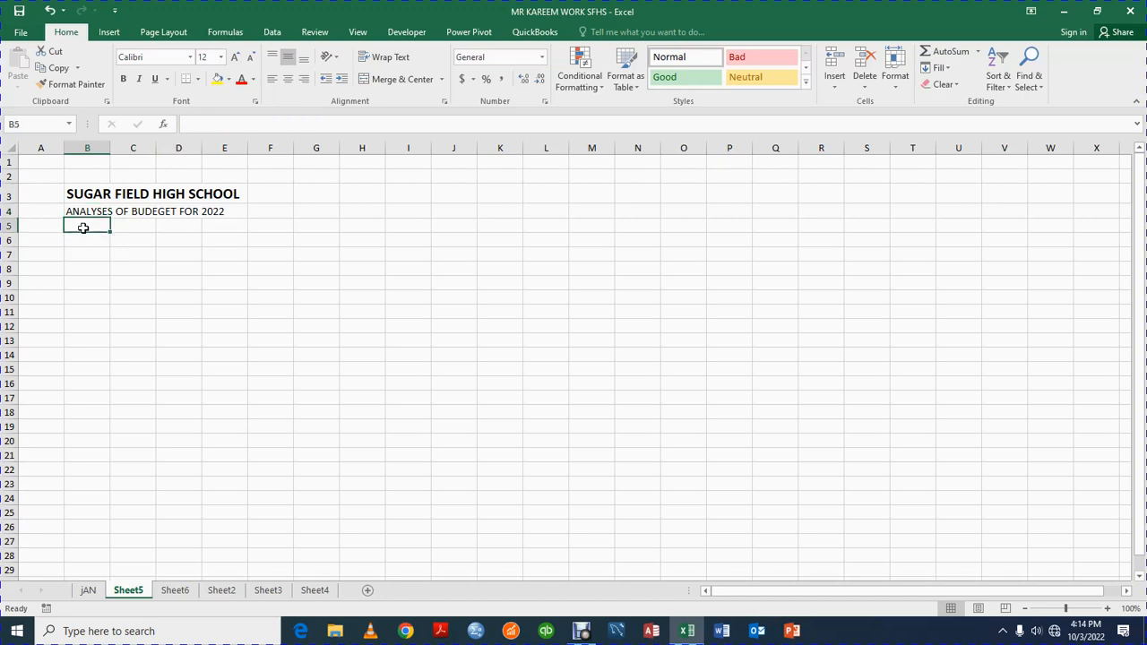
click(203, 56)
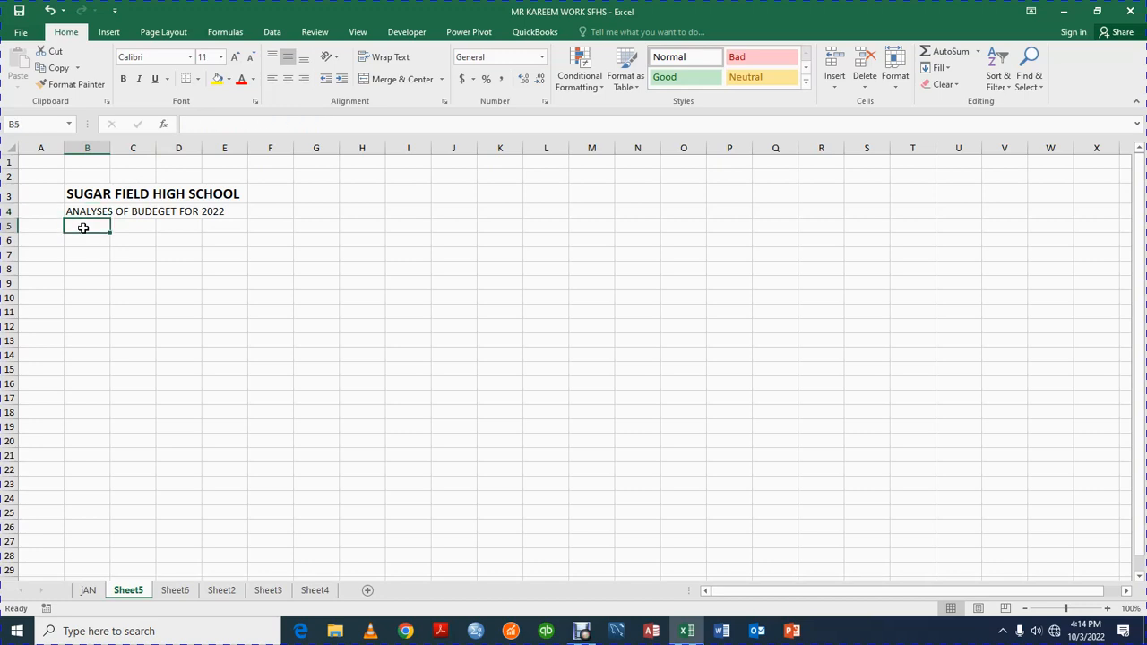
Enter the headings MONTH, INCOME, EXPENSES and PROFIT into cells B5 through E5.
text(MONTH)
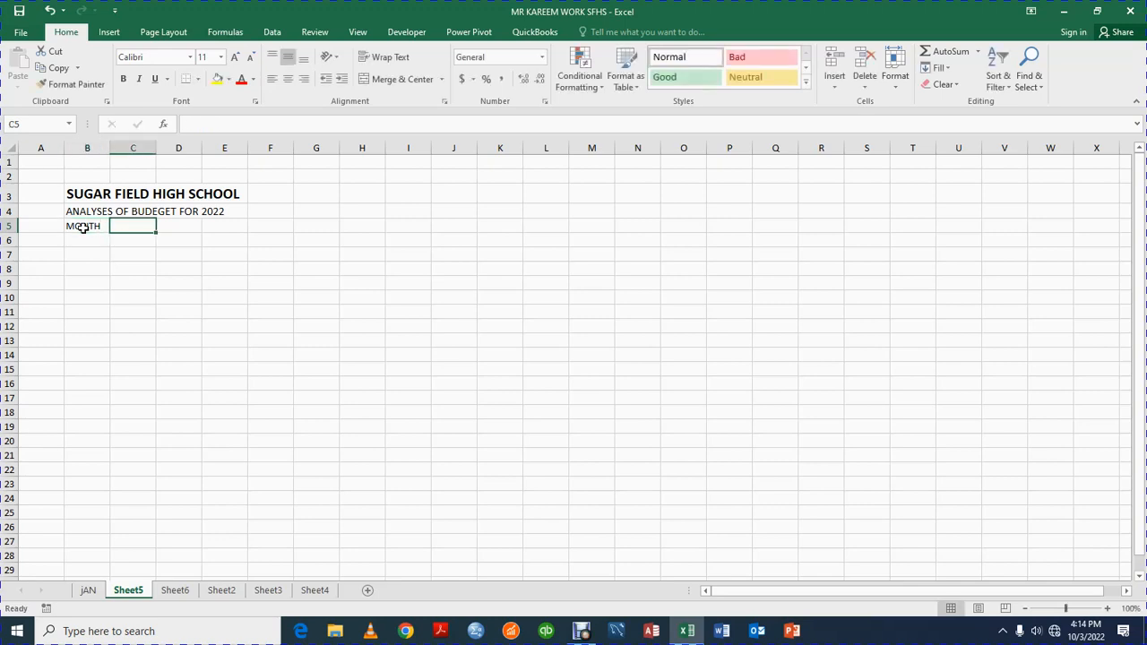
text(INCOME)
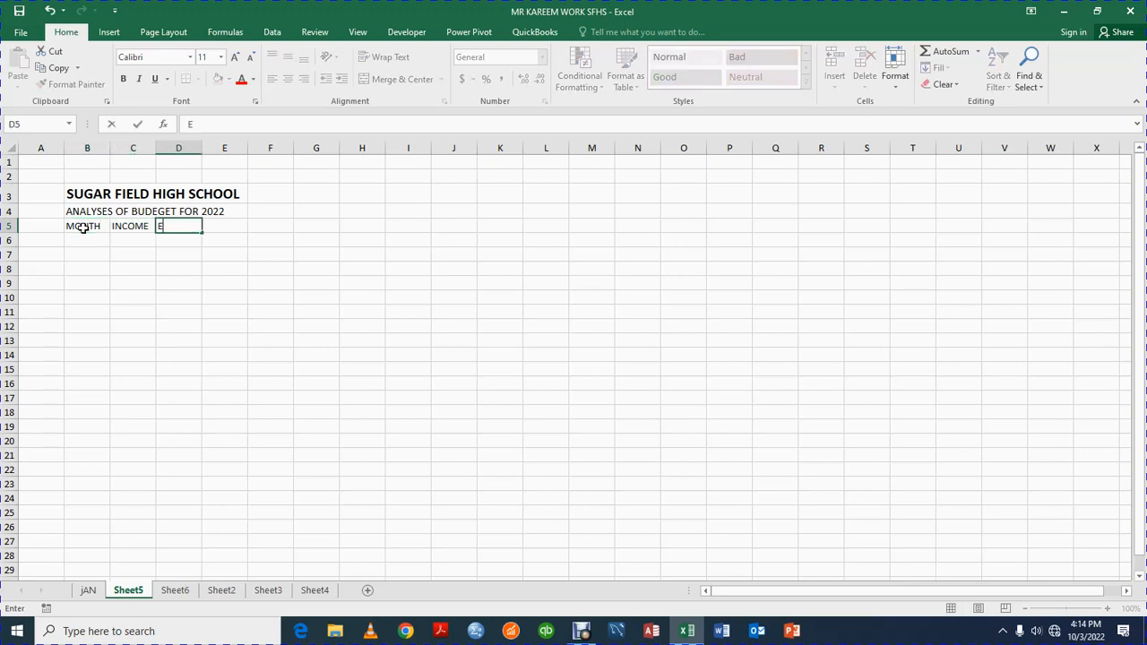
text(XPENSES)
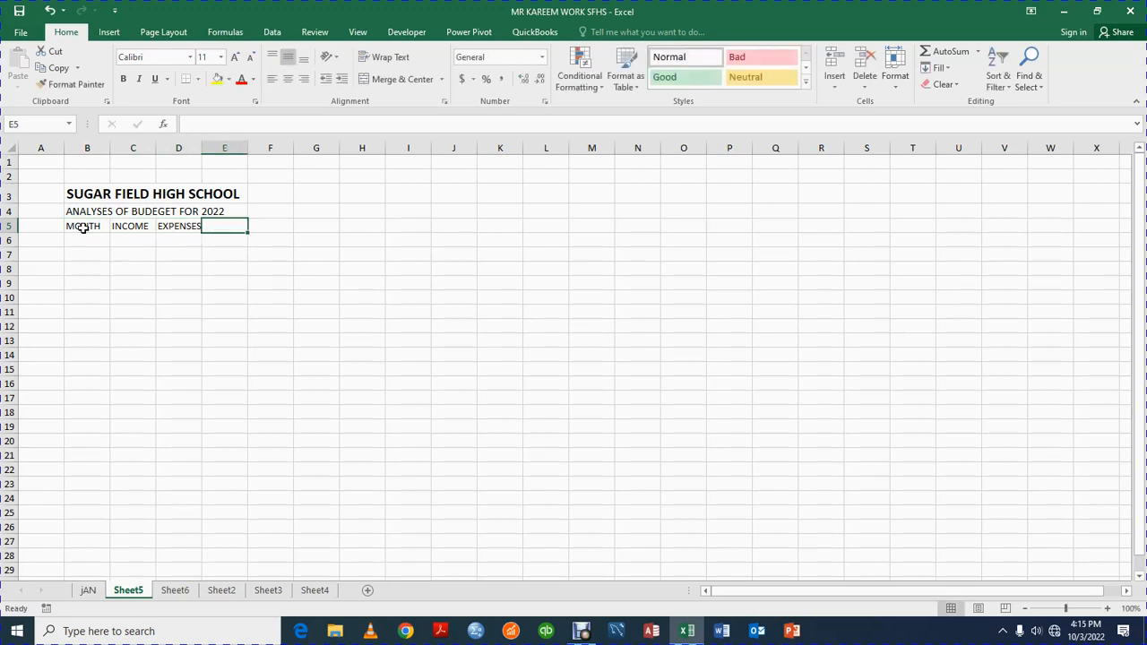
text(PROFIT)
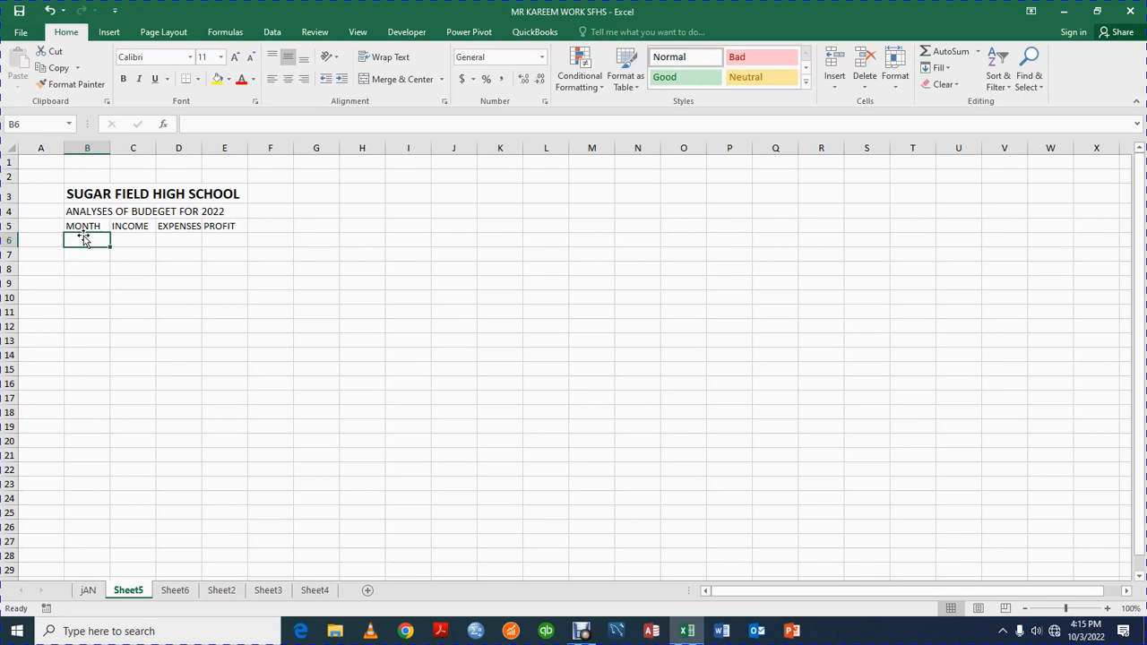
Enter JANUARY in B6 and discard a stray abbreviated FEB entry.
text(J)
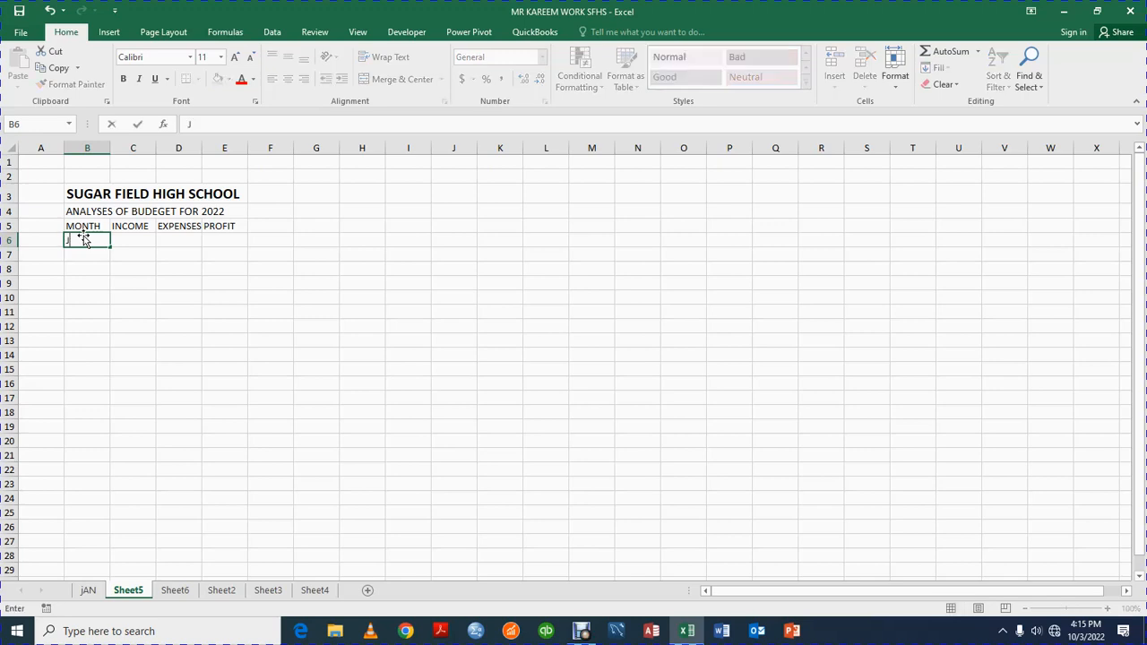
text(ANU)
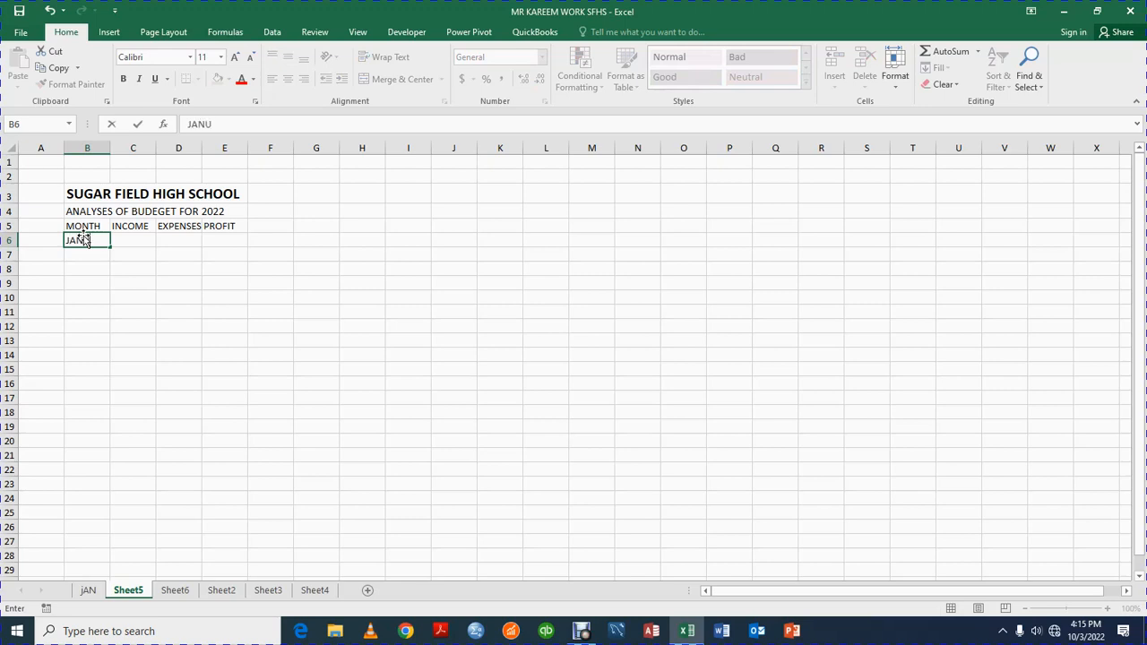
key(enter)
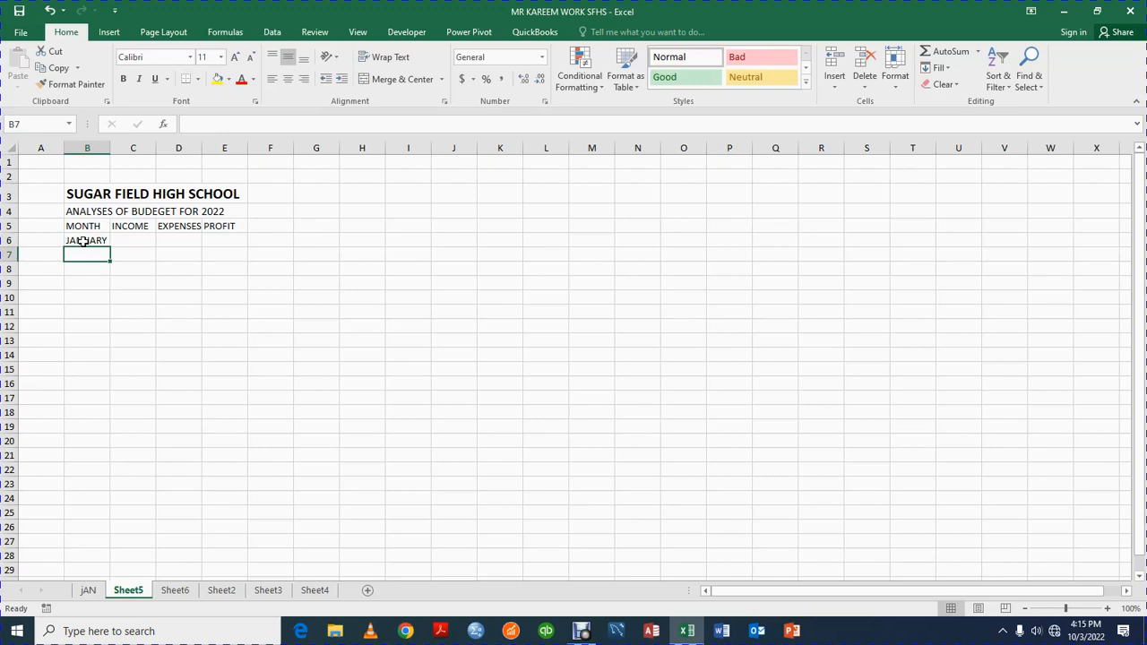
text(FEB)
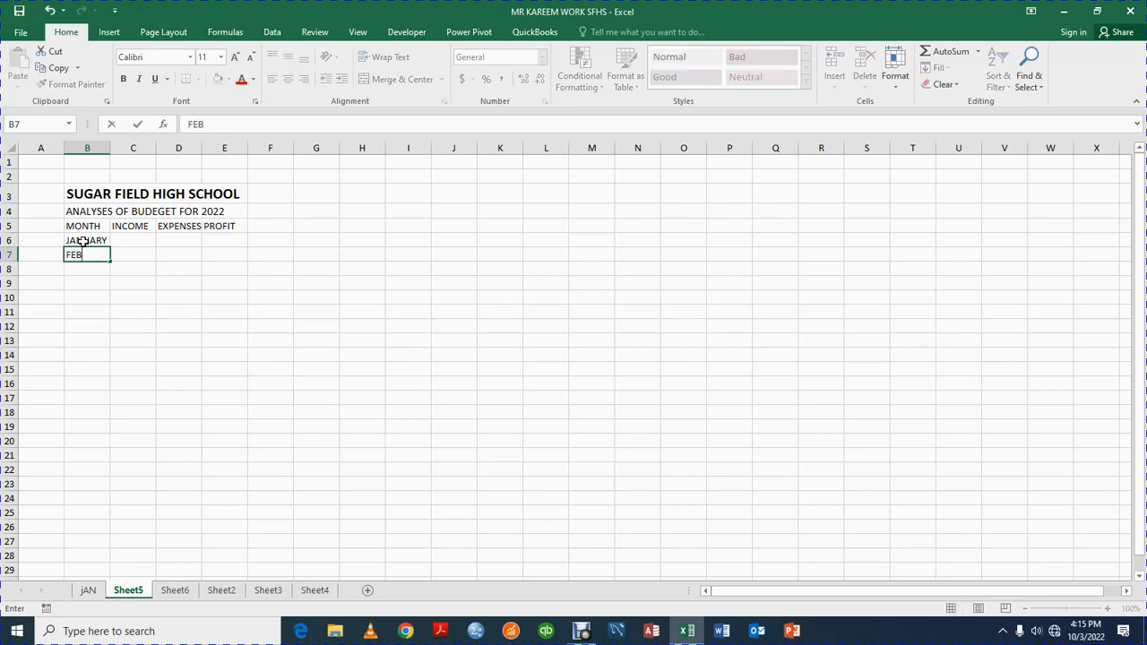
key(Delete)
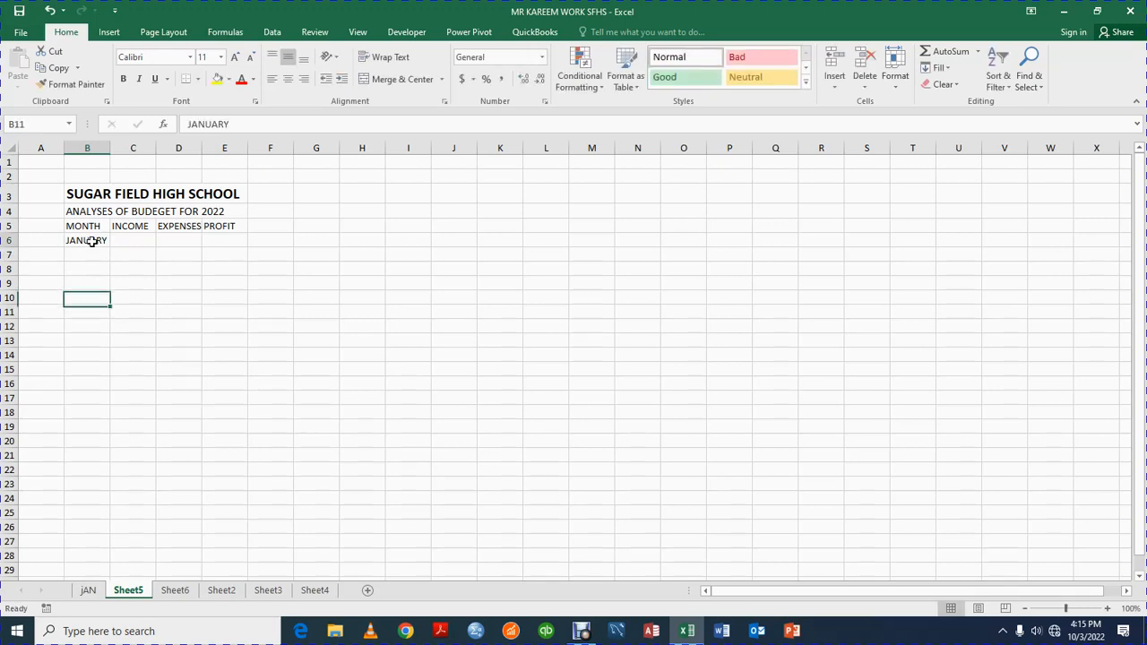
Autofill the month series from JANUARY down to DECEMBER in B17.
click(87, 240)
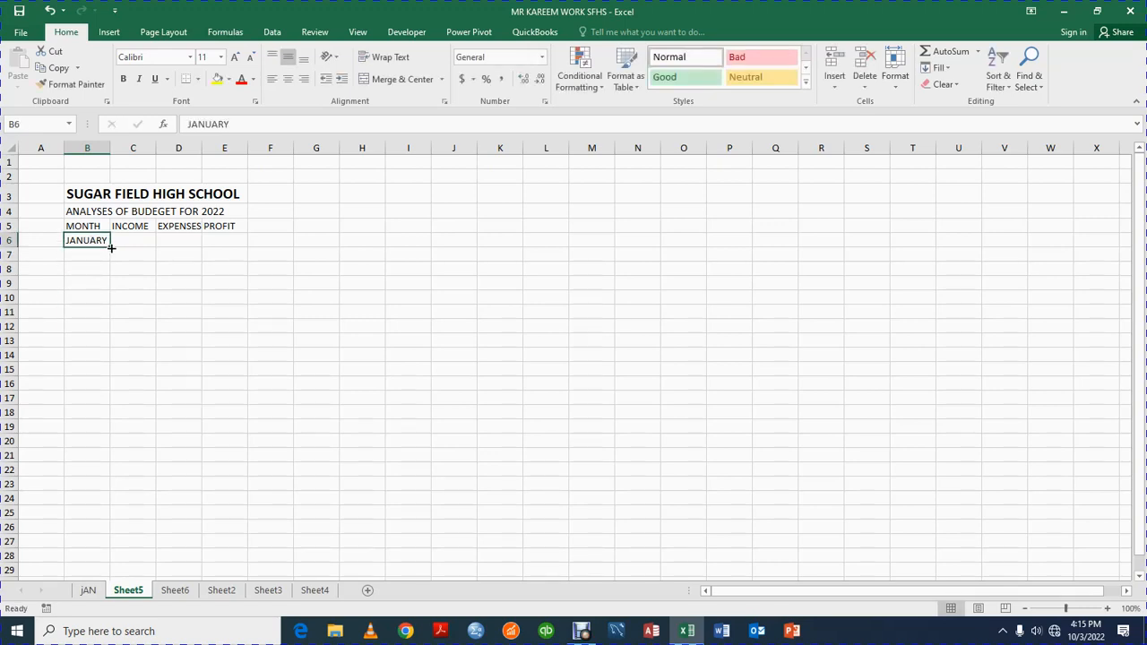
click(87, 282)
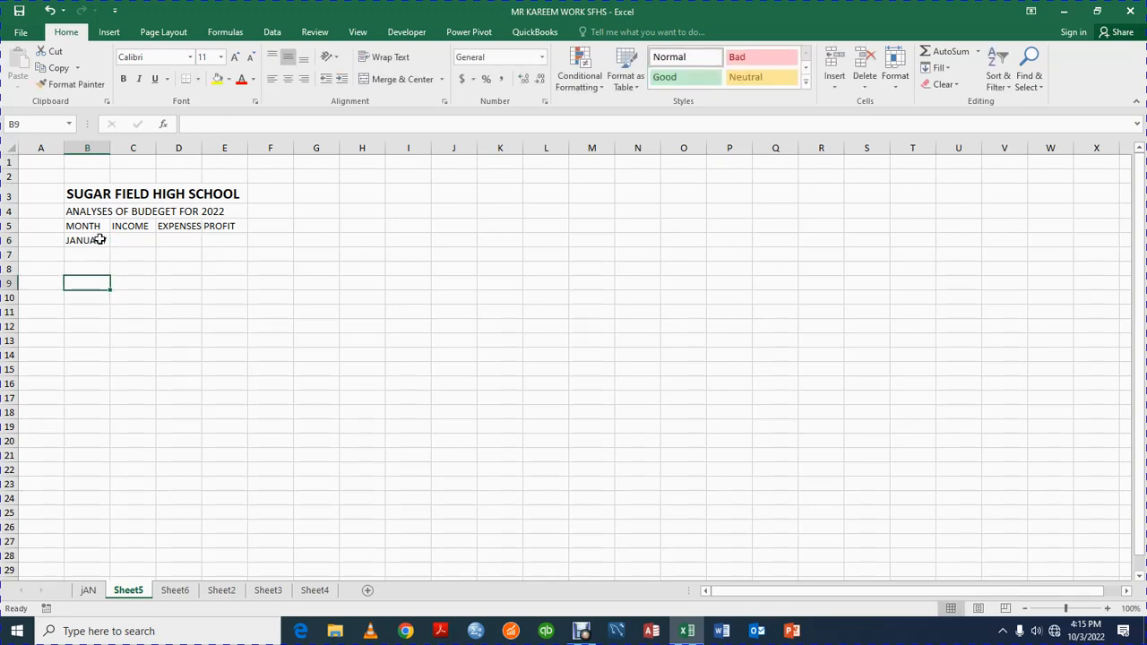
click(87, 240)
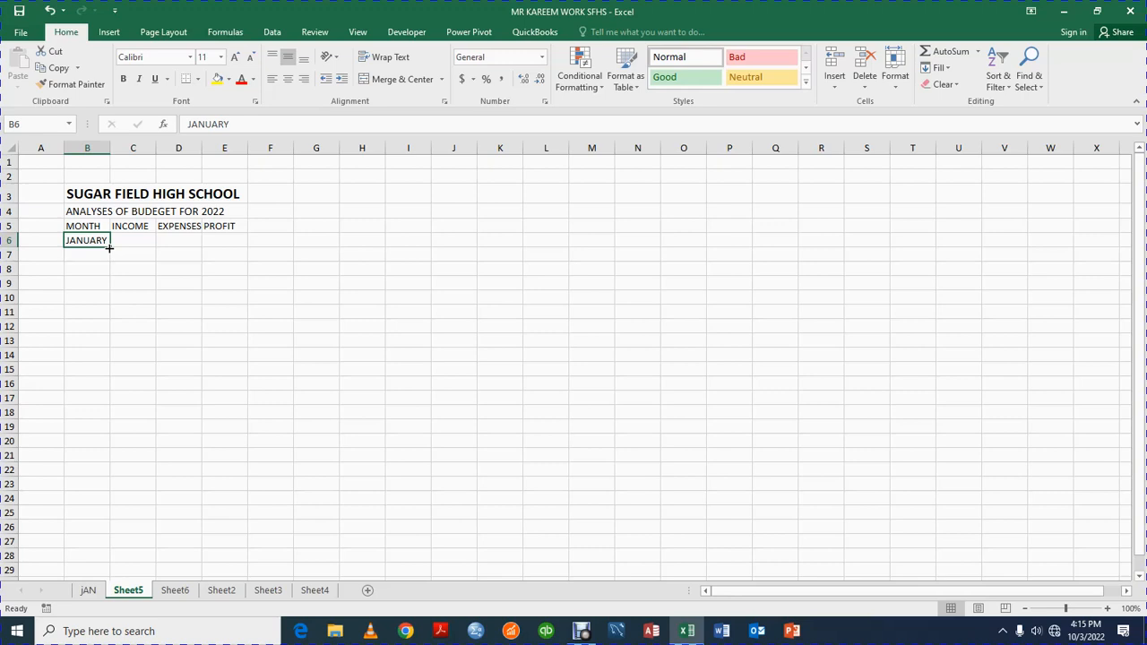
drag(109, 246, 109, 358)
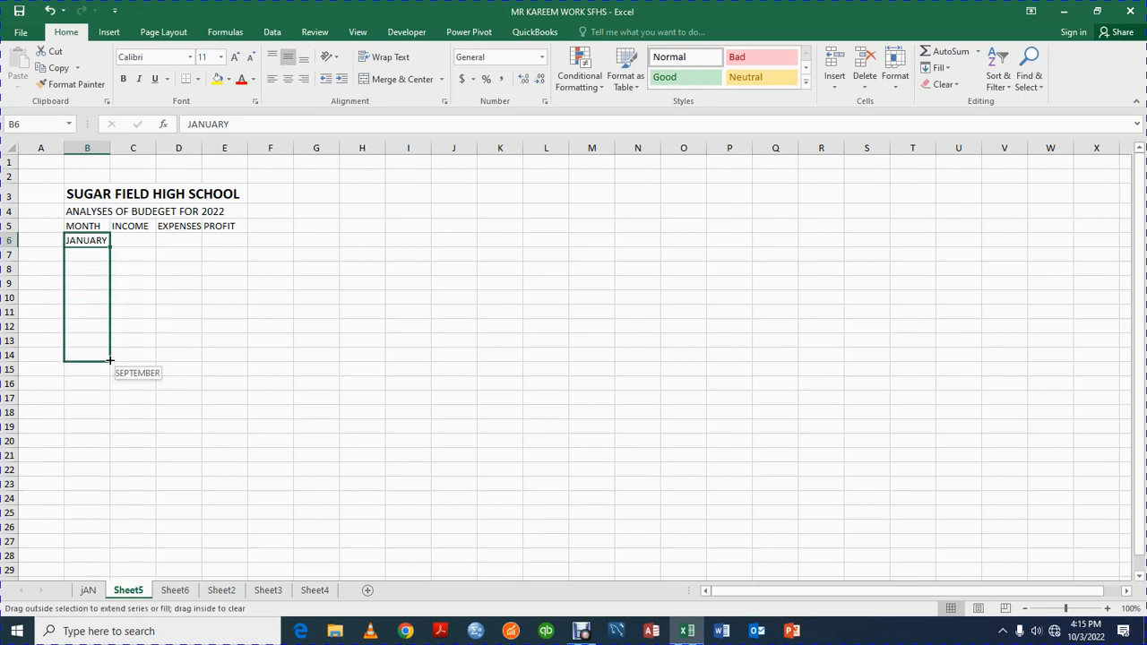
drag(109, 360, 106, 393)
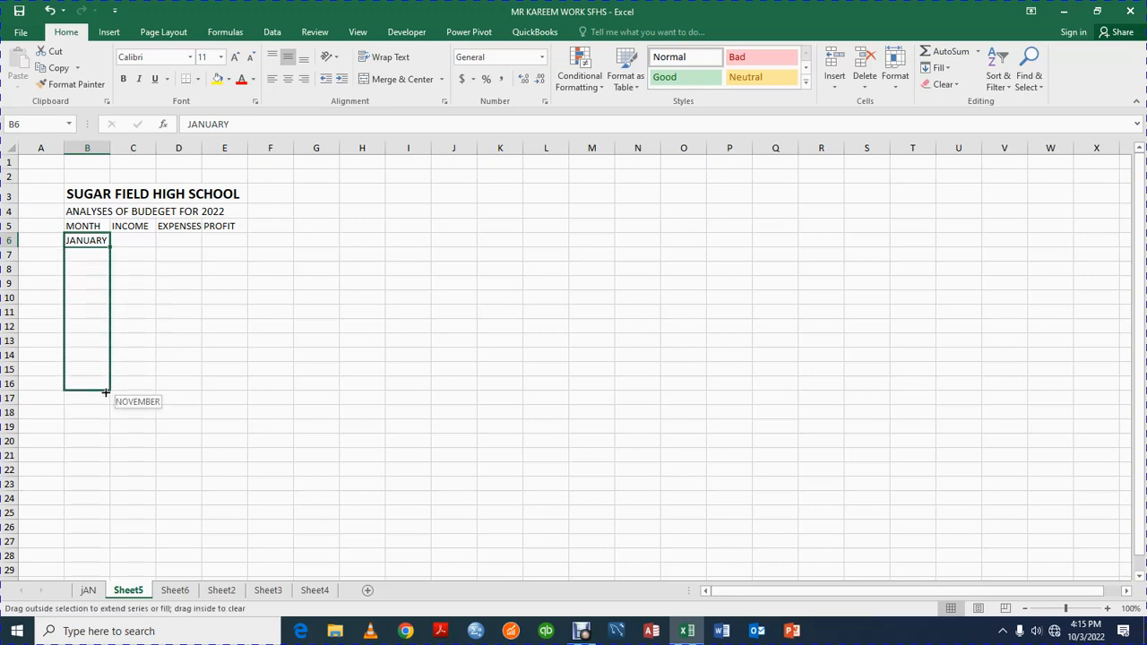
drag(87, 390, 105, 403)
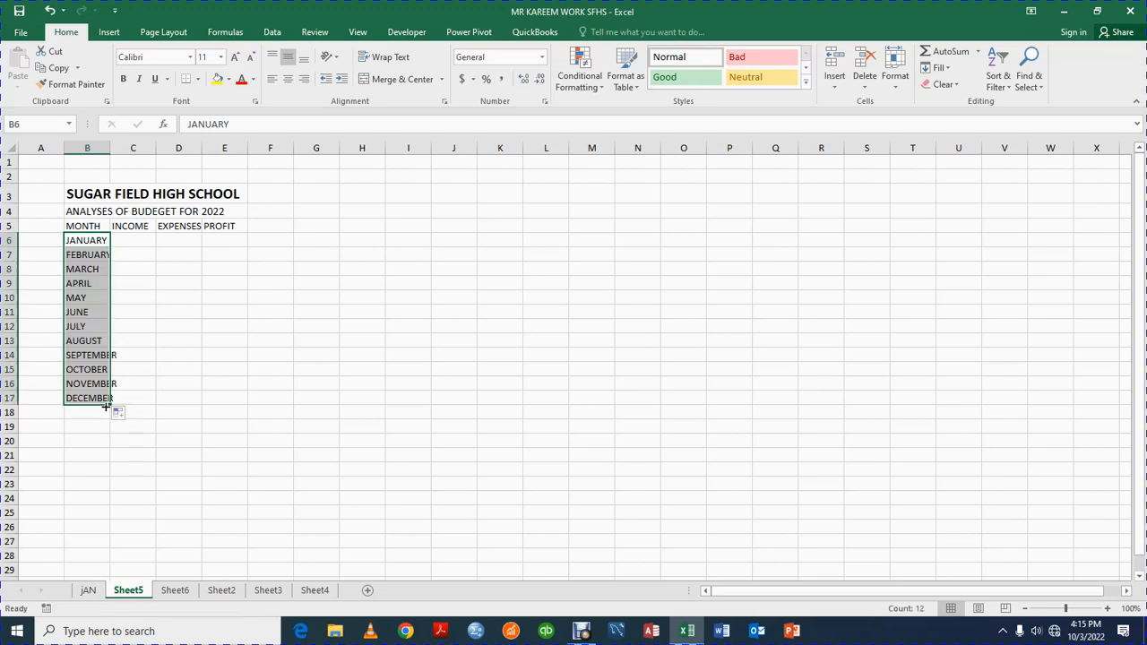
click(87, 193)
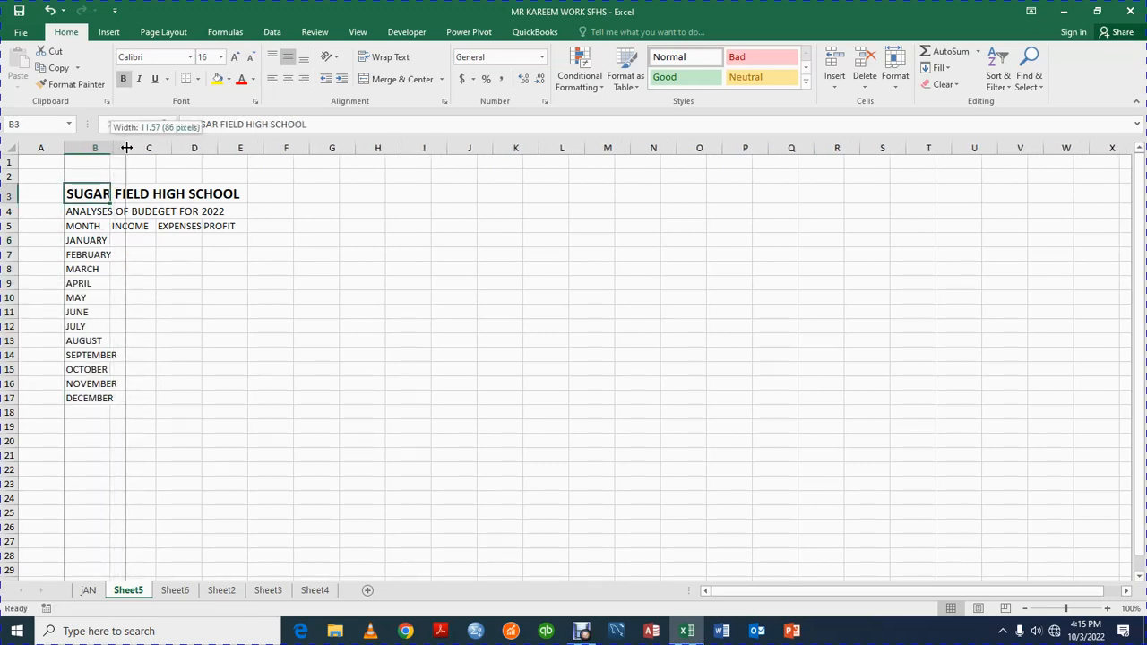
Widen column B and copy JAN's monthly income and expenses figures back to Sheet5.
drag(127, 147, 135, 147)
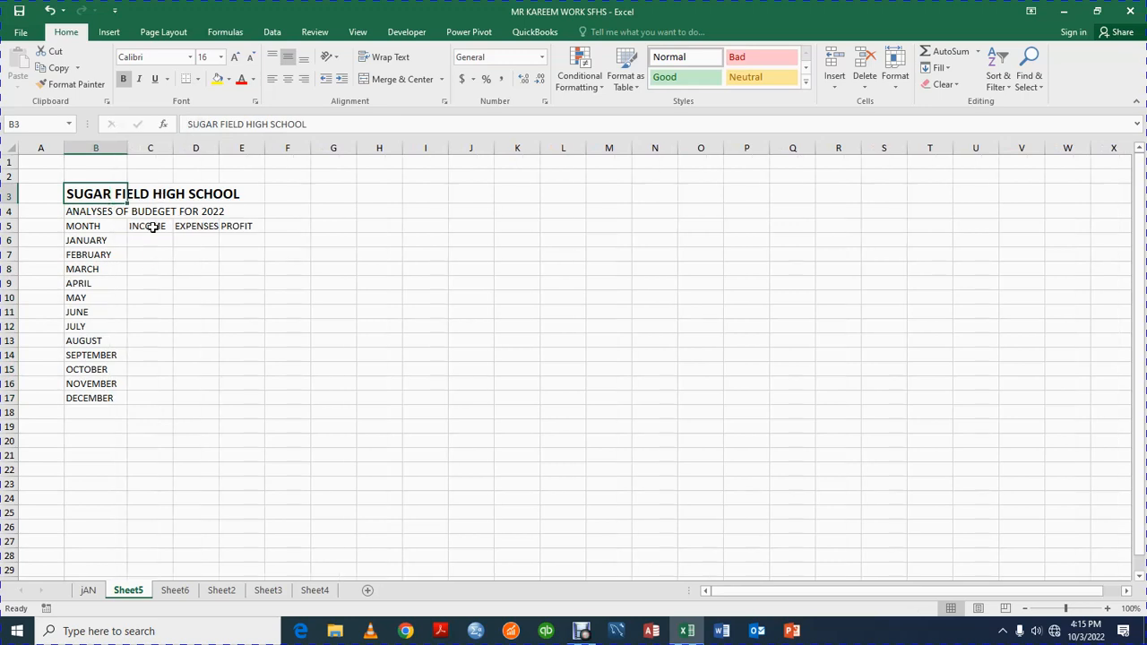
click(150, 239)
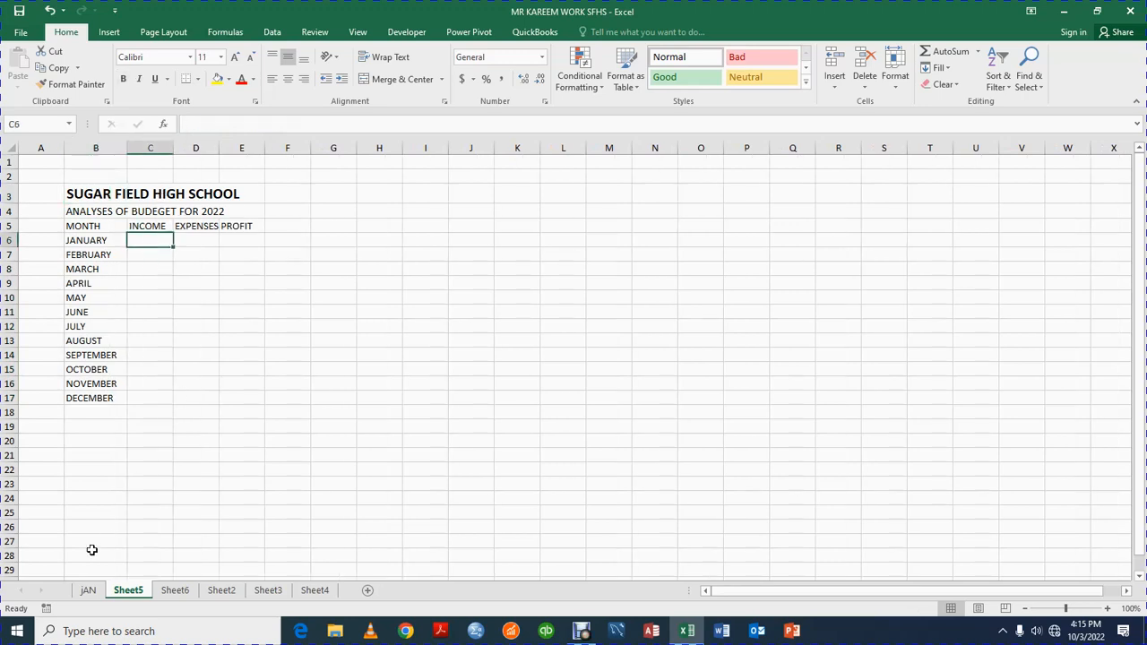
click(87, 589)
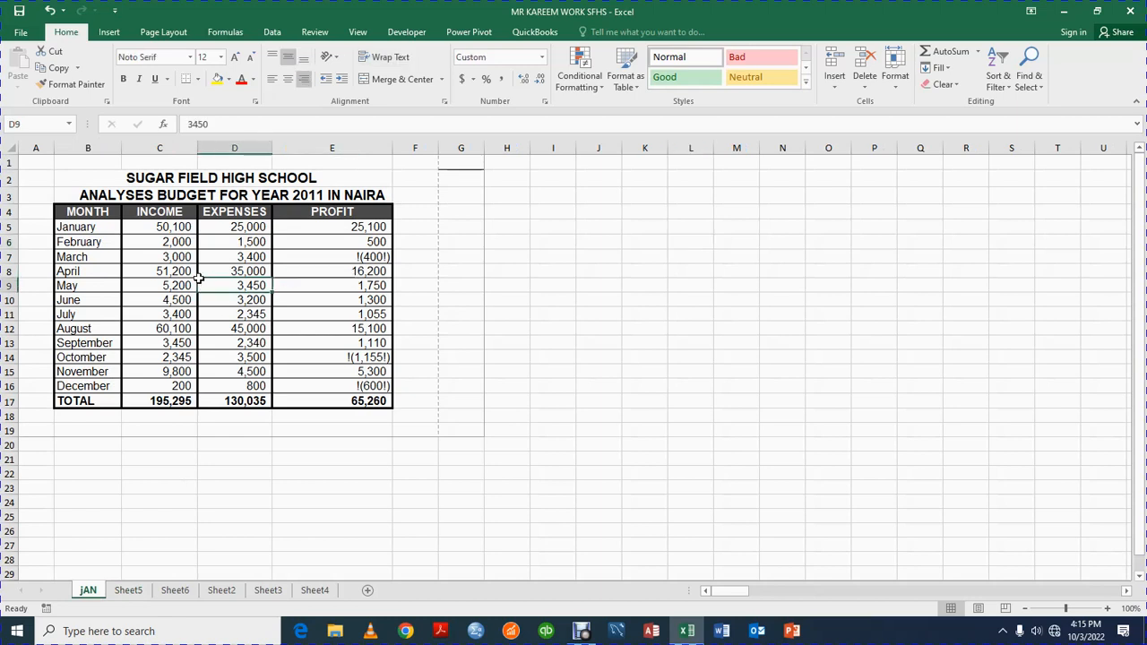
drag(160, 227, 234, 242)
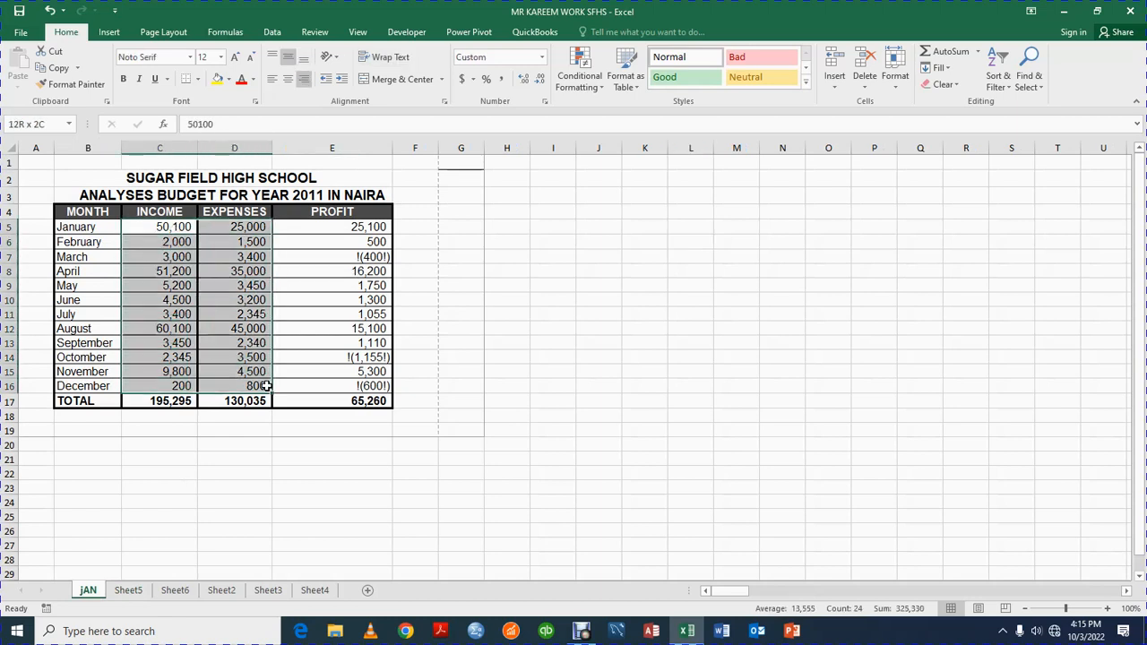
key(ctrl+c)
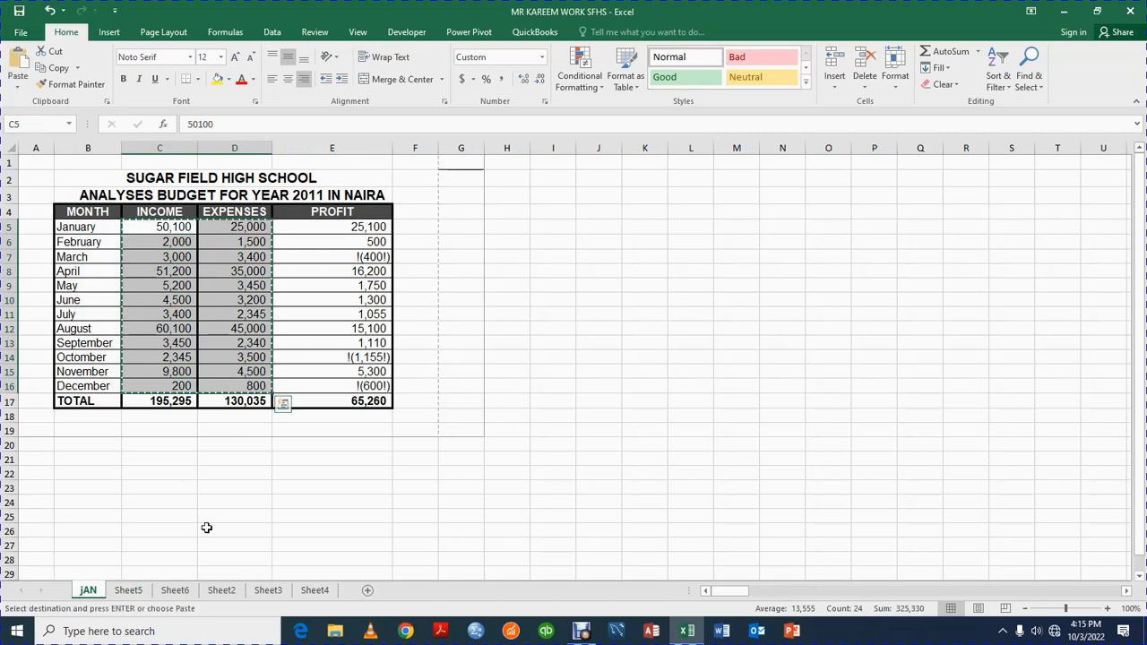
click(128, 589)
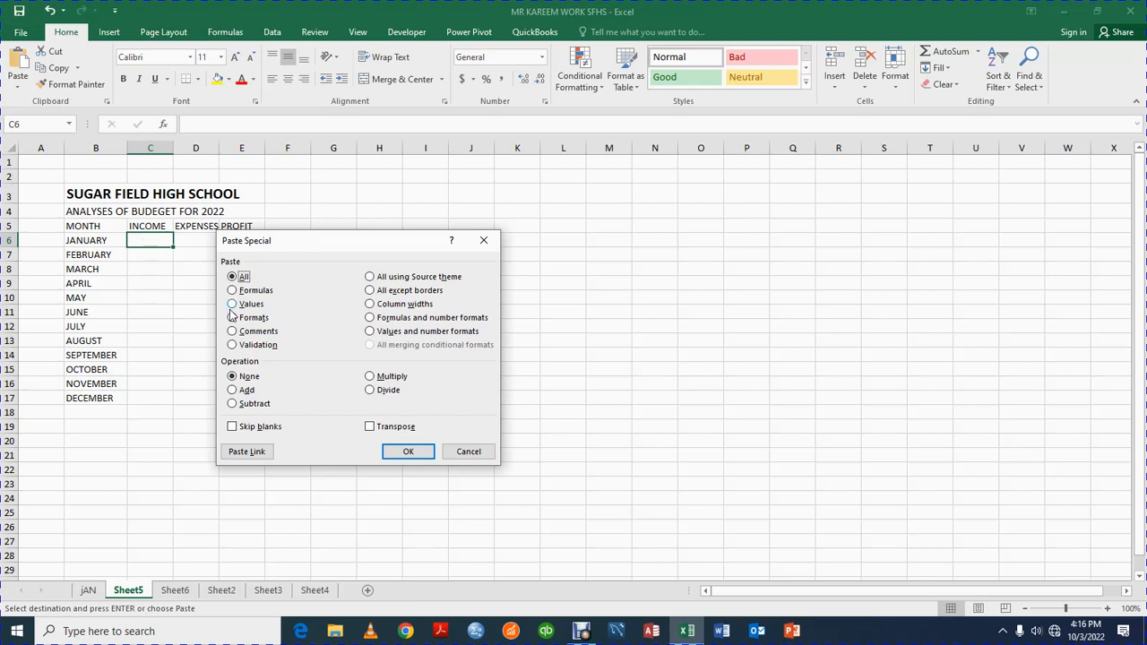
Copy JAN's C5:D16 income and expense figures and paste them into Sheet5 at C6.
click(408, 451)
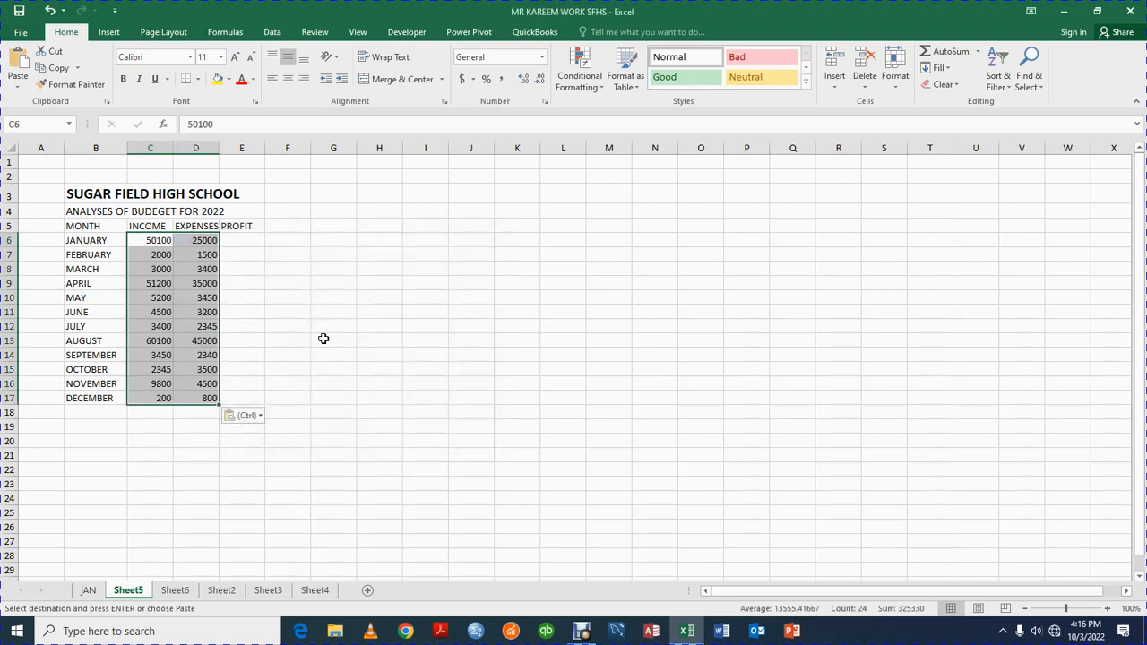
click(334, 341)
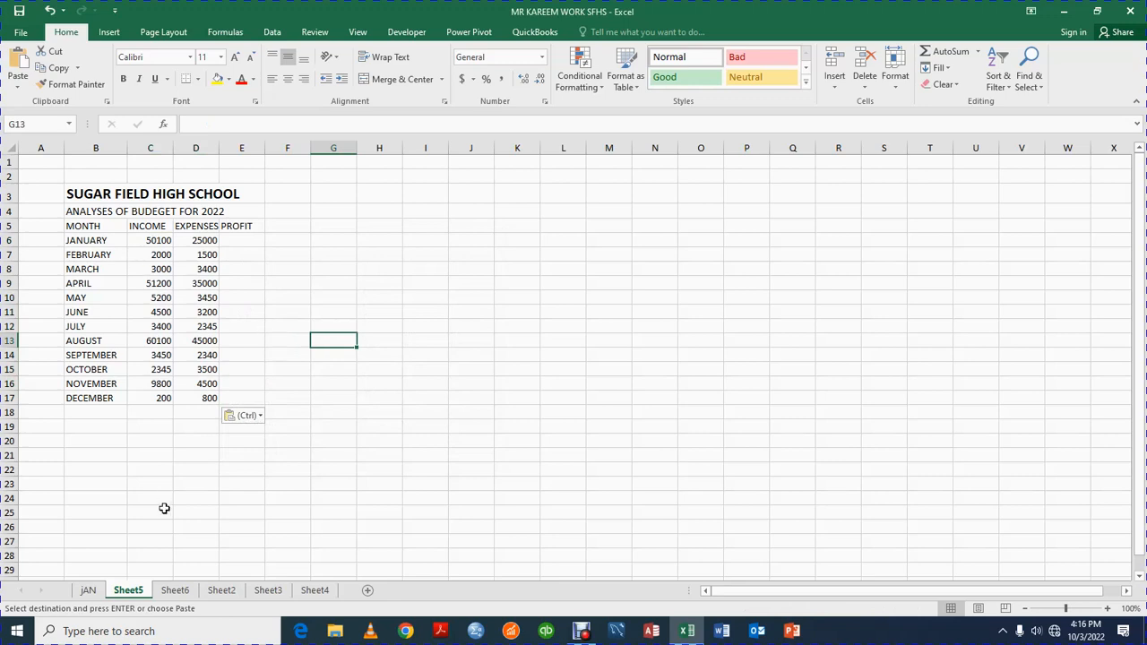
click(88, 589)
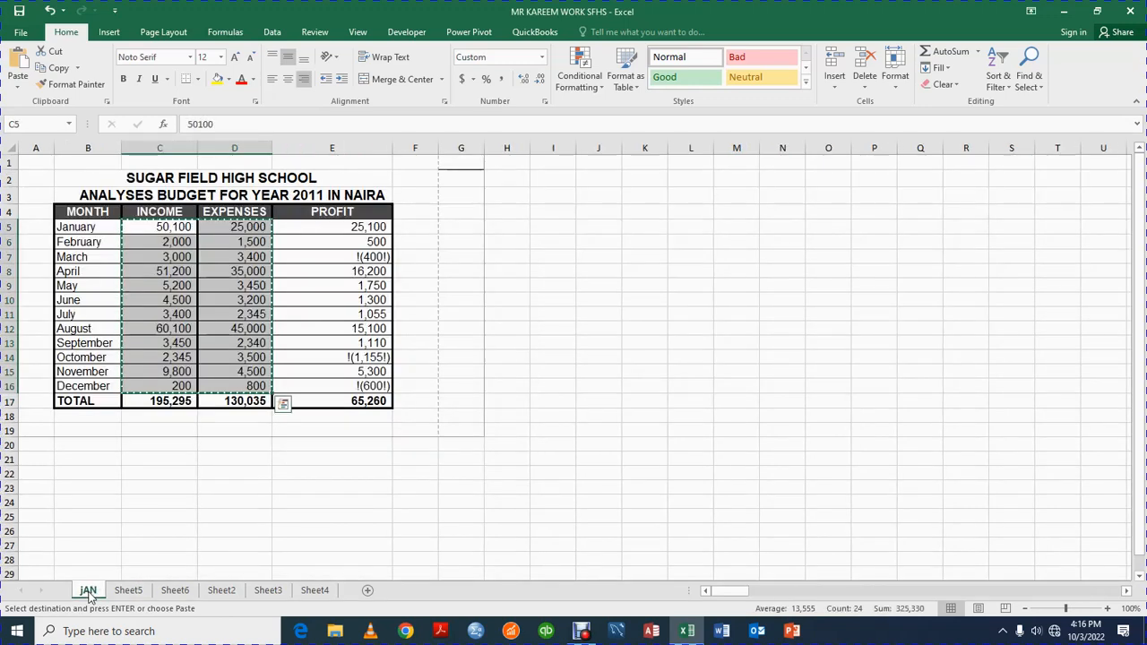
click(233, 299)
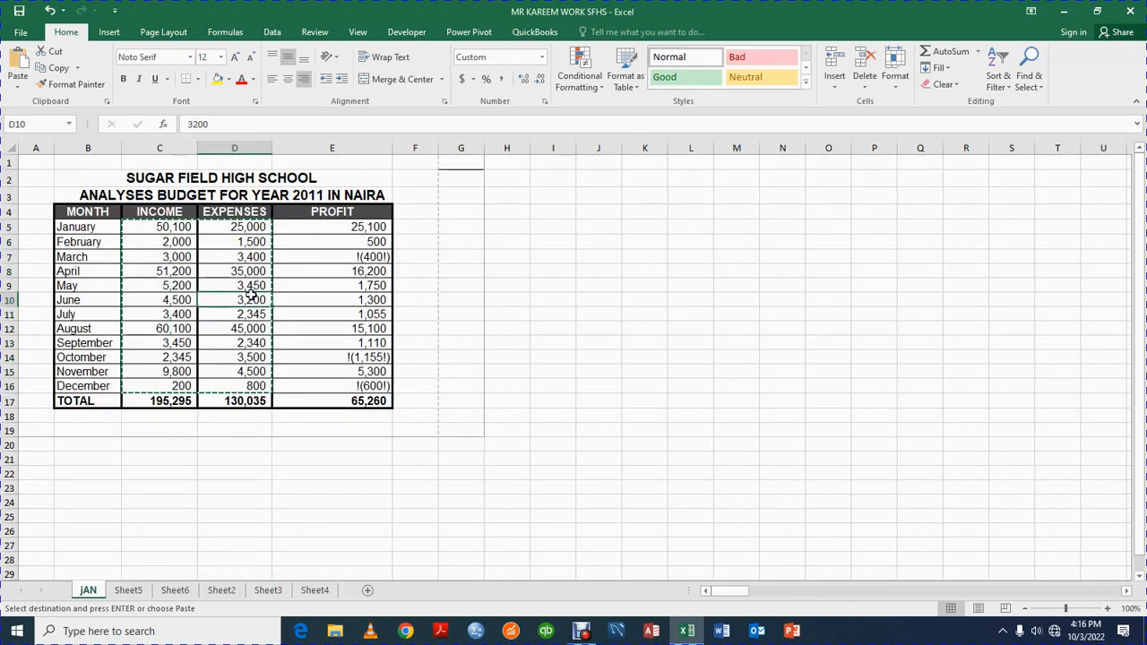
click(160, 227)
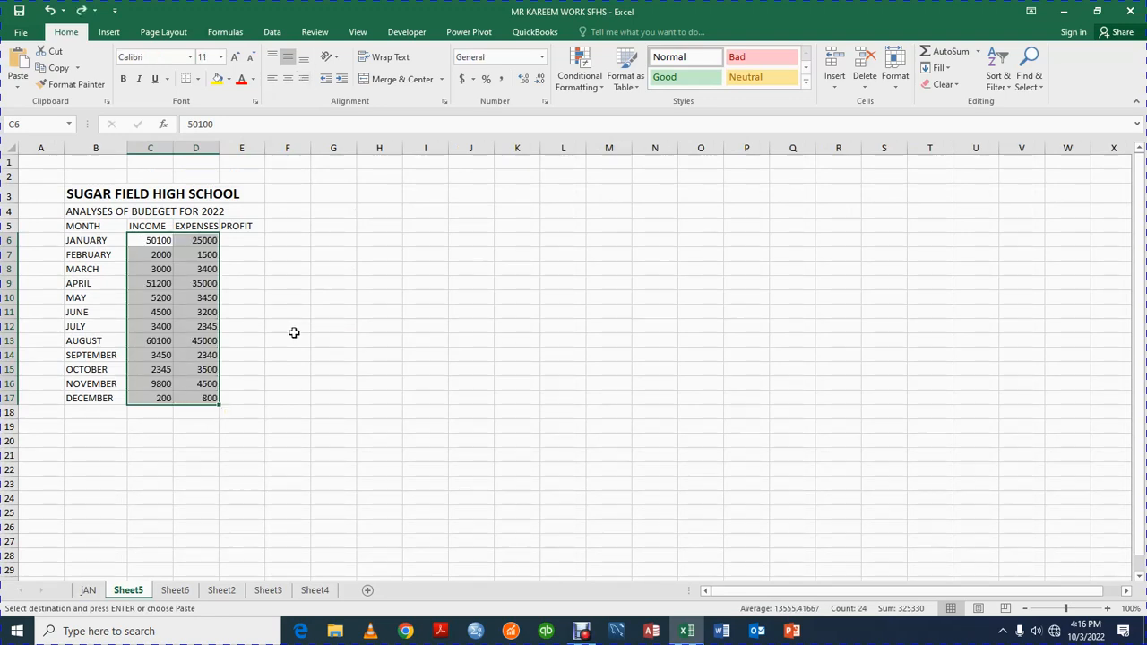
mouse_move(104, 578)
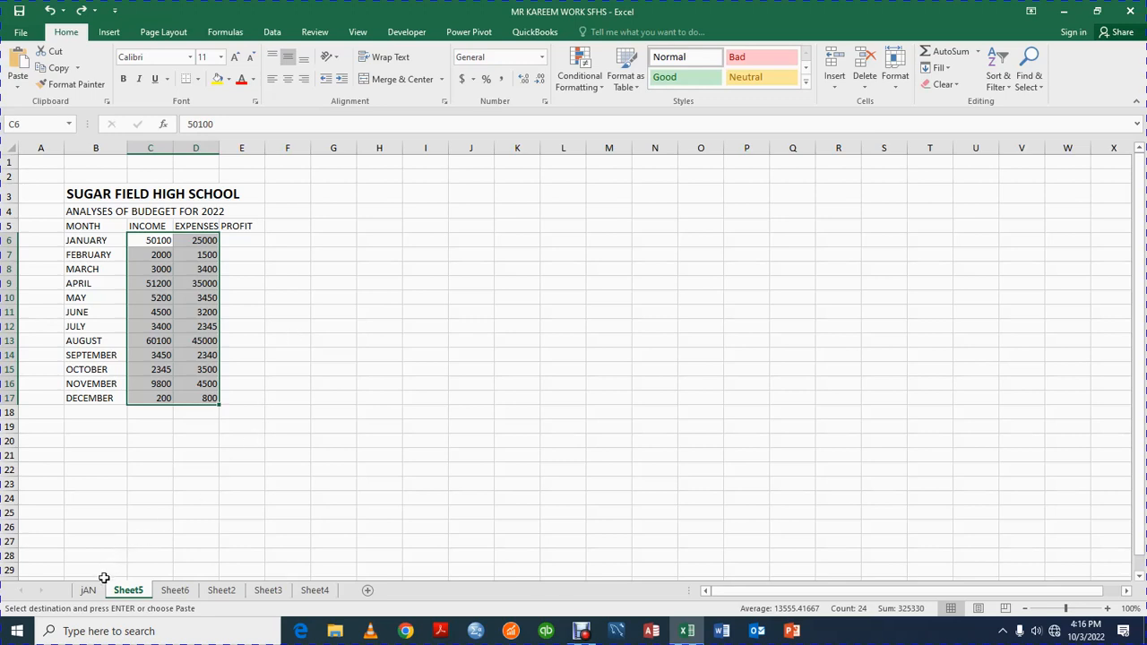
Re-paste JAN's C5:D16 figures into Sheet5 C6 using Paste Special, Values only.
click(87, 589)
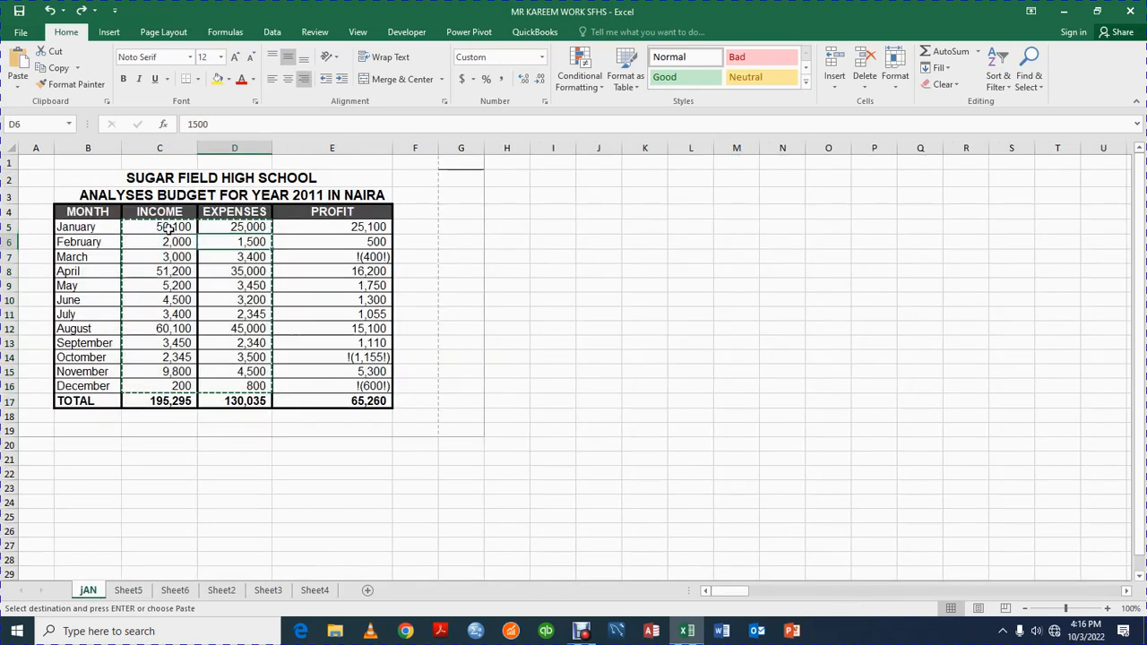
drag(159, 227, 234, 385)
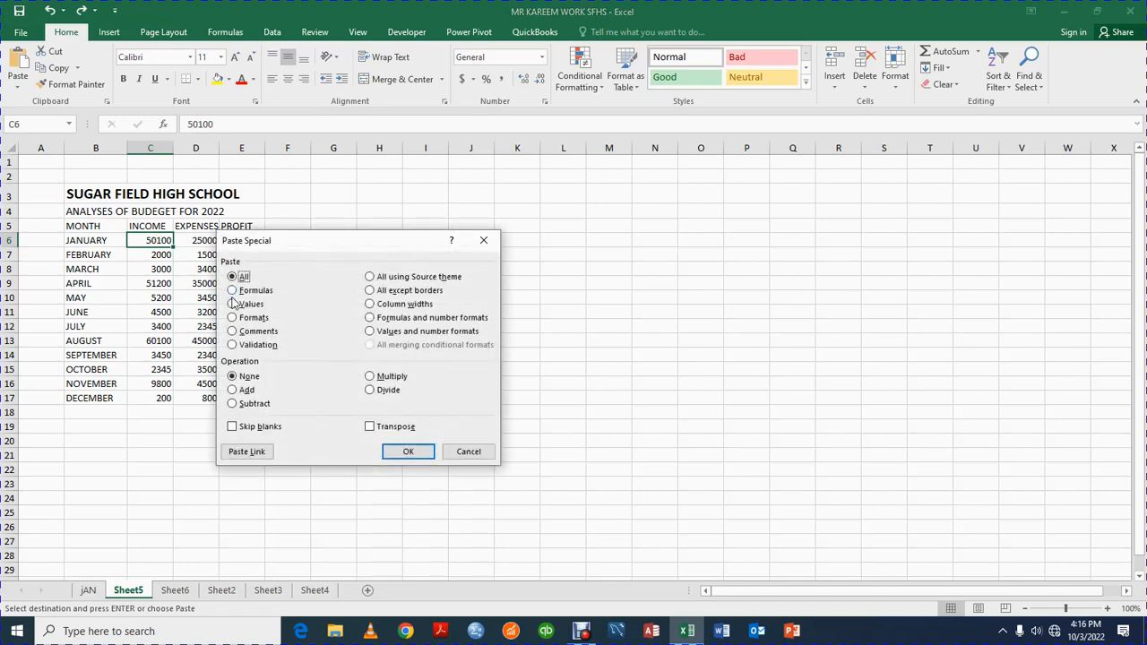
click(232, 303)
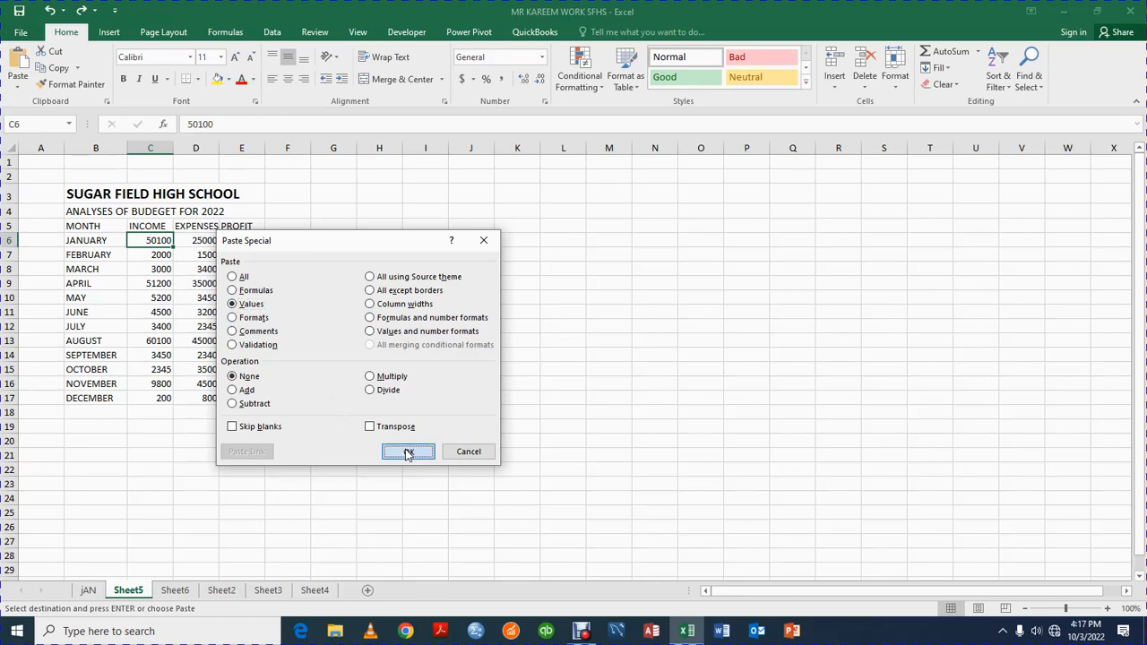
click(408, 451)
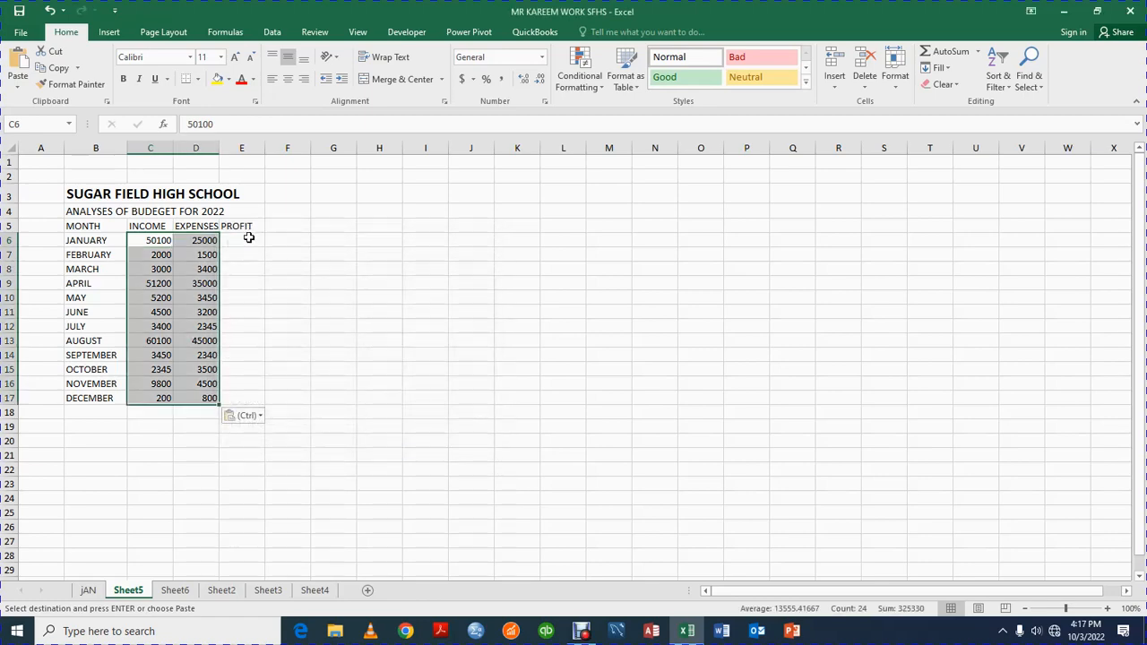
click(242, 239)
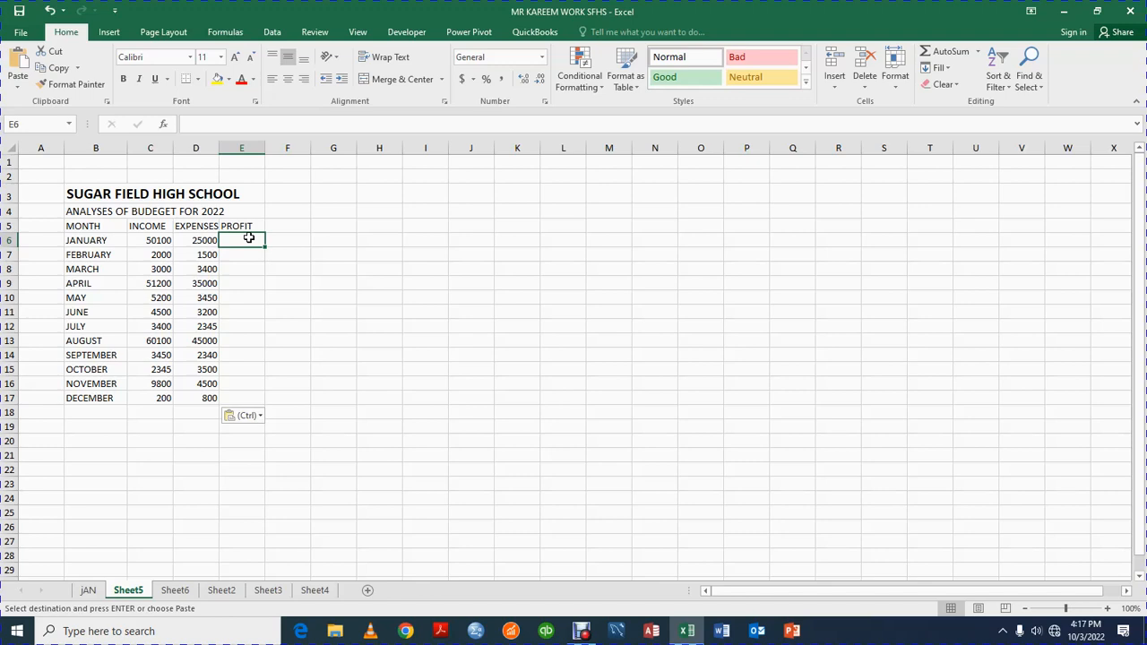
Enter =C6-D6 in E6 and fill it down to E17 for each month's profit.
text(=)
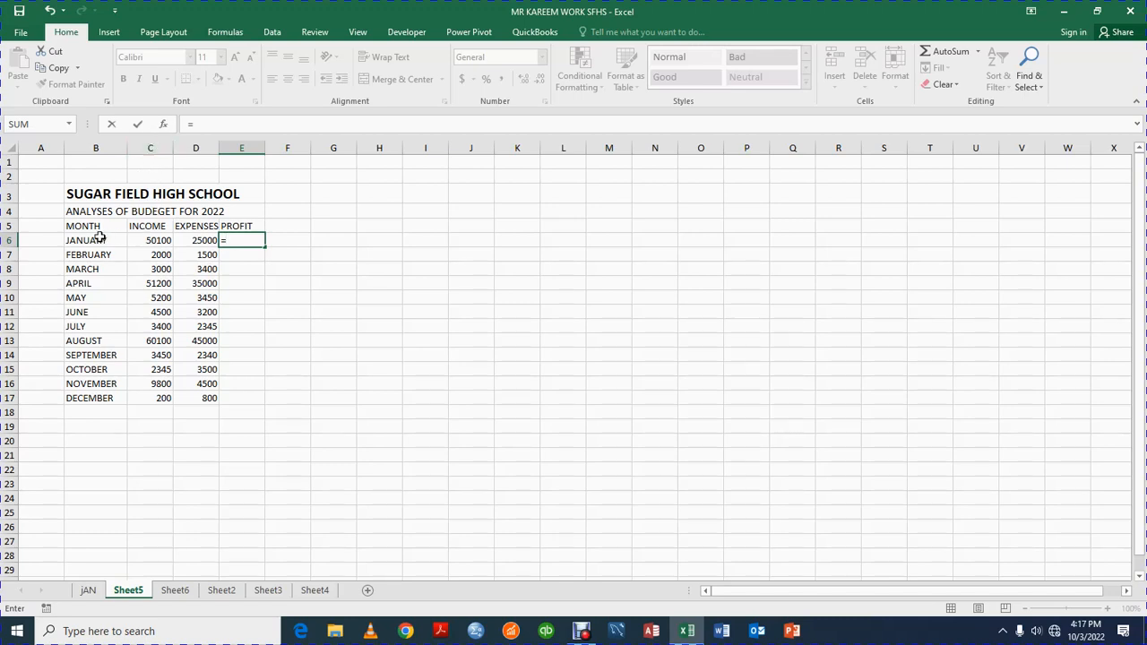
click(150, 240)
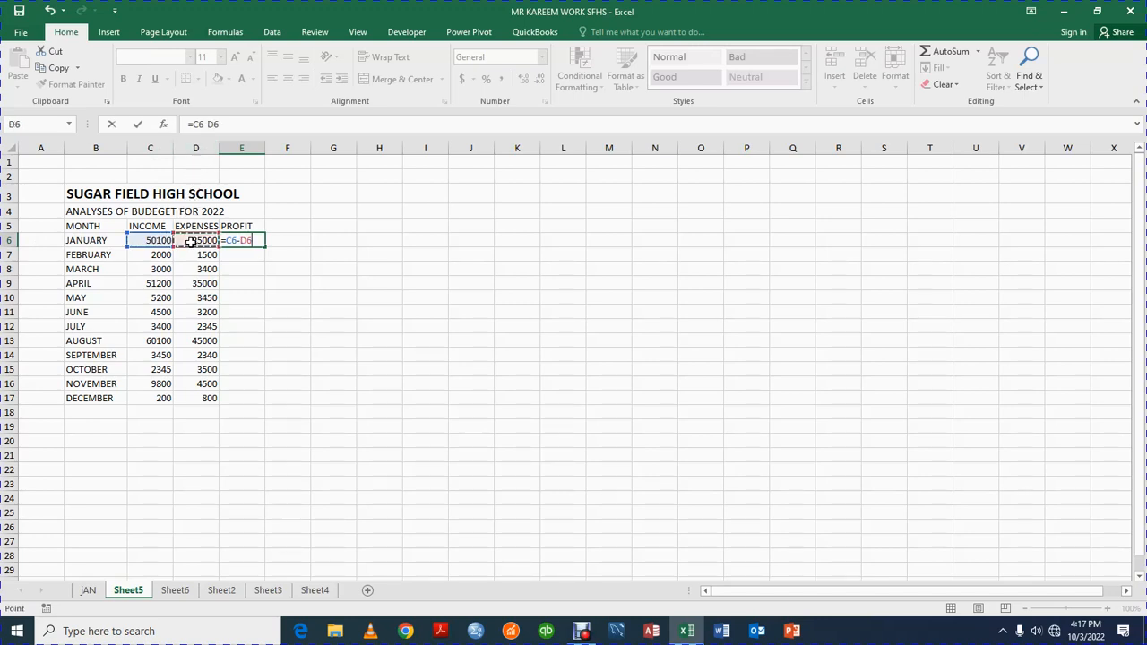
key(Return)
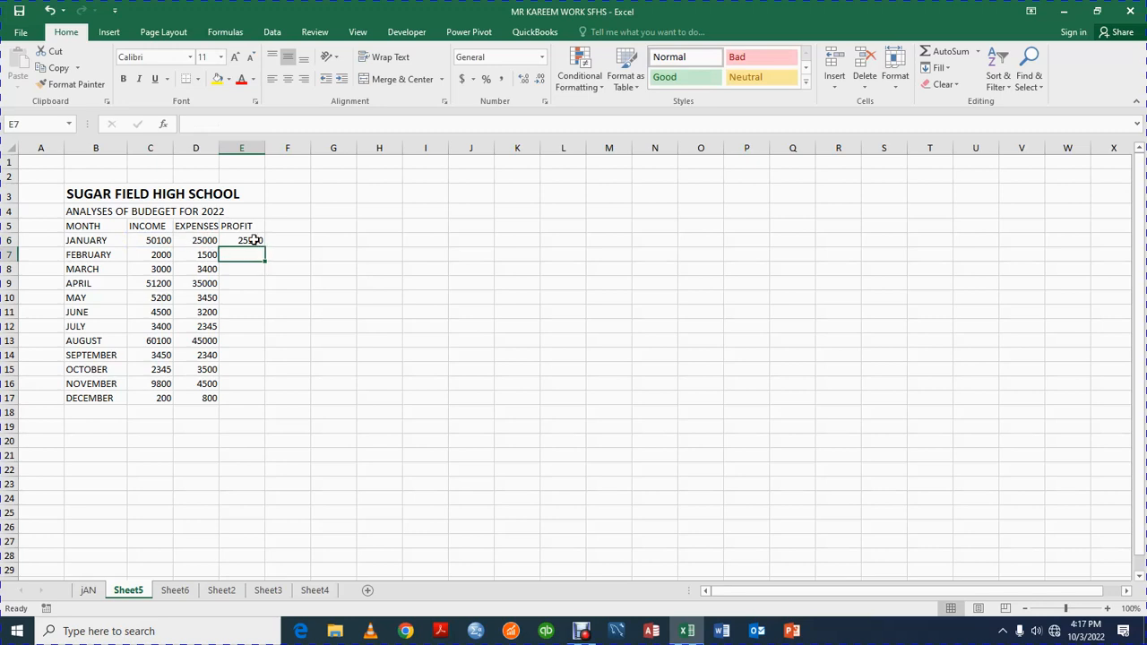
click(242, 240)
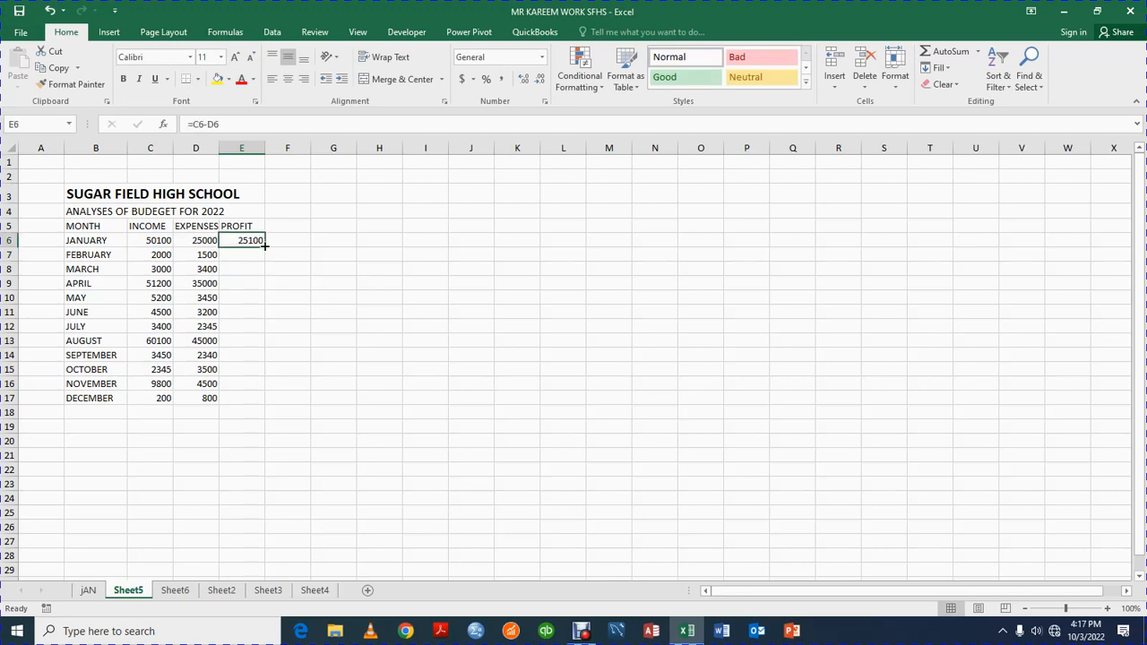
mouse_move(326, 243)
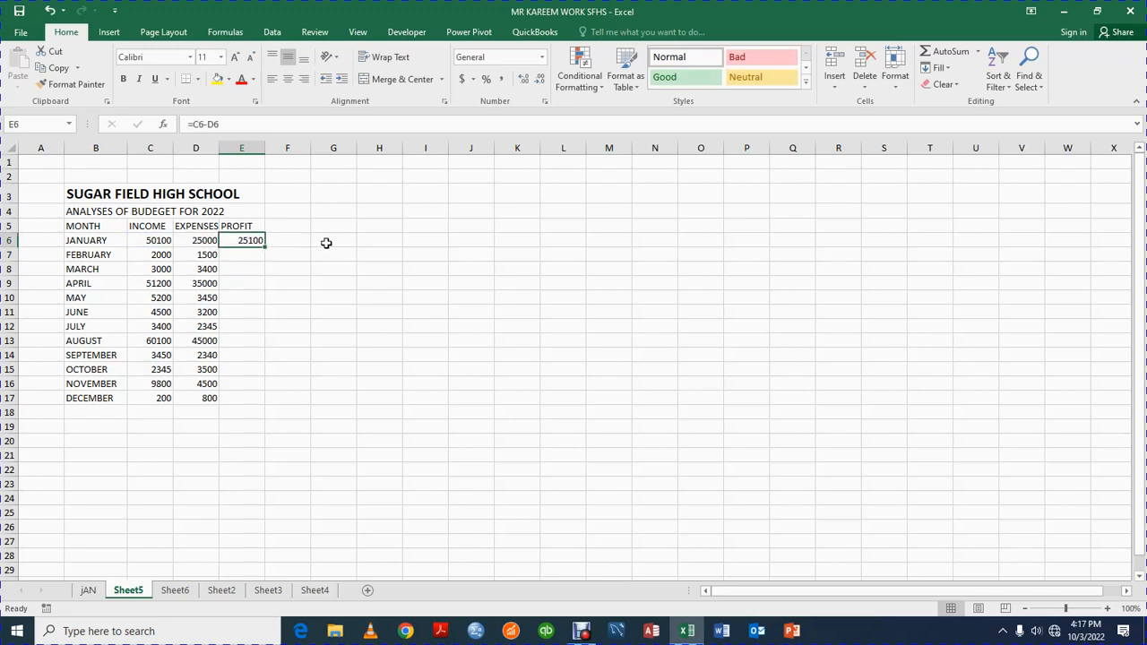
mouse_move(250, 240)
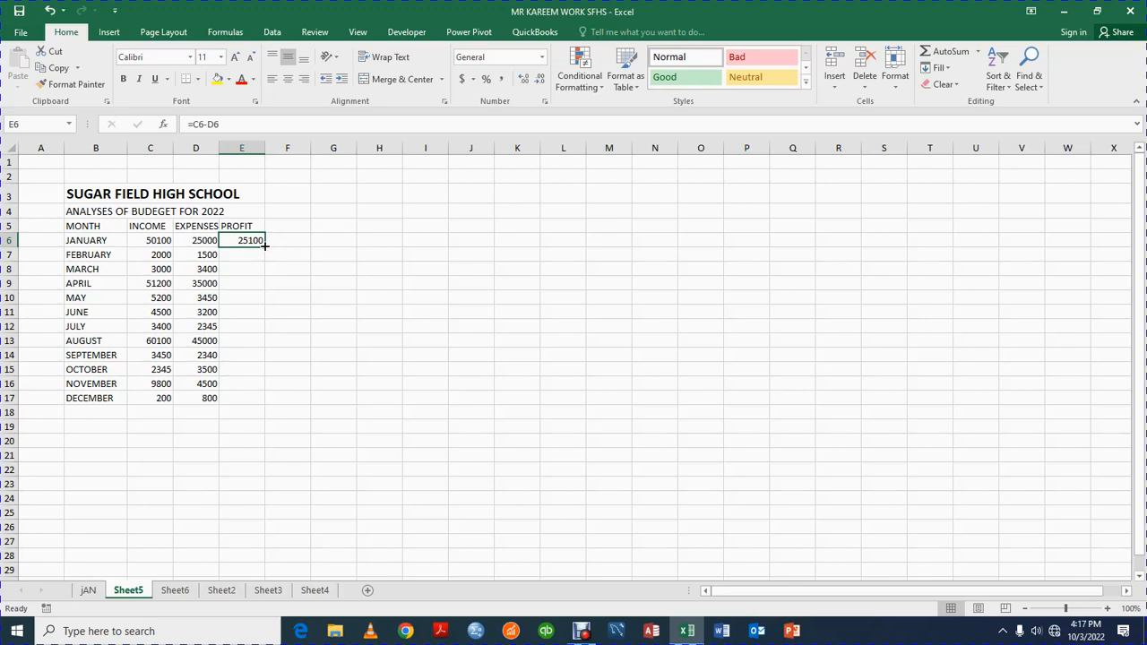
drag(242, 241, 242, 398)
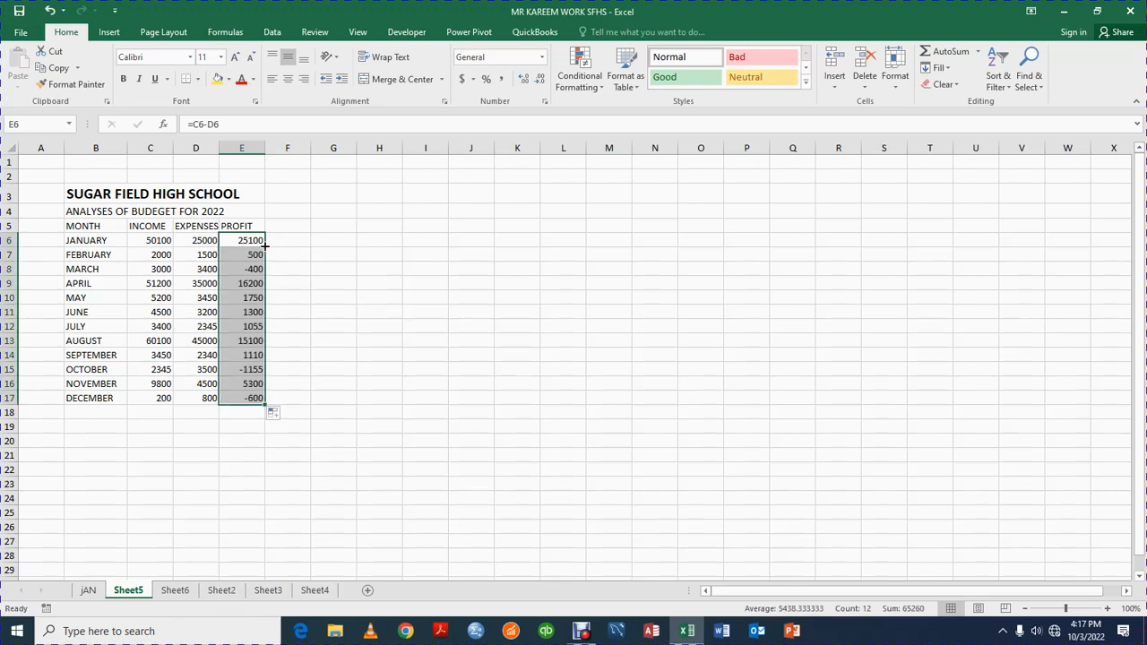
Bold the B5:E5 headings MONTH, INCOME, EXPENSES and PROFIT.
click(96, 226)
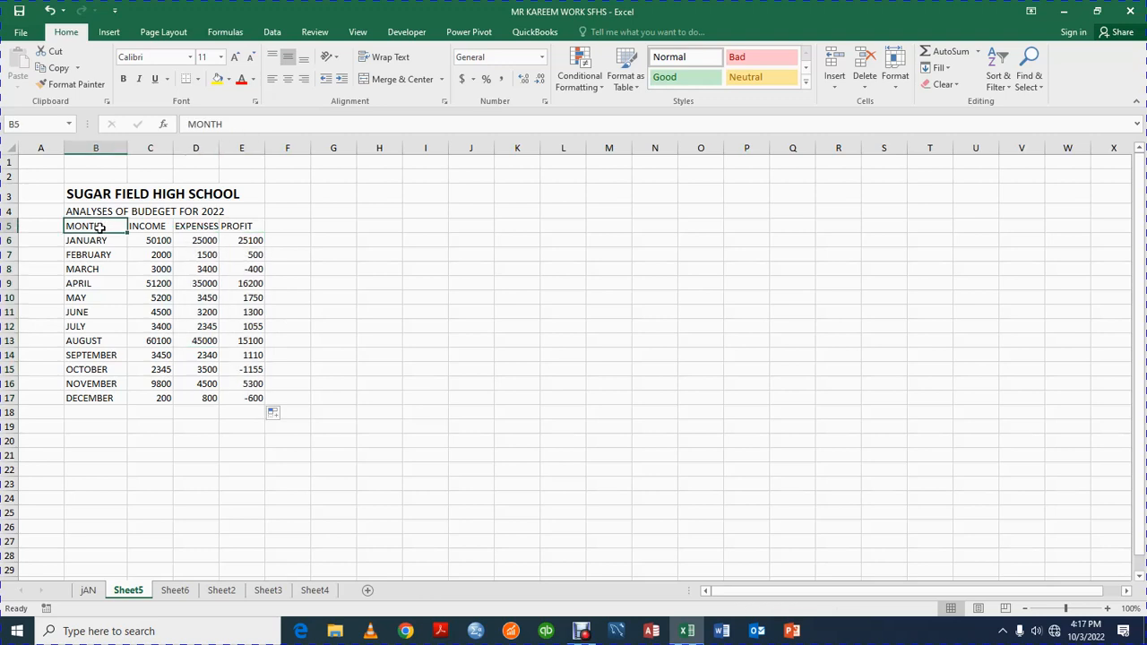
drag(83, 226, 195, 225)
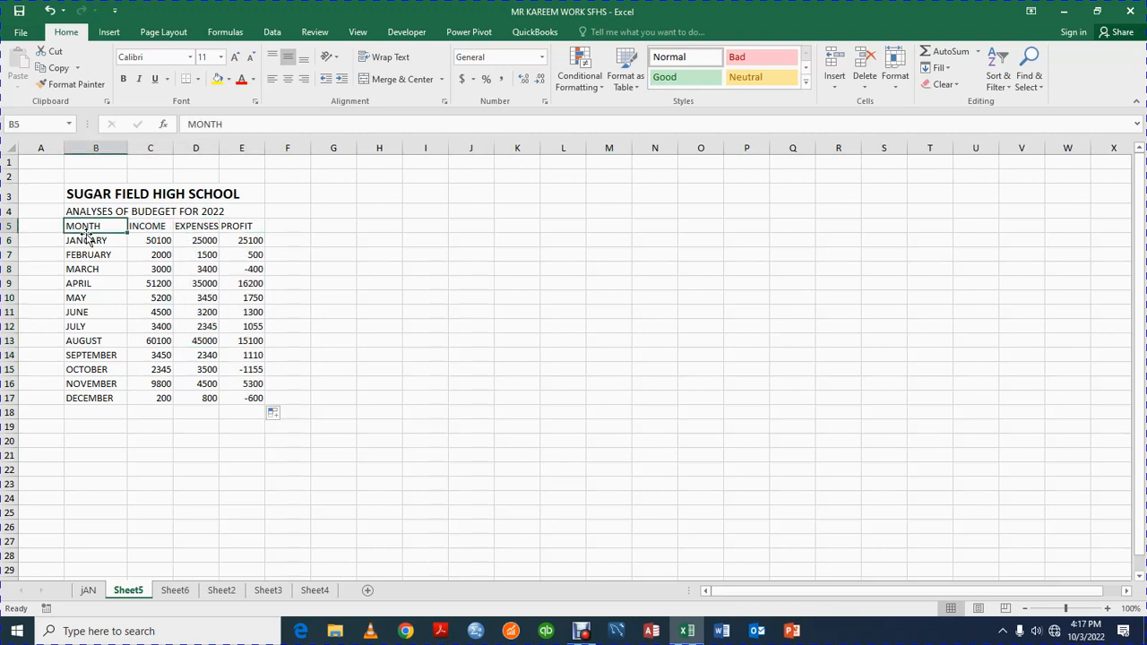
drag(82, 226, 242, 225)
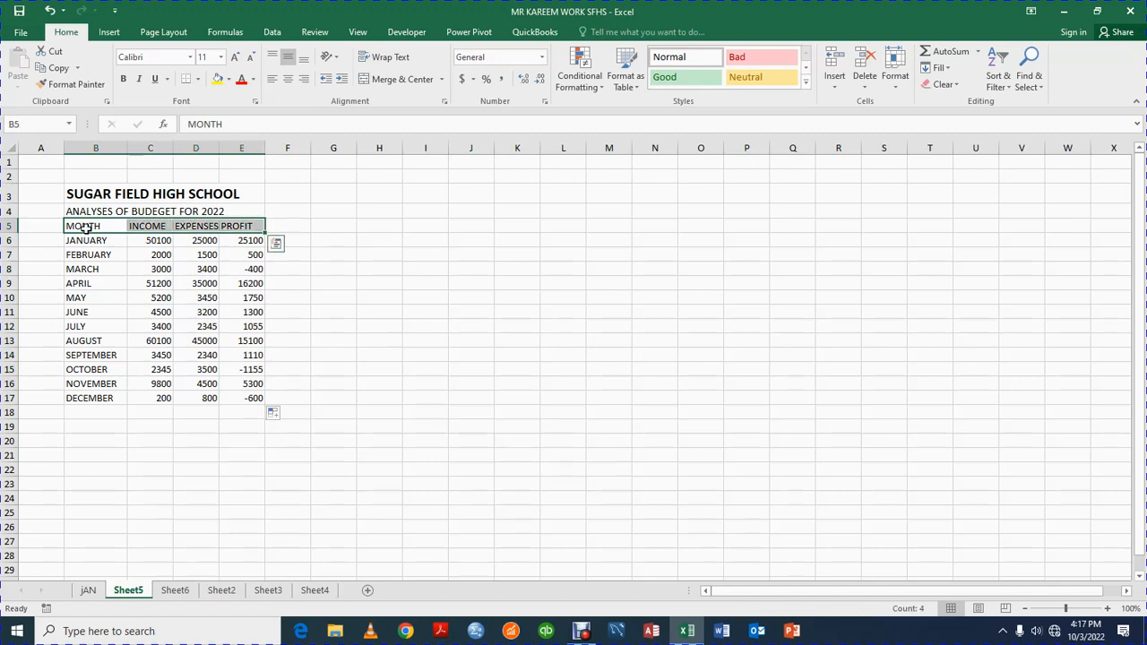
click(123, 79)
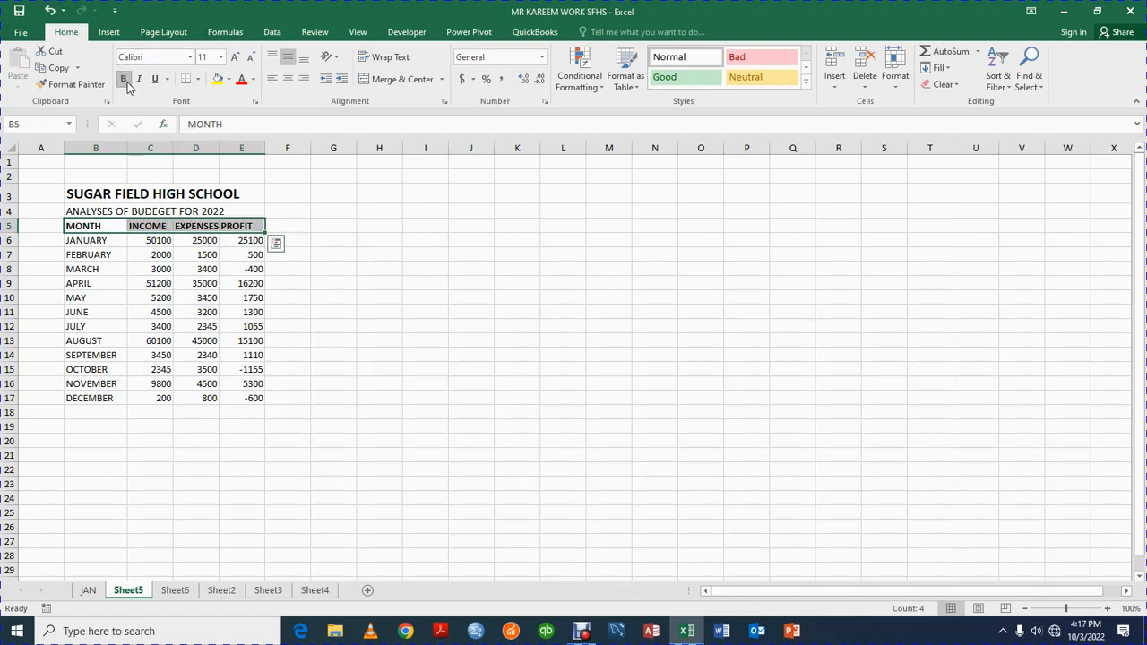
click(333, 341)
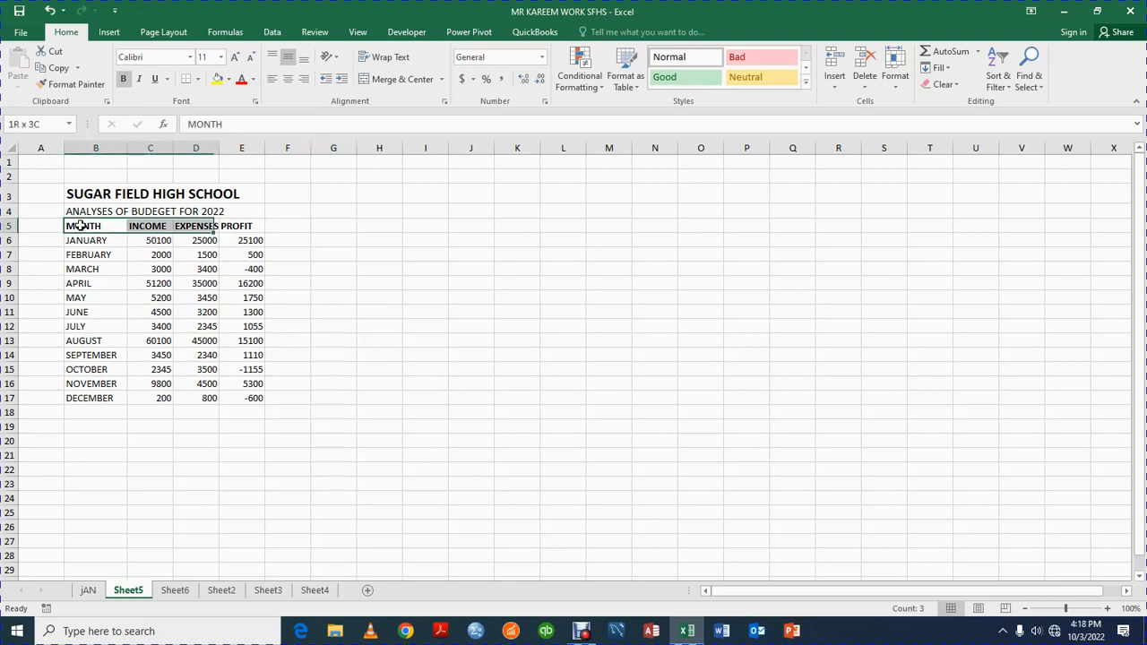
drag(84, 226, 256, 326)
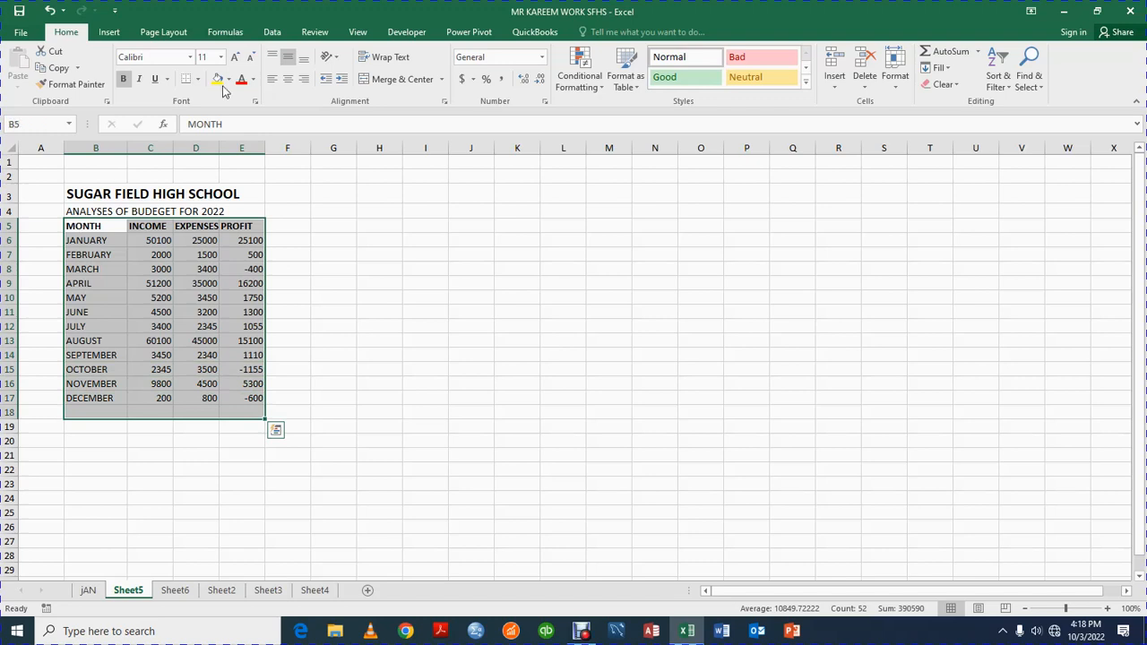
Apply All Borders to B5:E18 and widen column D to fit EXPENSES.
click(186, 79)
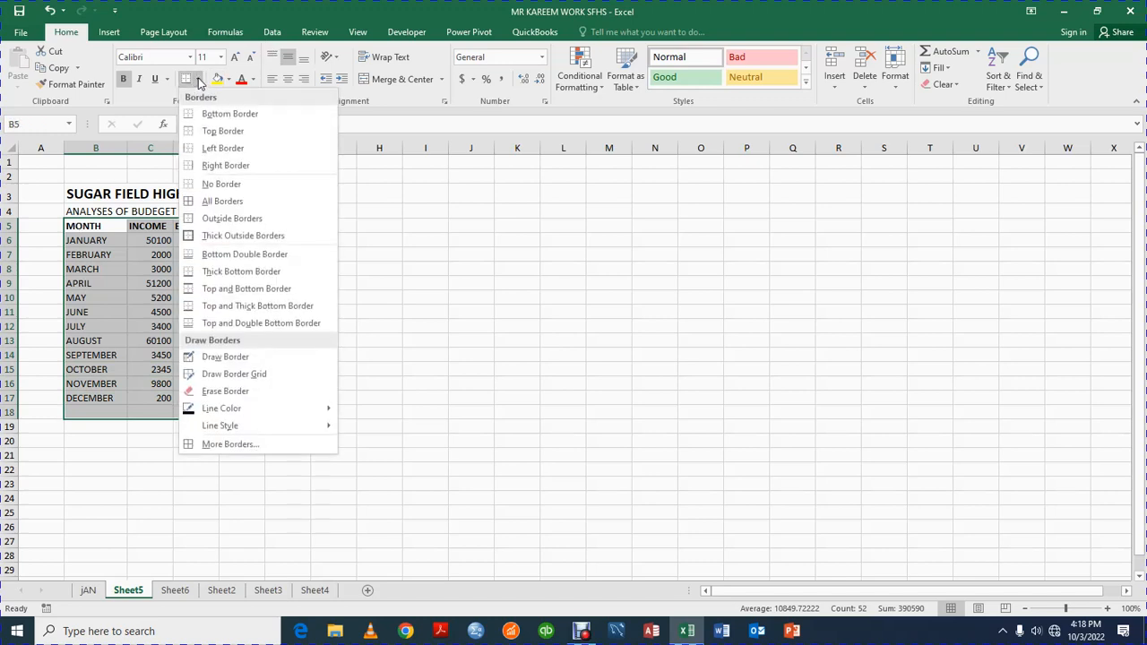
click(222, 201)
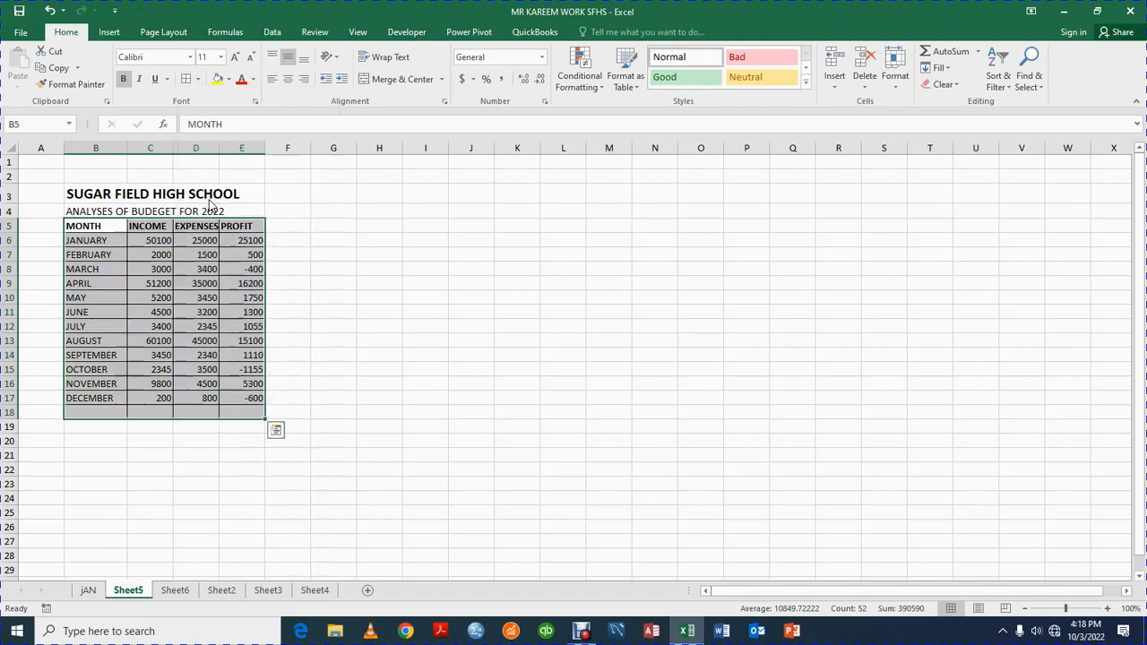
click(287, 297)
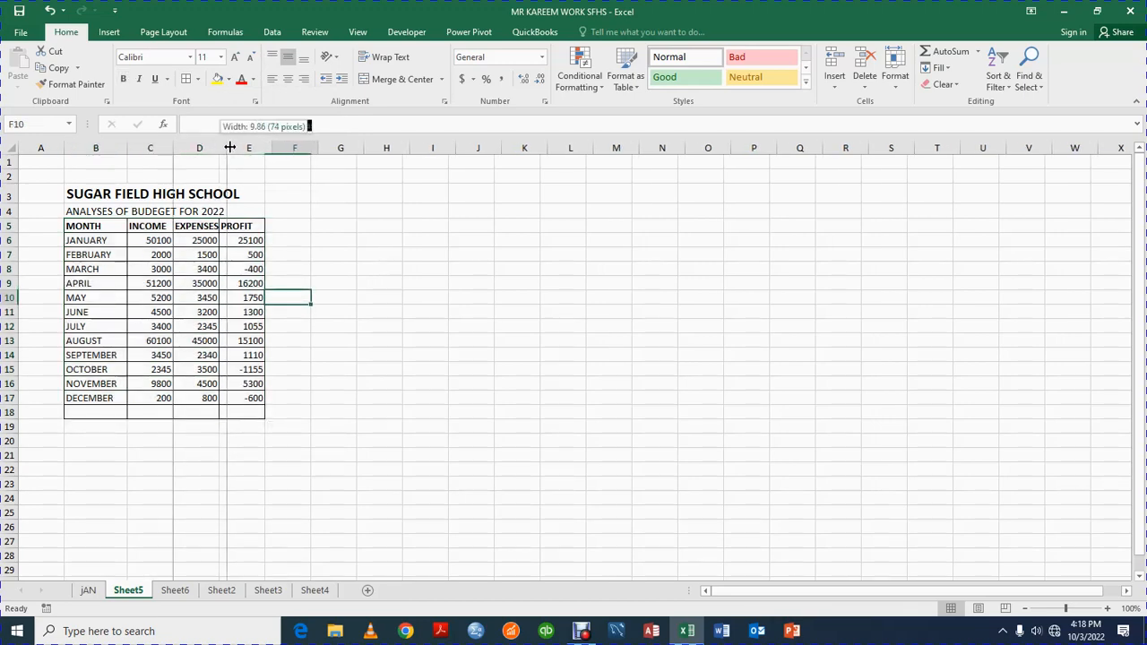
drag(313, 147, 278, 147)
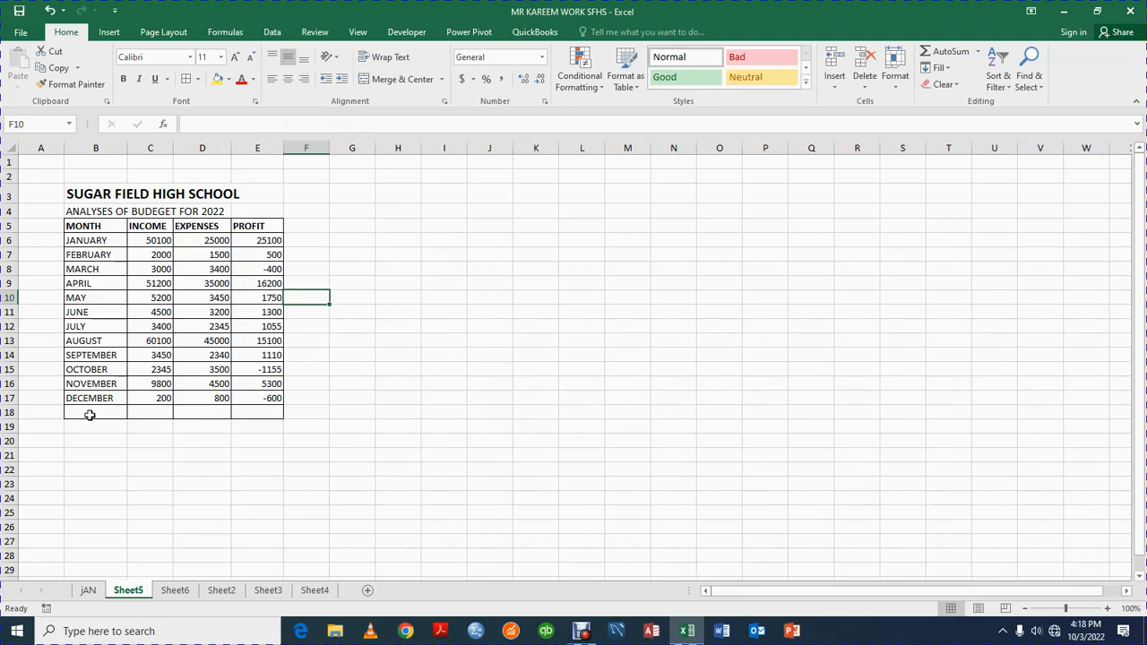
Add a bold TOTAL label in B18 and increase the worksheet magnification.
text(TOTAL)
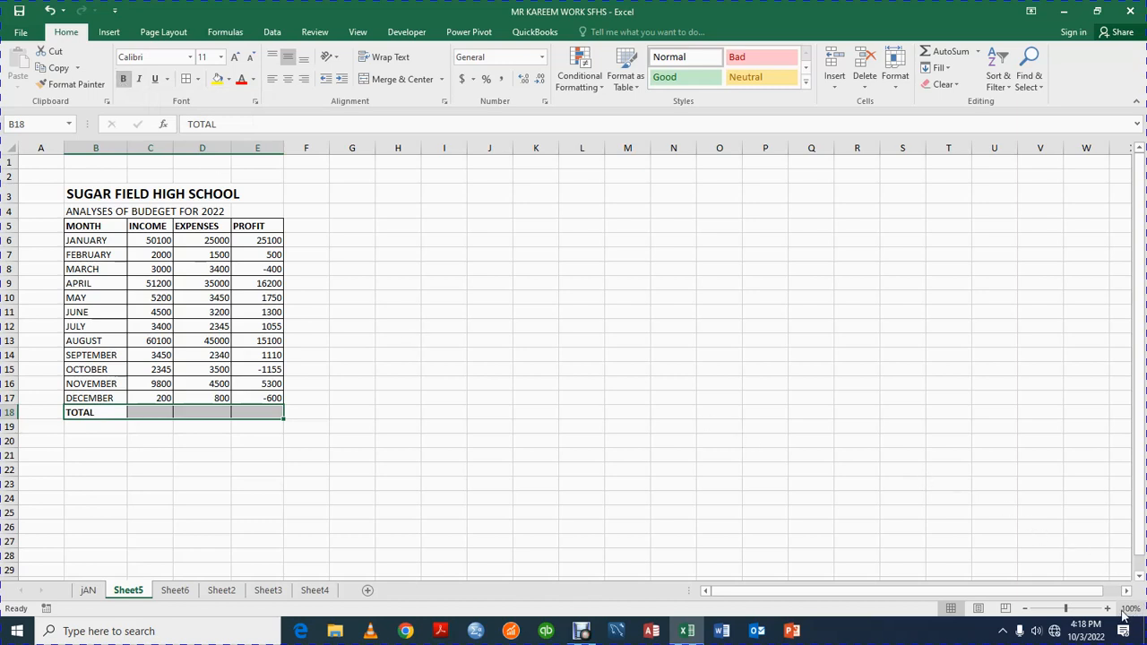
click(1132, 608)
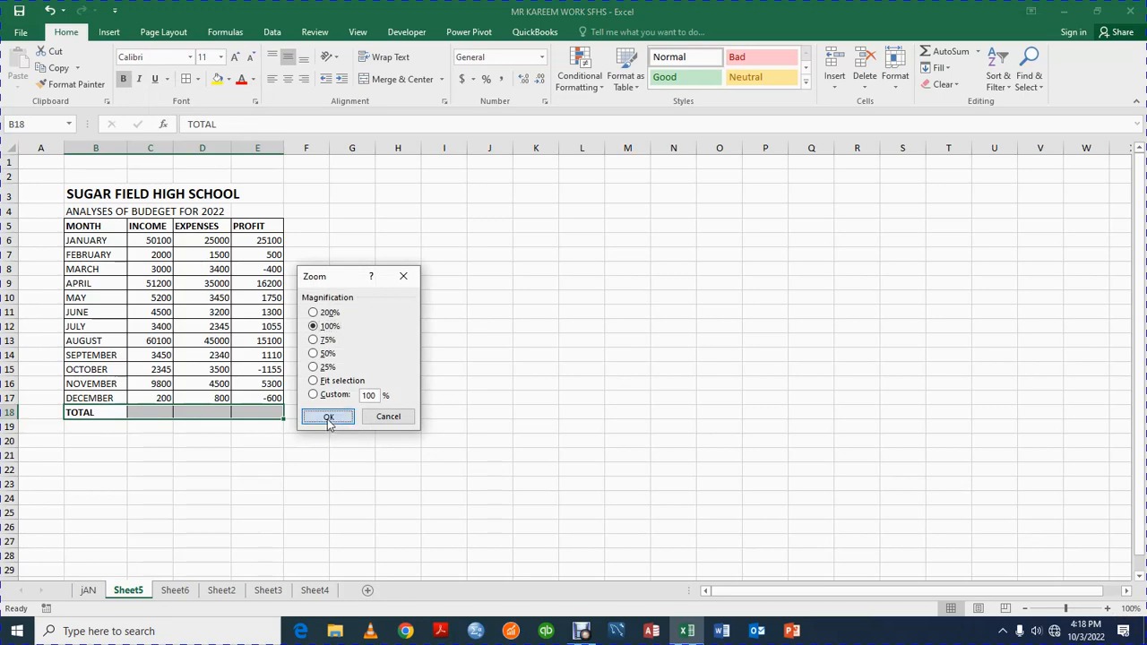
click(328, 416)
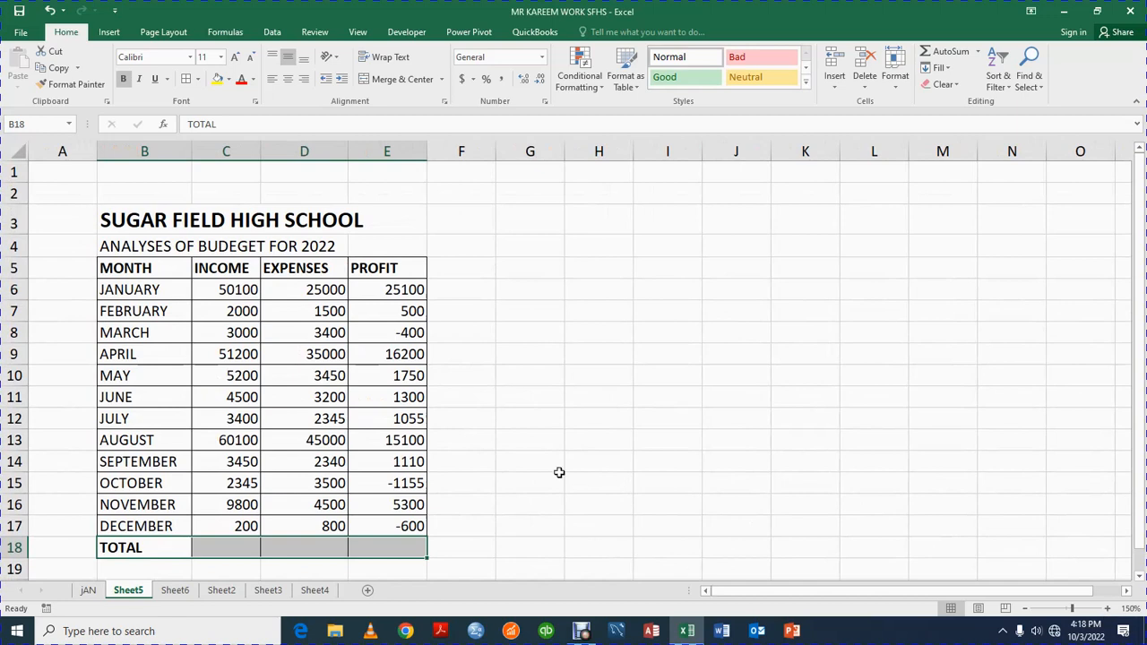
Enter =SUM(C6:C17) in C18, giving an income total of 195295.
click(529, 483)
text(=)
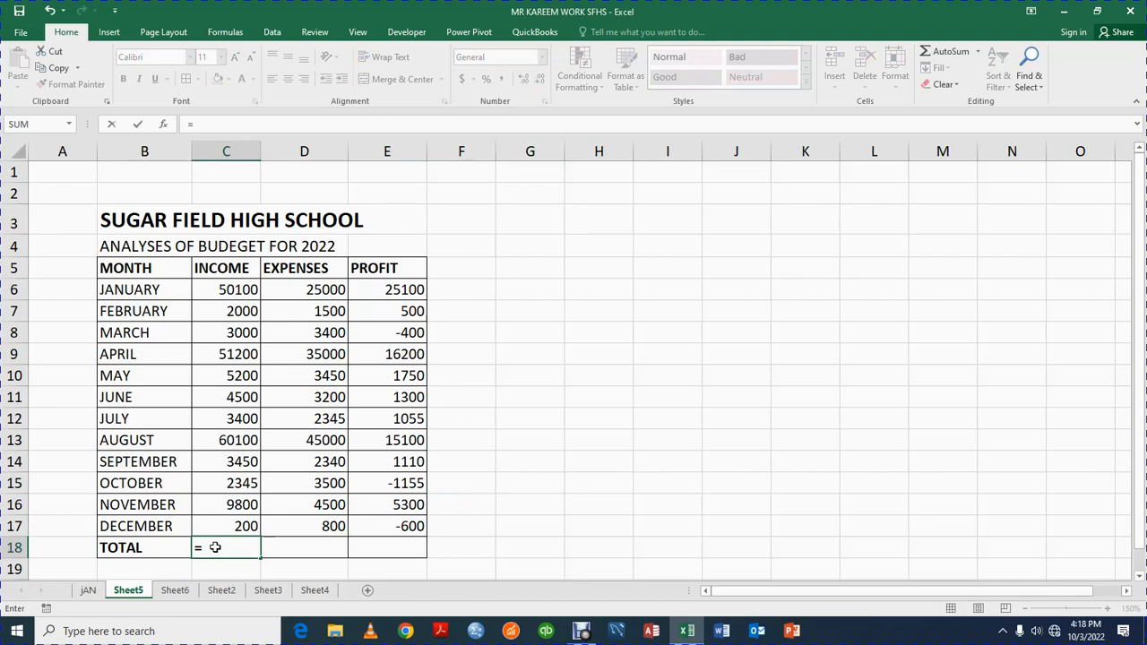
text(SUM()
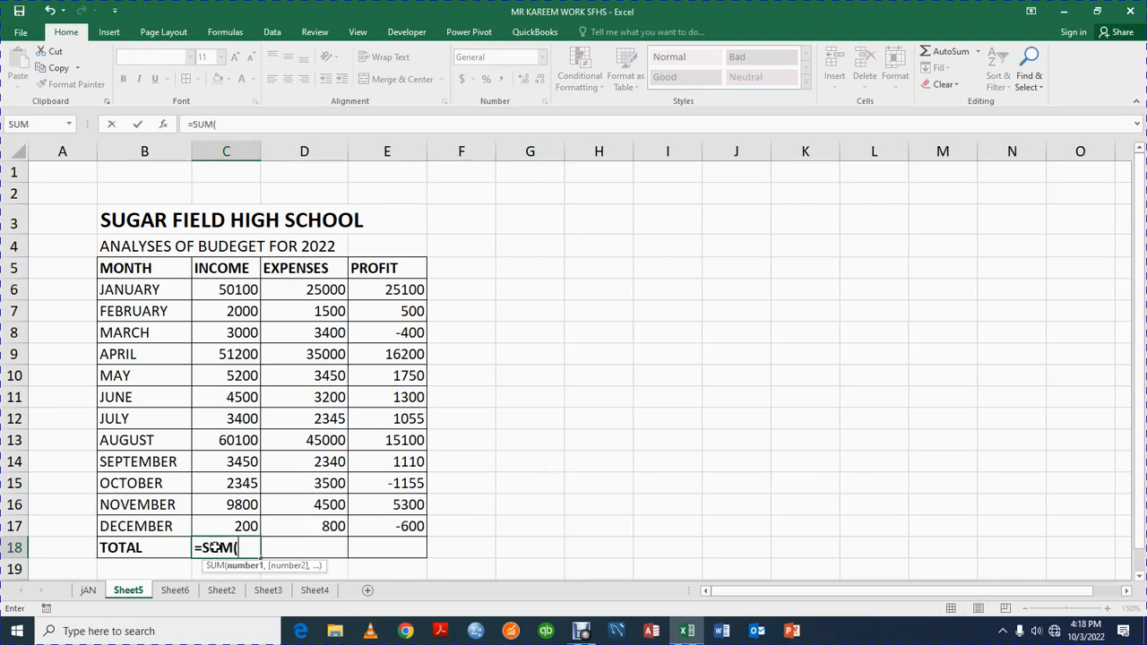
click(226, 290)
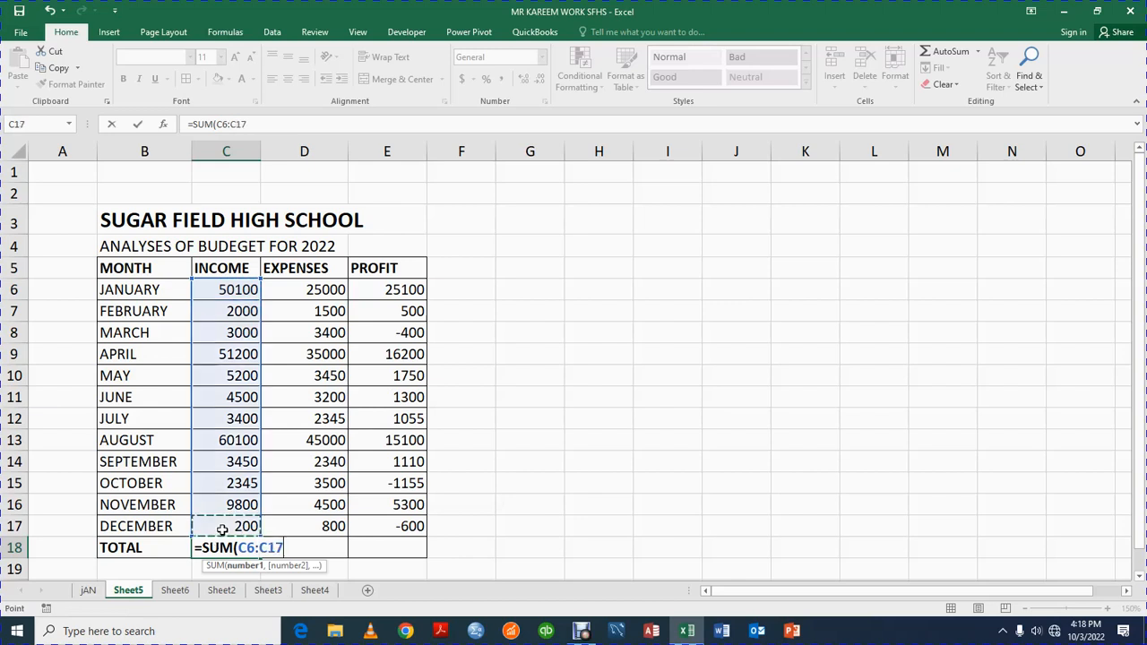
key(Return)
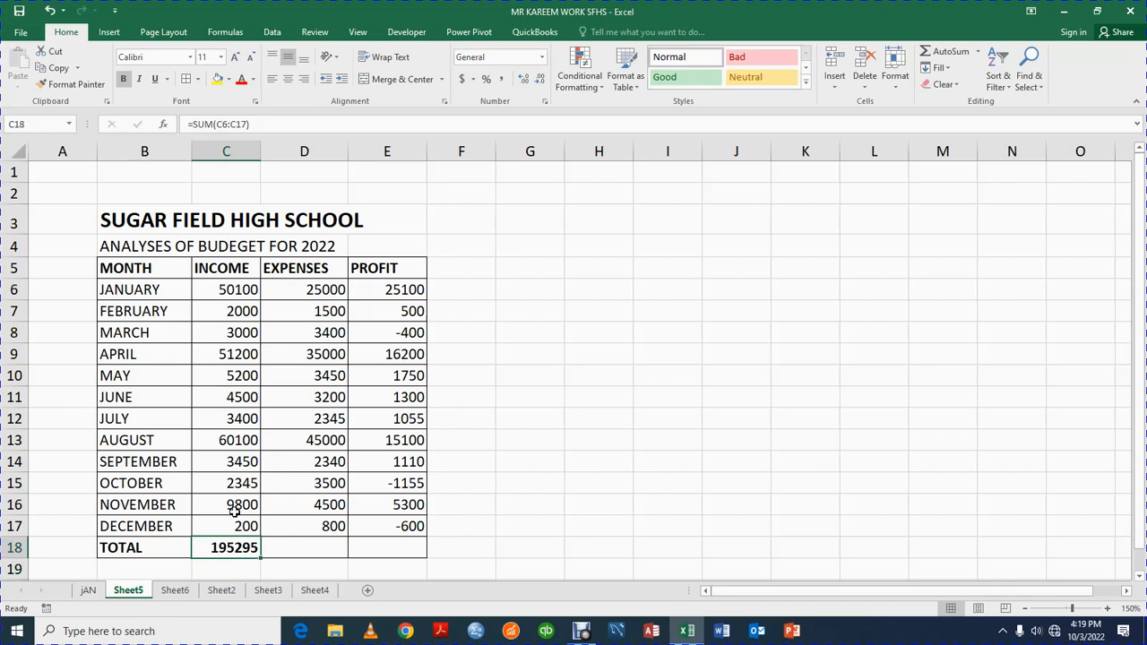
click(304, 245)
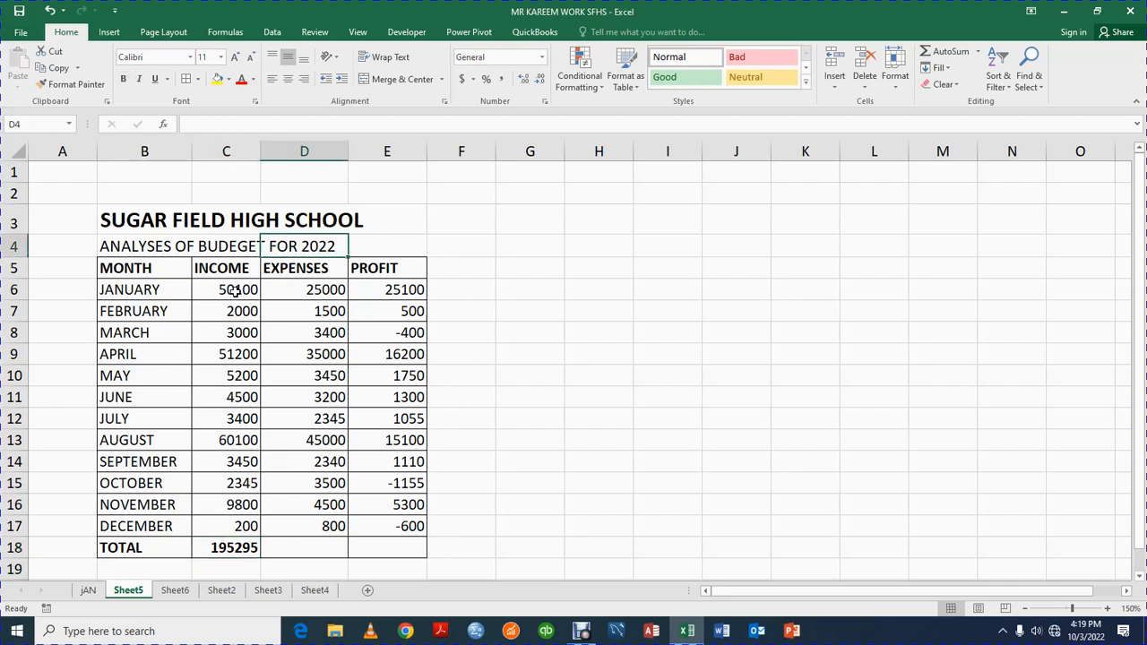
click(226, 289)
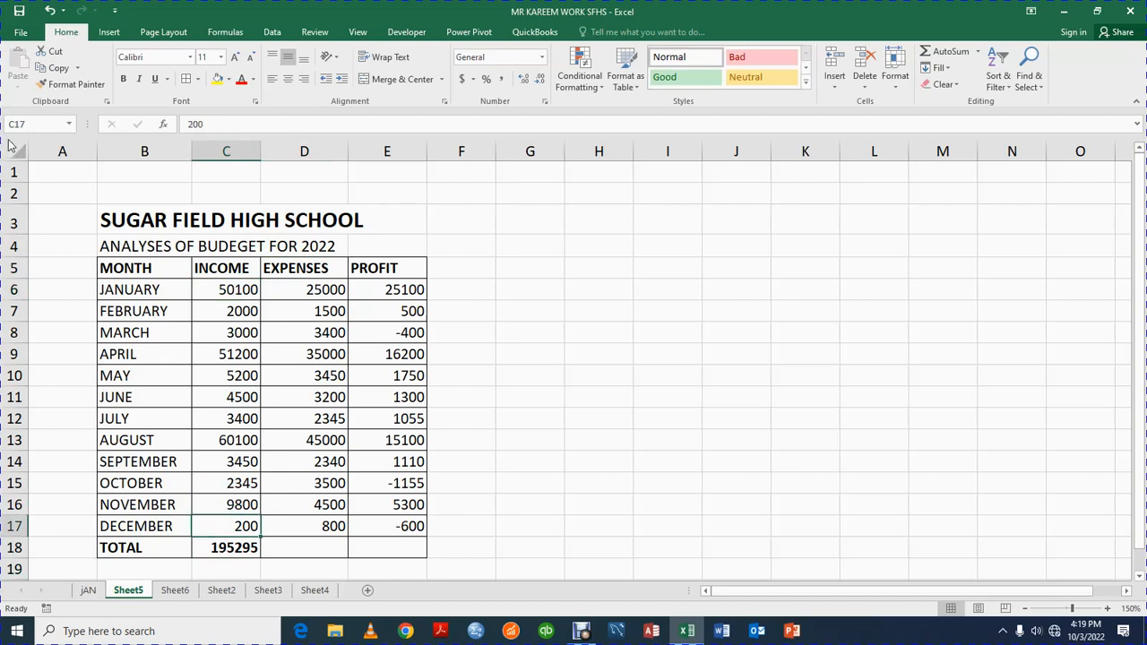
mouse_move(199, 332)
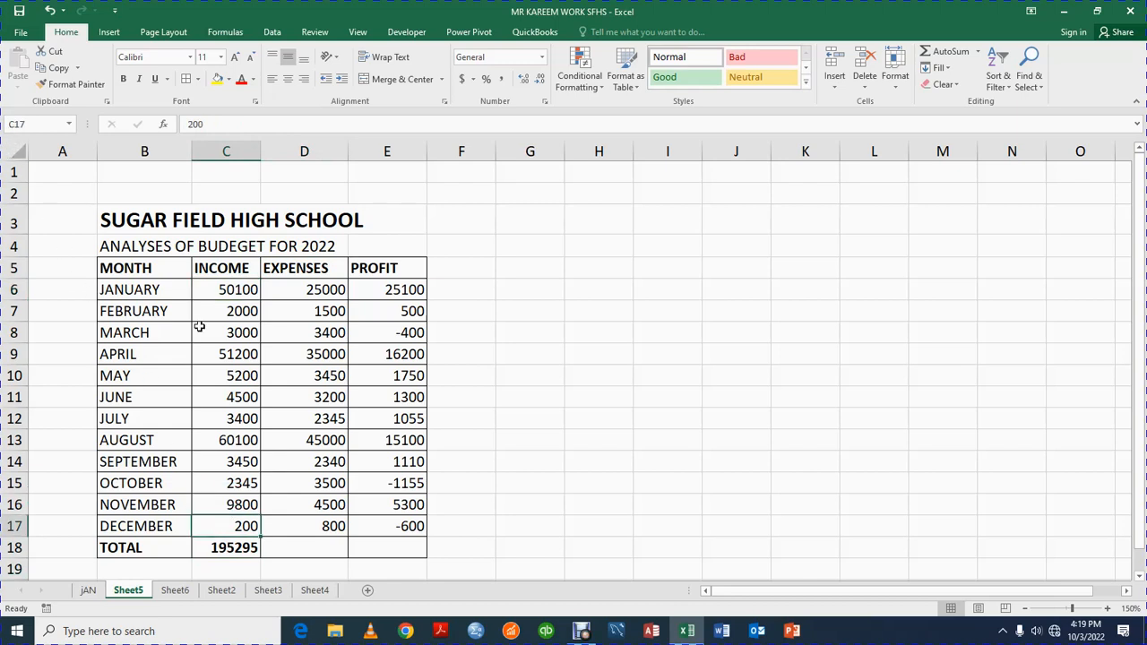
double_click(226, 290)
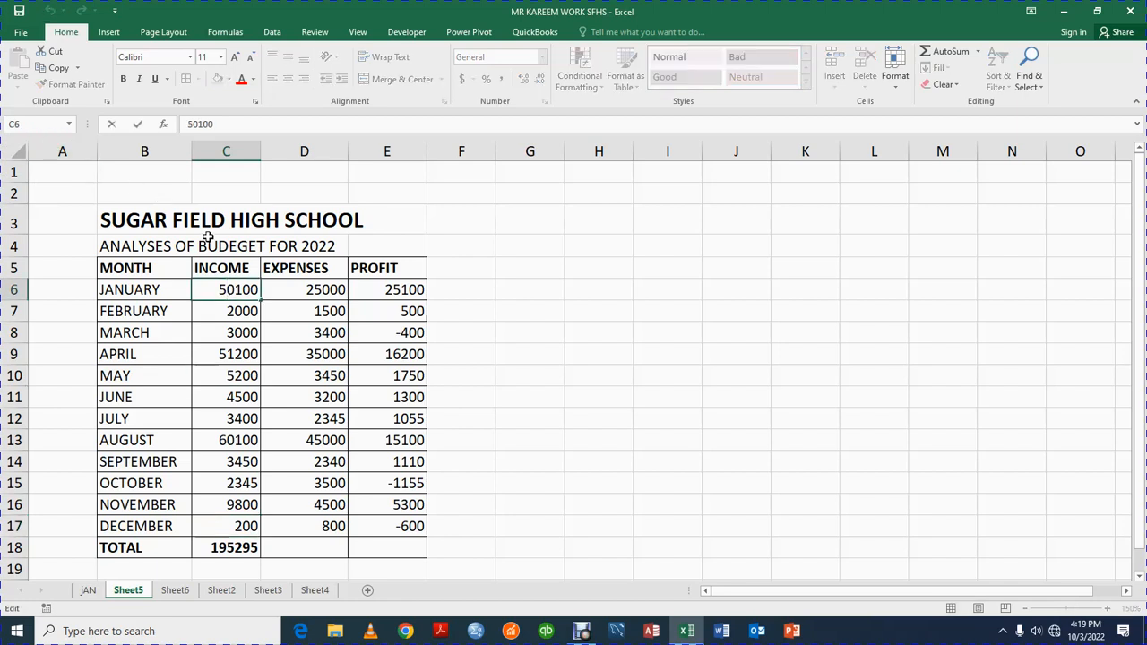
mouse_move(35, 124)
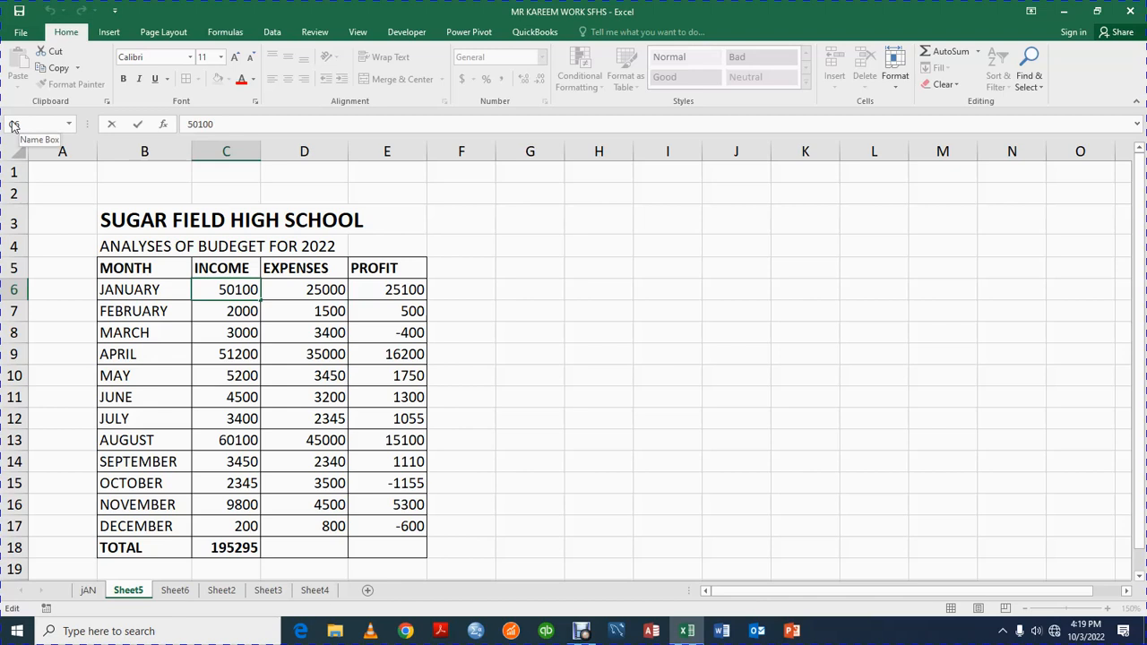
Fill the SUM across to E18 (130,035.00 and 65,260.00) and apply Comma Style.
click(667, 333)
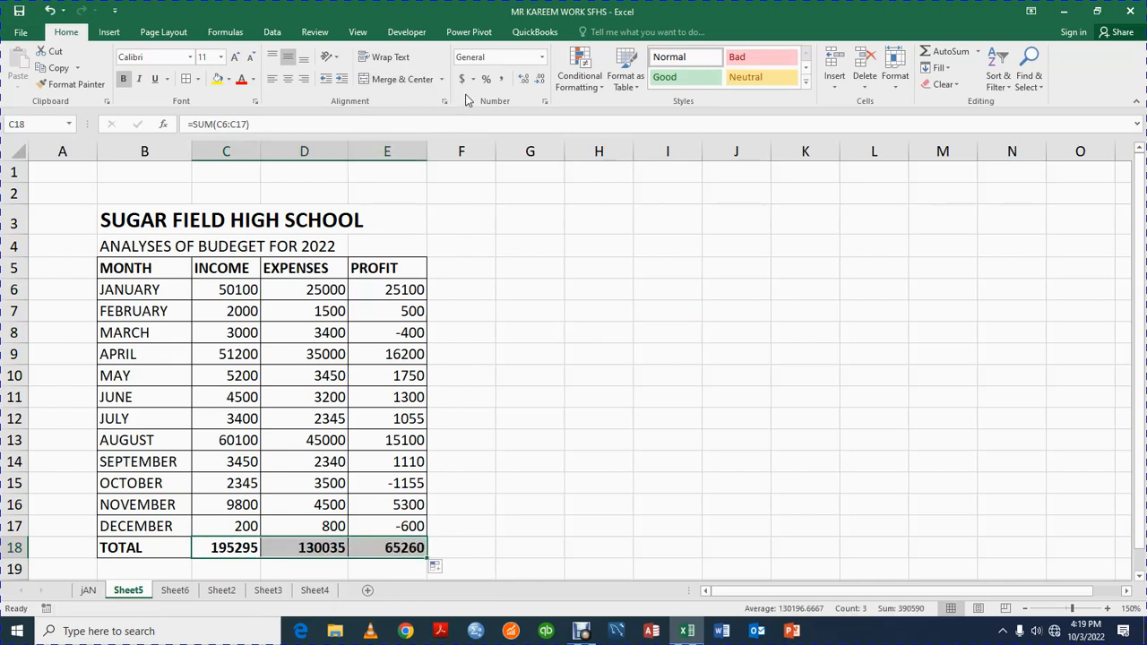
mouse_move(503, 79)
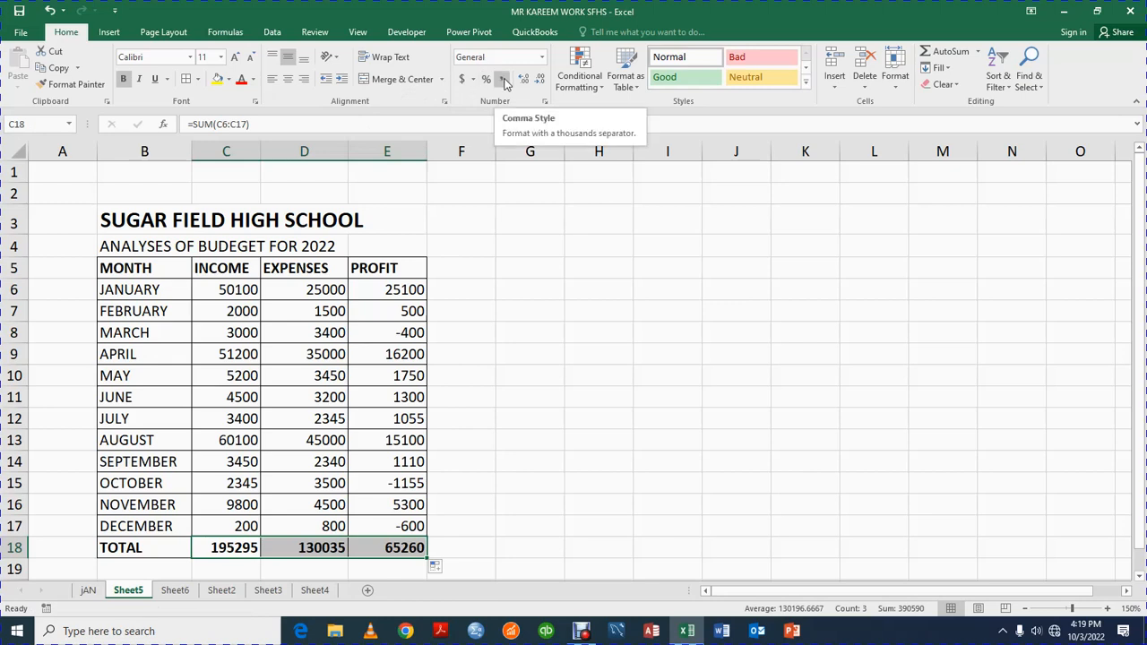
mouse_move(410, 439)
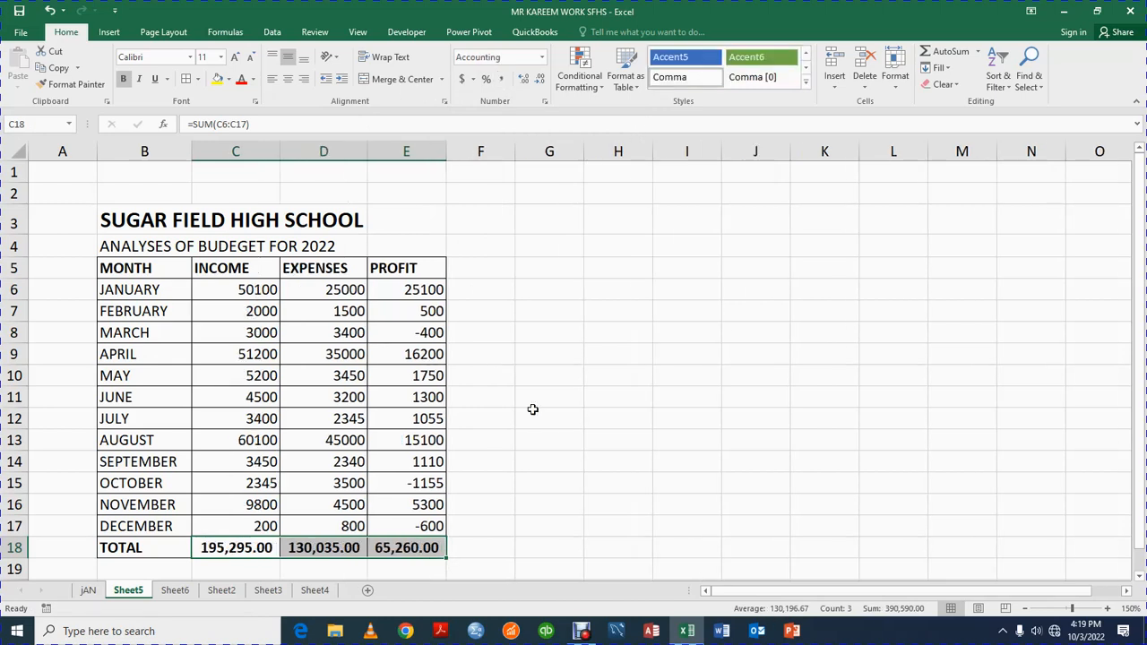
click(144, 245)
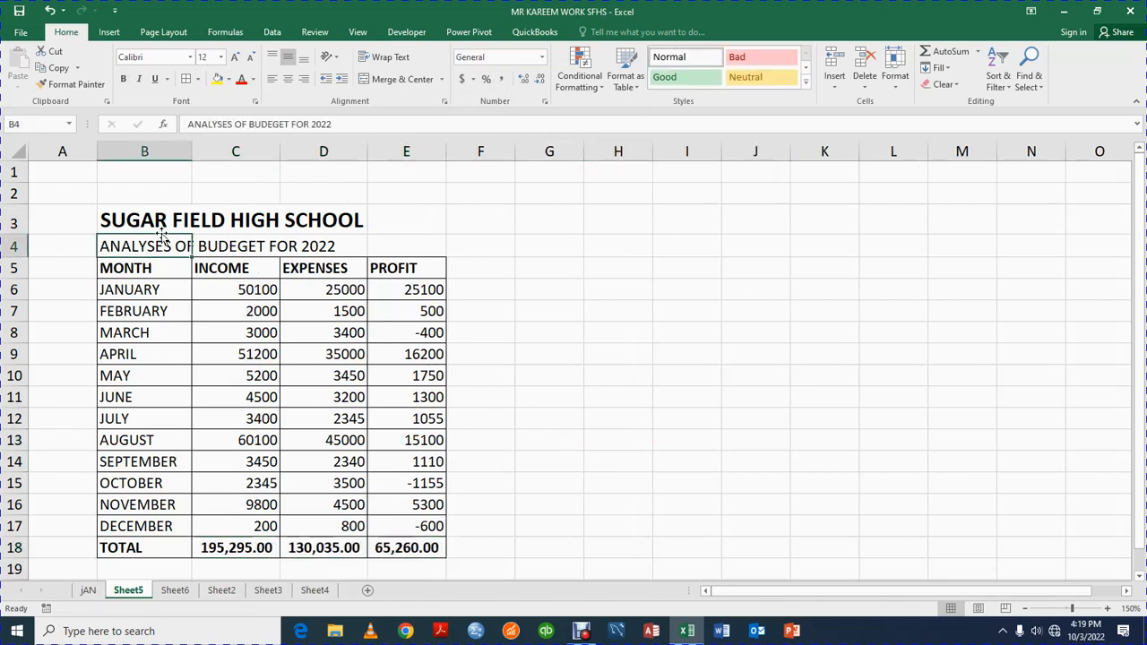
click(549, 333)
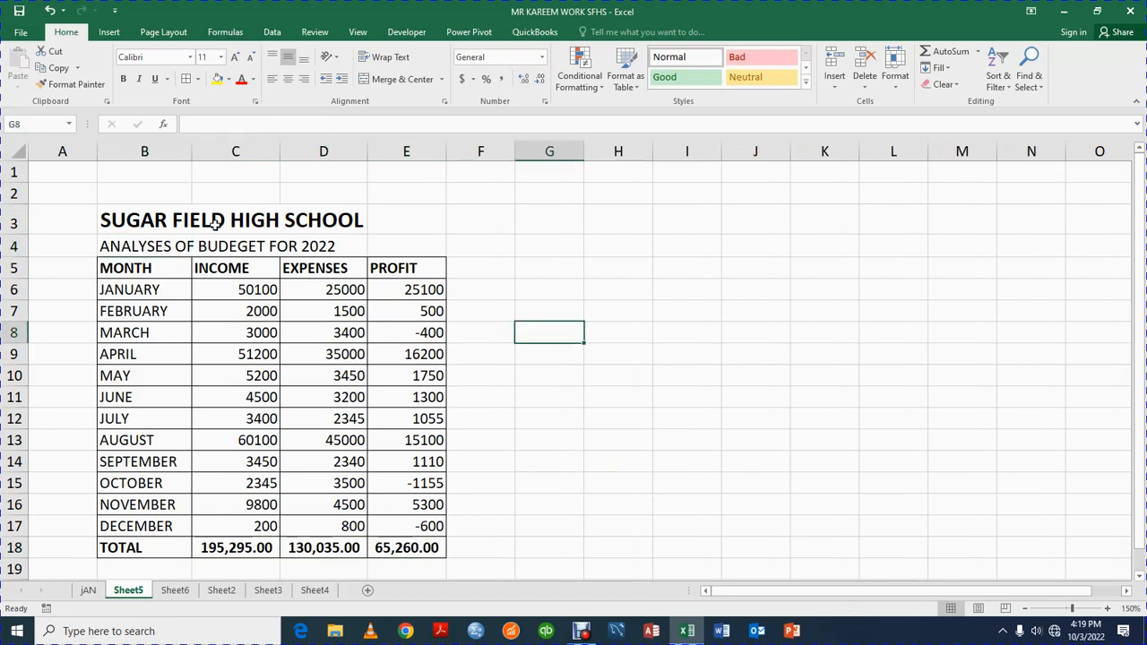
Merge & Center SUGAR FIELD HIGH SCHOOL across B3:E3 and the 2022 budget subtitle across B4:E4.
click(144, 221)
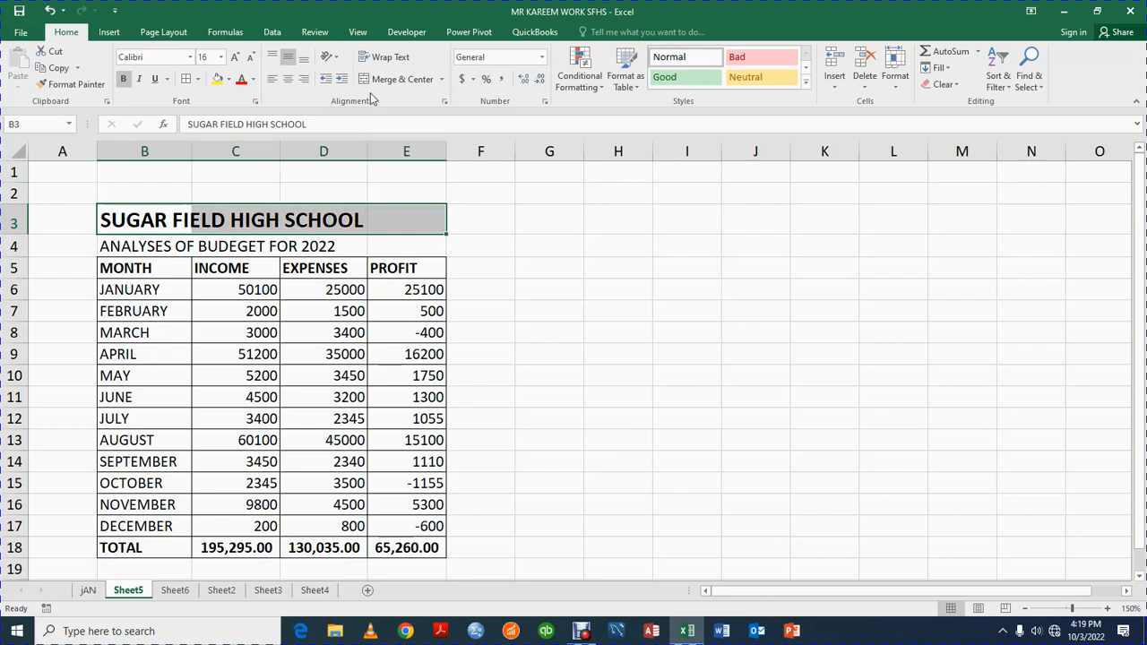
click(396, 79)
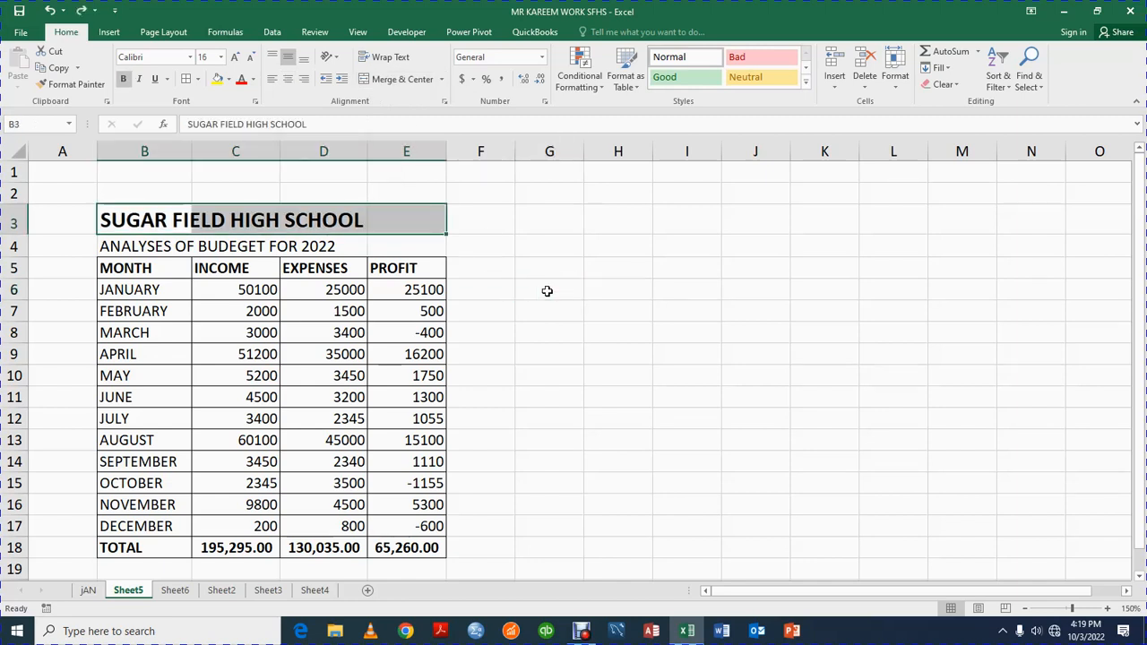
click(144, 245)
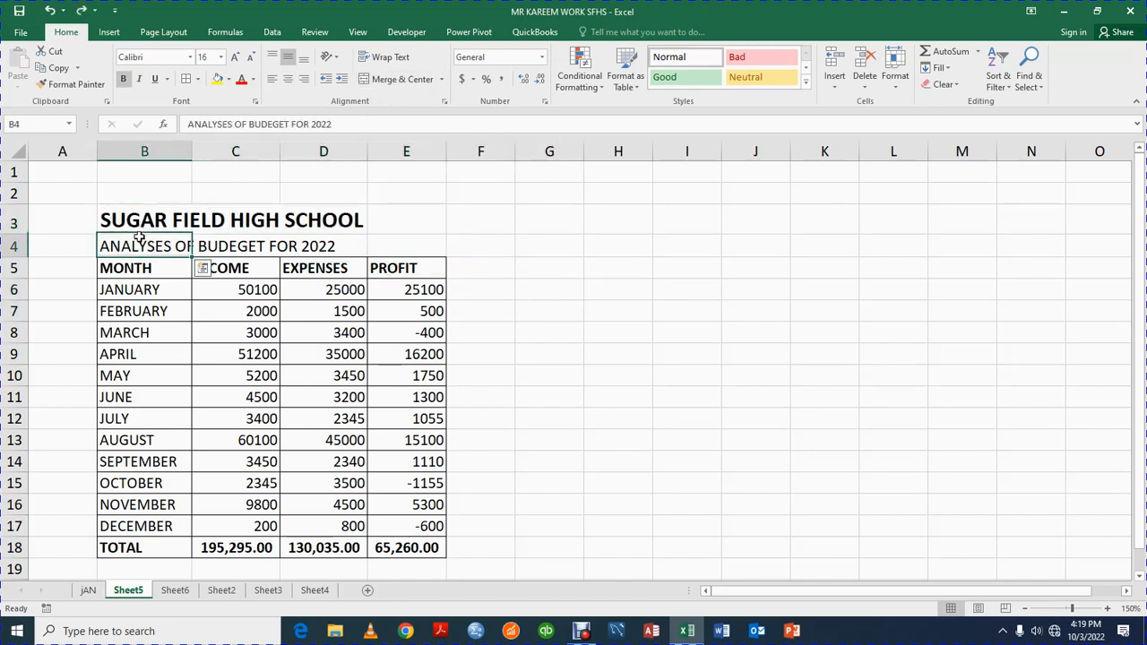
click(145, 220)
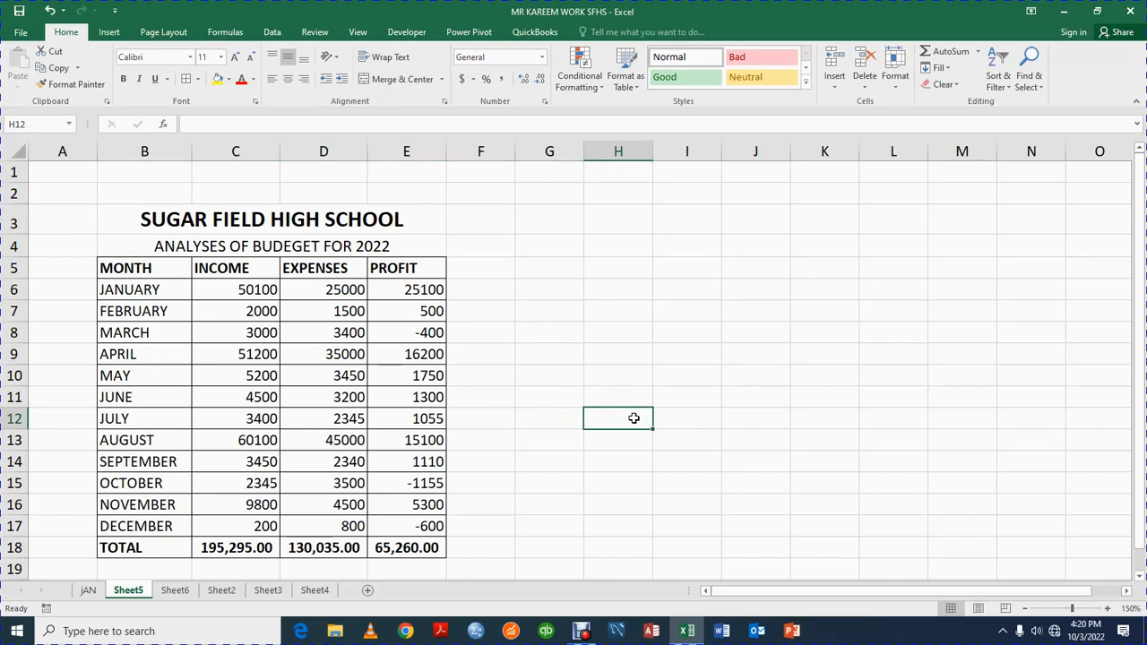
mouse_move(680, 229)
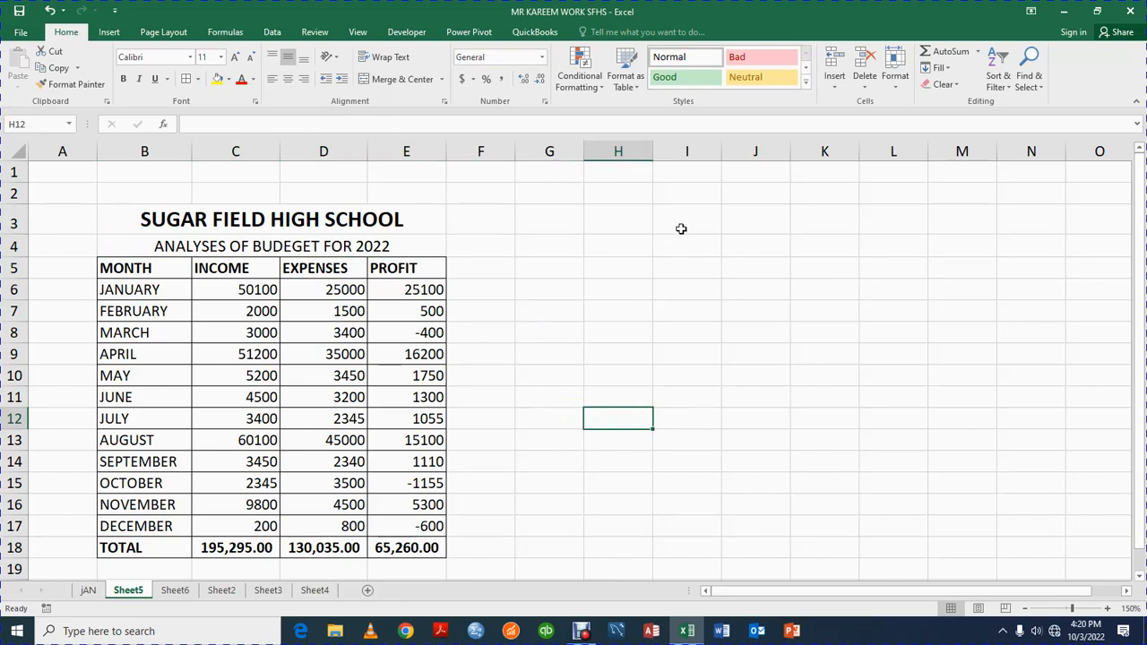
Type DAYS in G5 and MONDAY in G6.
click(549, 268)
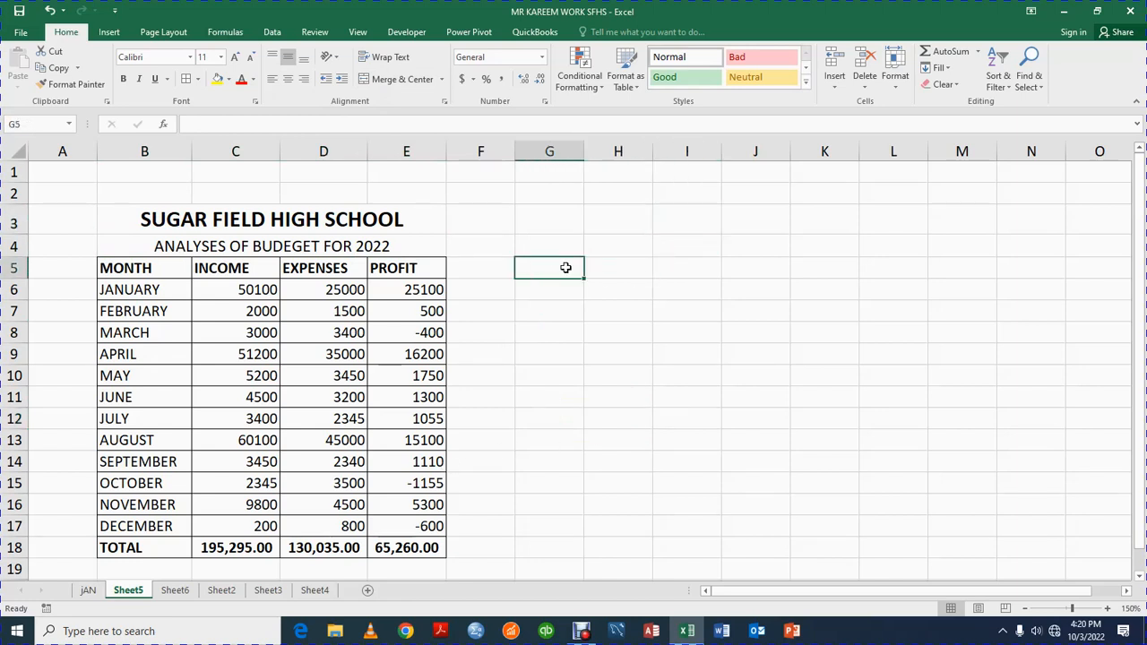
text(DAYS)
click(549, 289)
text(M)
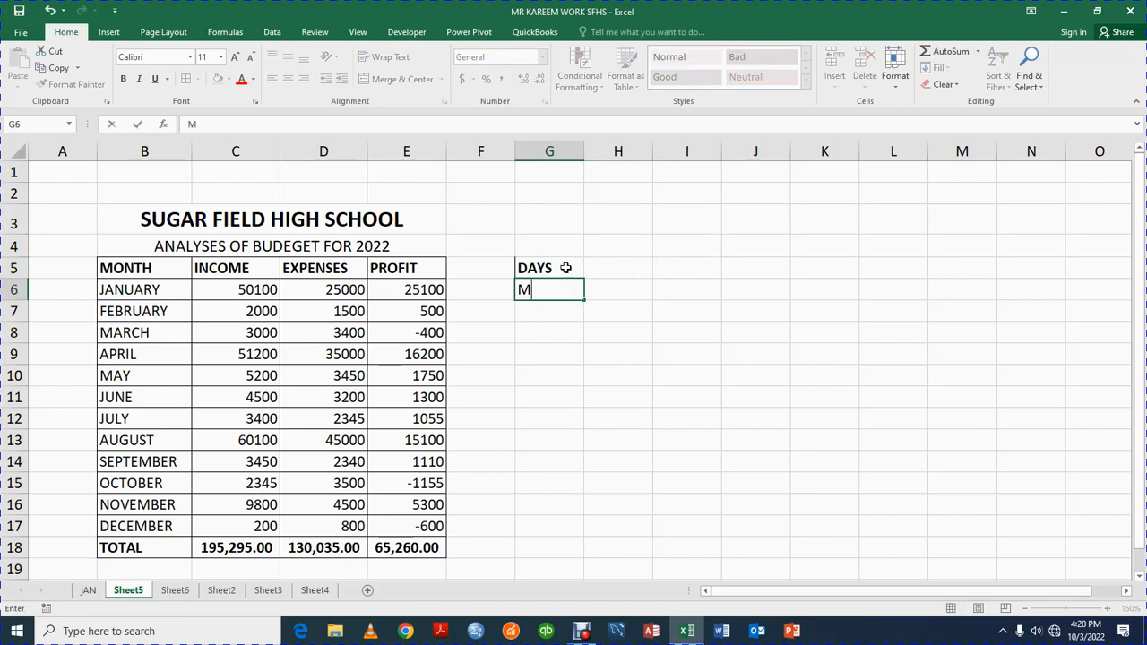
text(ONDAY)
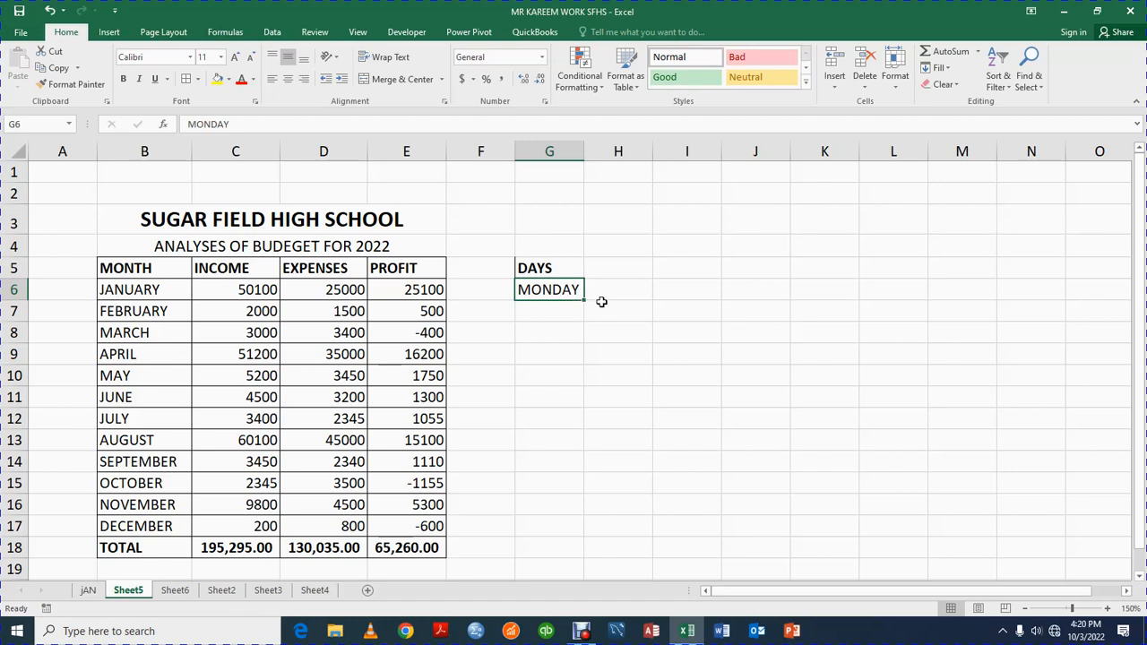
mouse_move(583, 300)
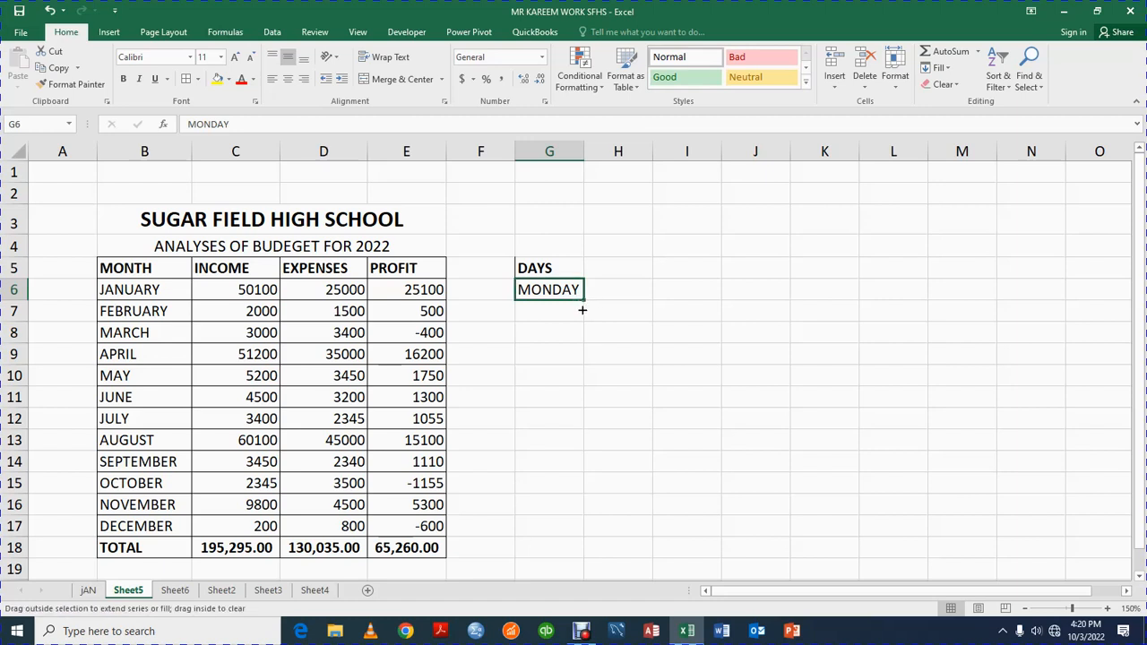
Autofill the day names from MONDAY down to SUNDAY in G6:G12.
drag(583, 294, 581, 347)
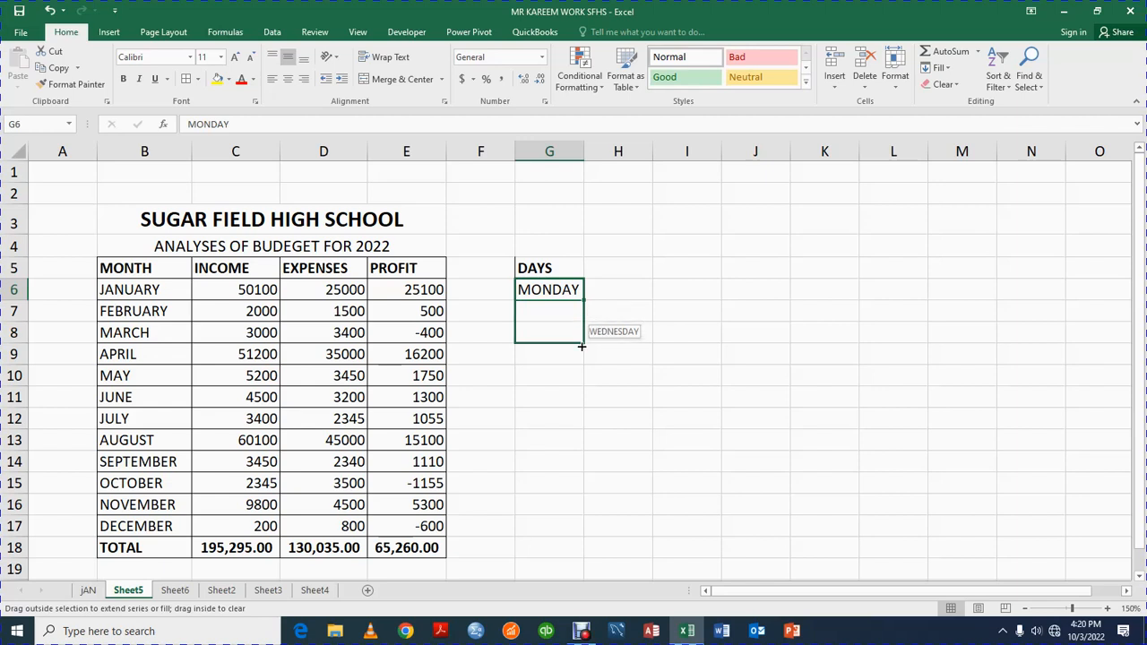
drag(581, 347, 580, 378)
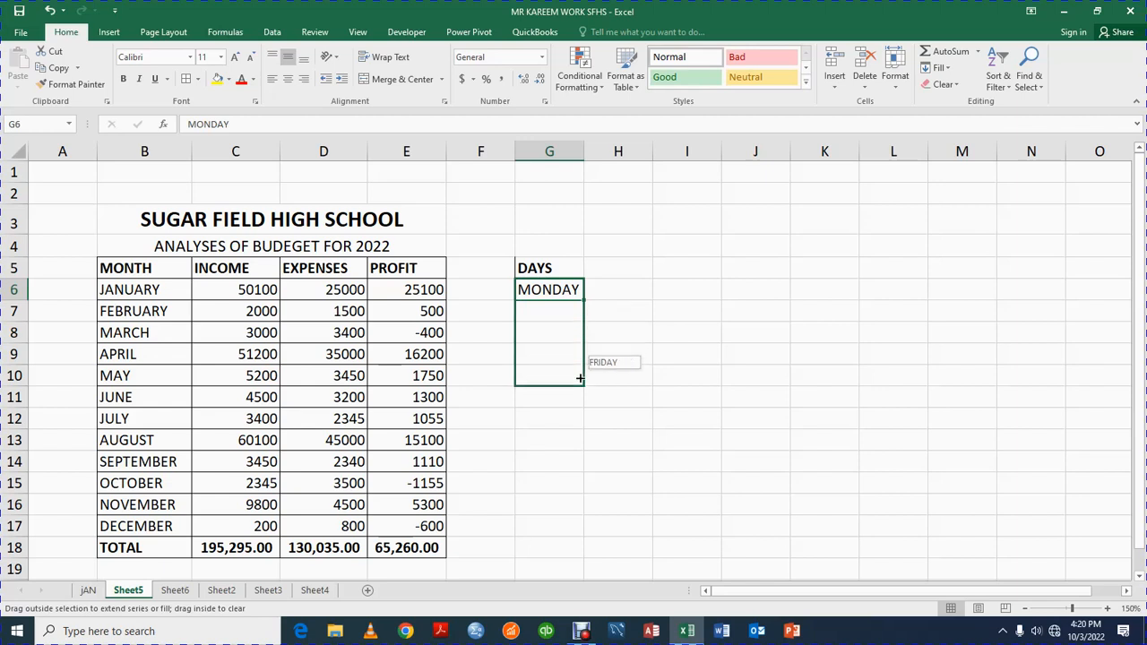
drag(580, 379, 580, 403)
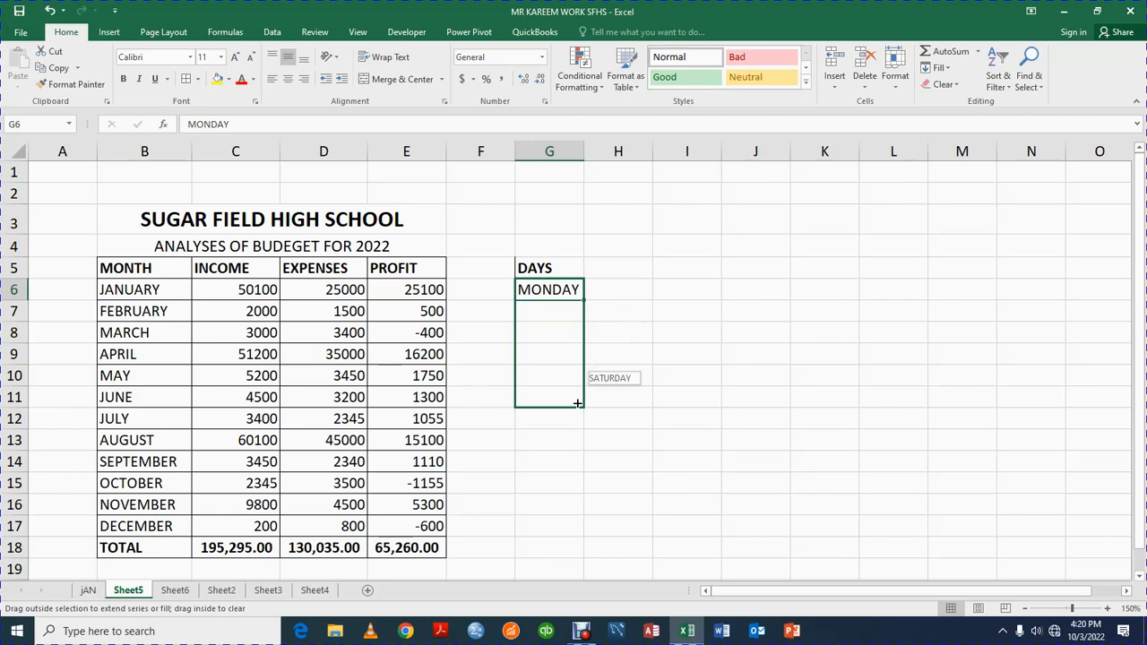
drag(578, 403, 575, 421)
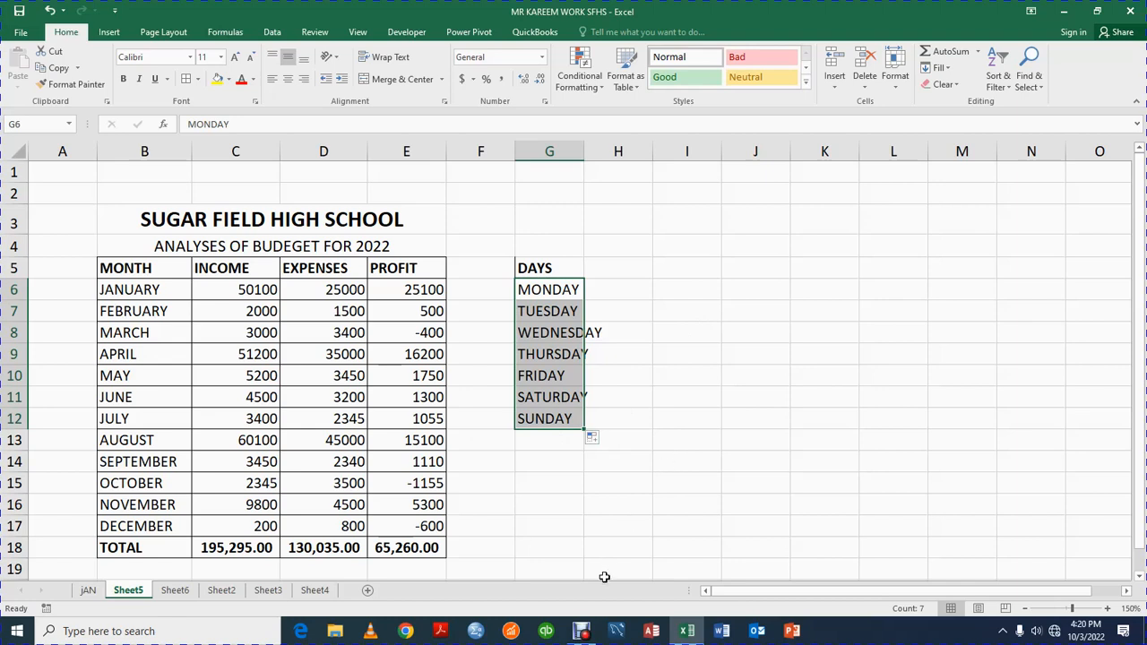
mouse_move(627, 452)
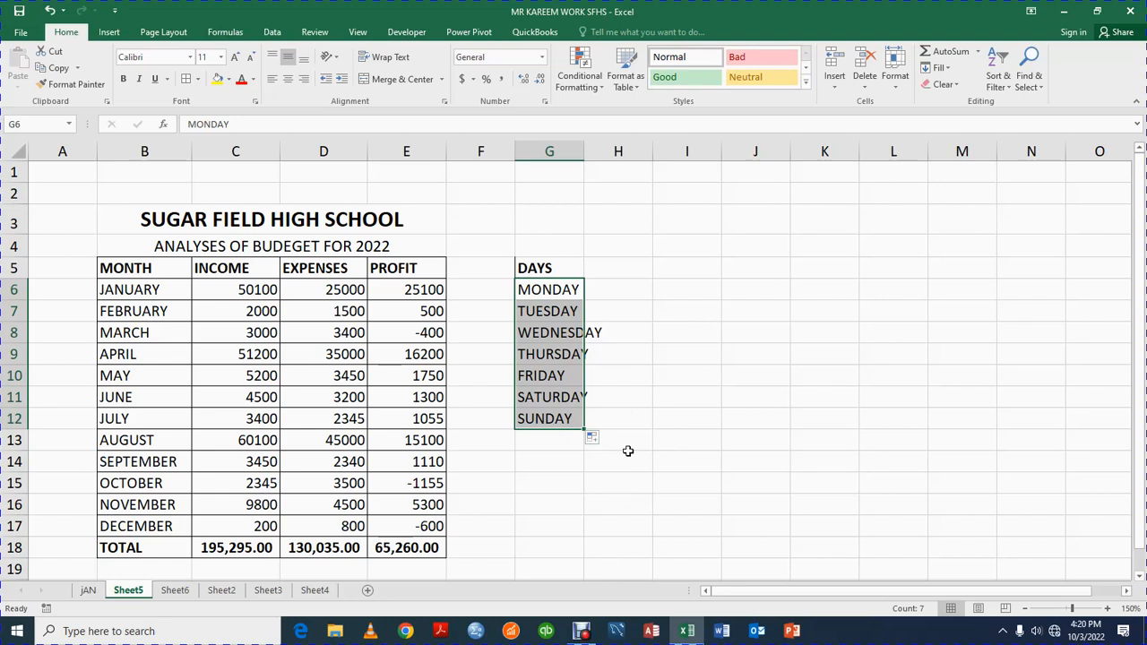
mouse_move(588, 565)
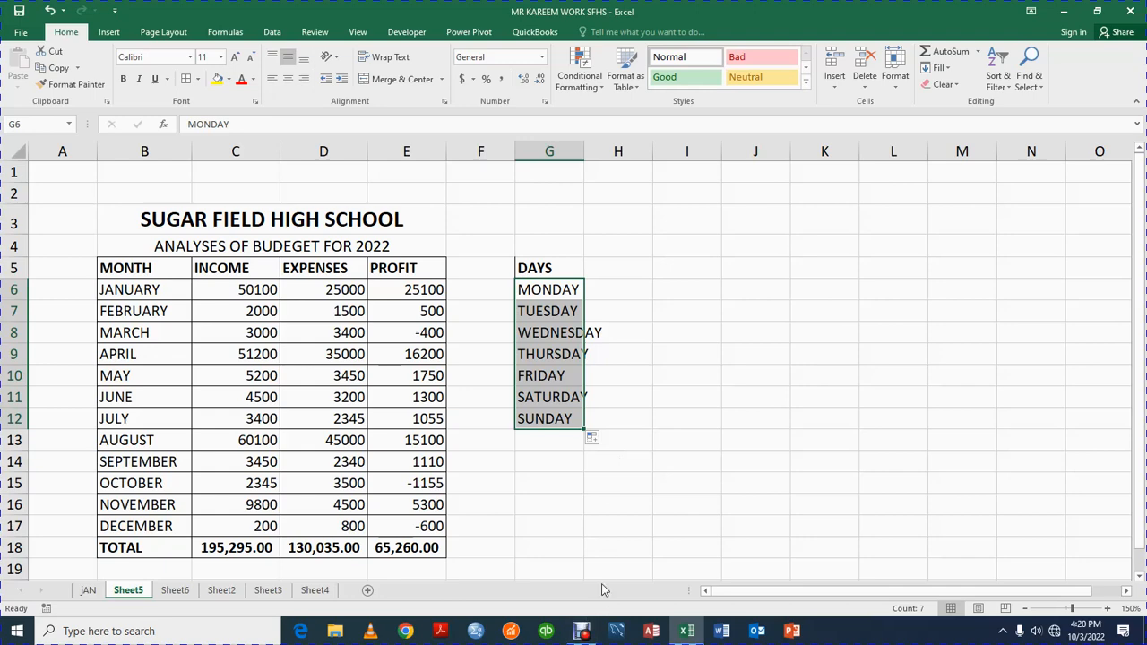
mouse_move(580, 630)
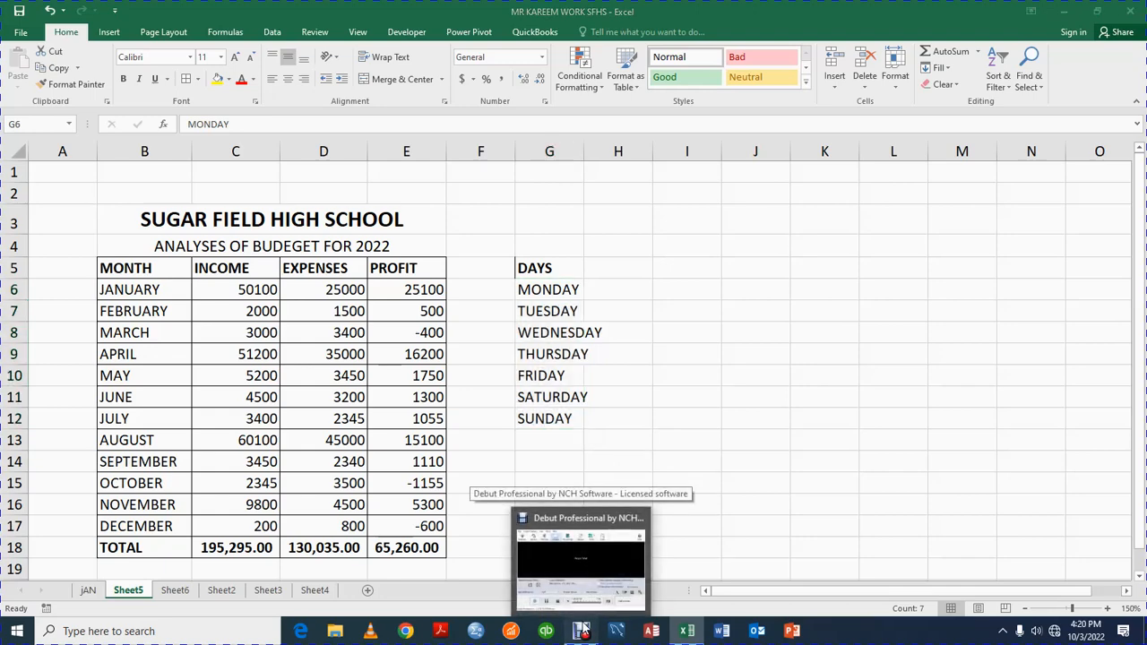